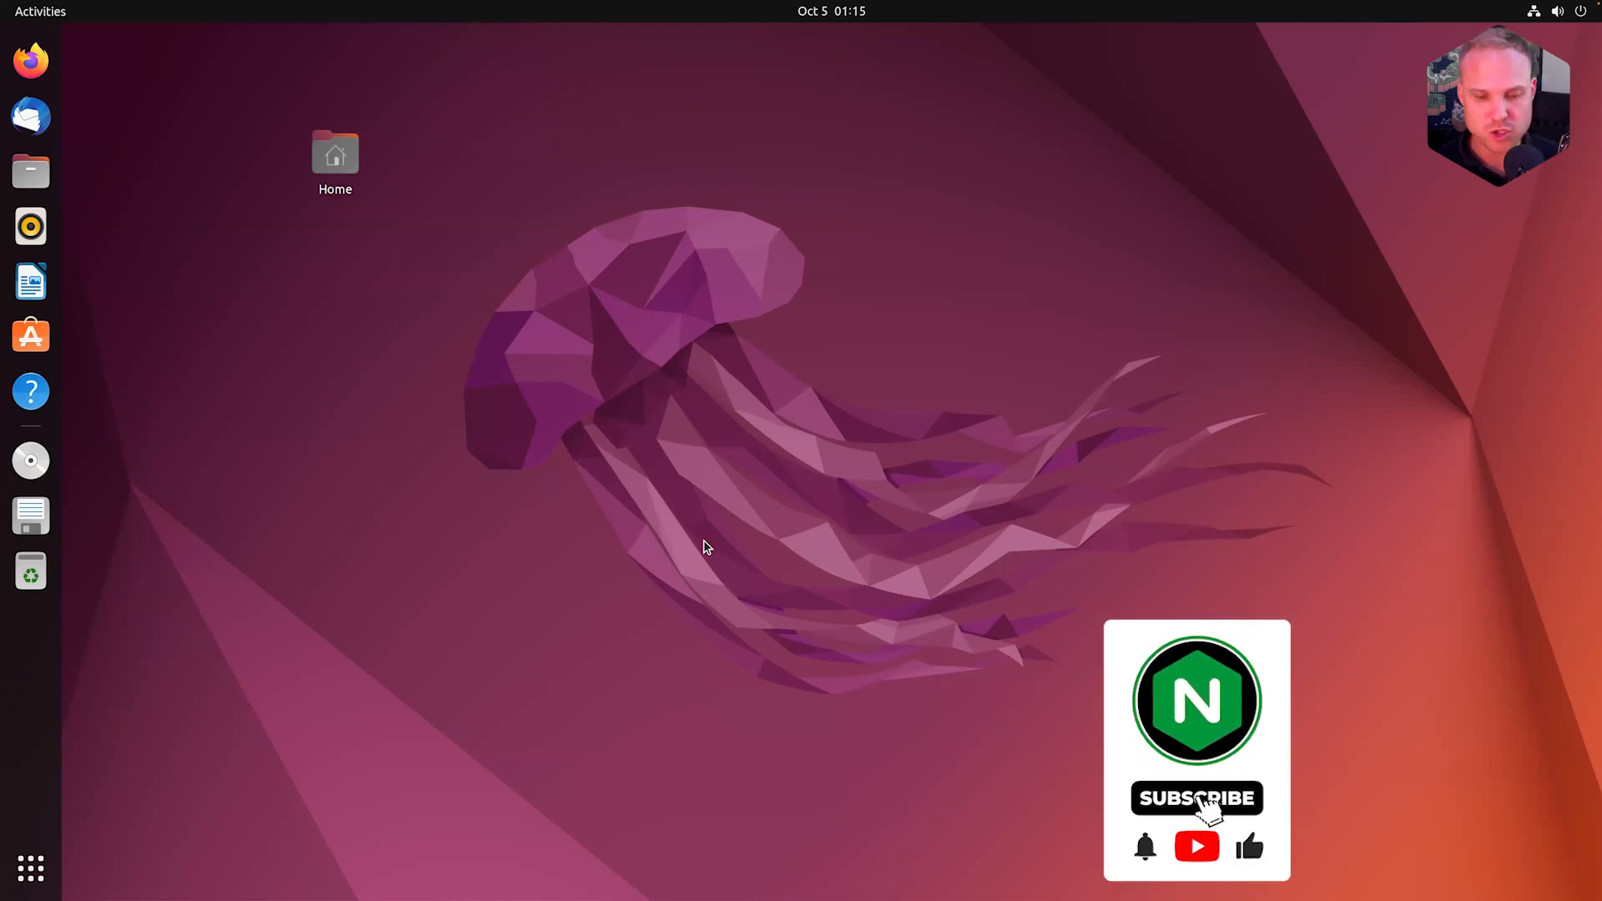
Step: Search the Activities overview for 'ter' to find the Terminal app
click(1195, 798)
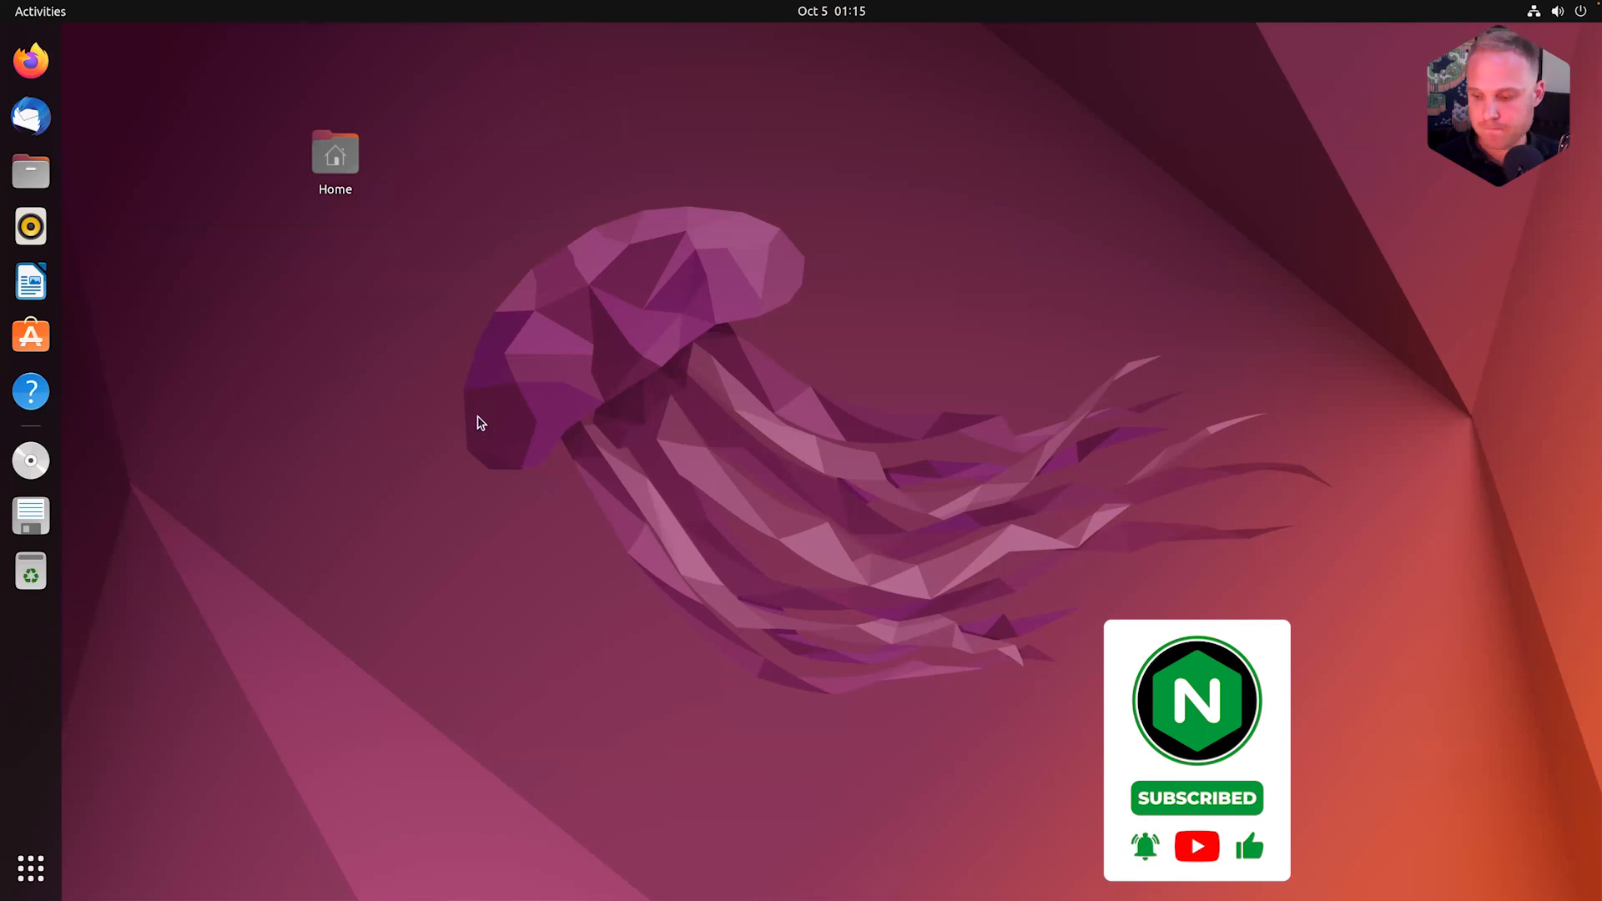
click(33, 11)
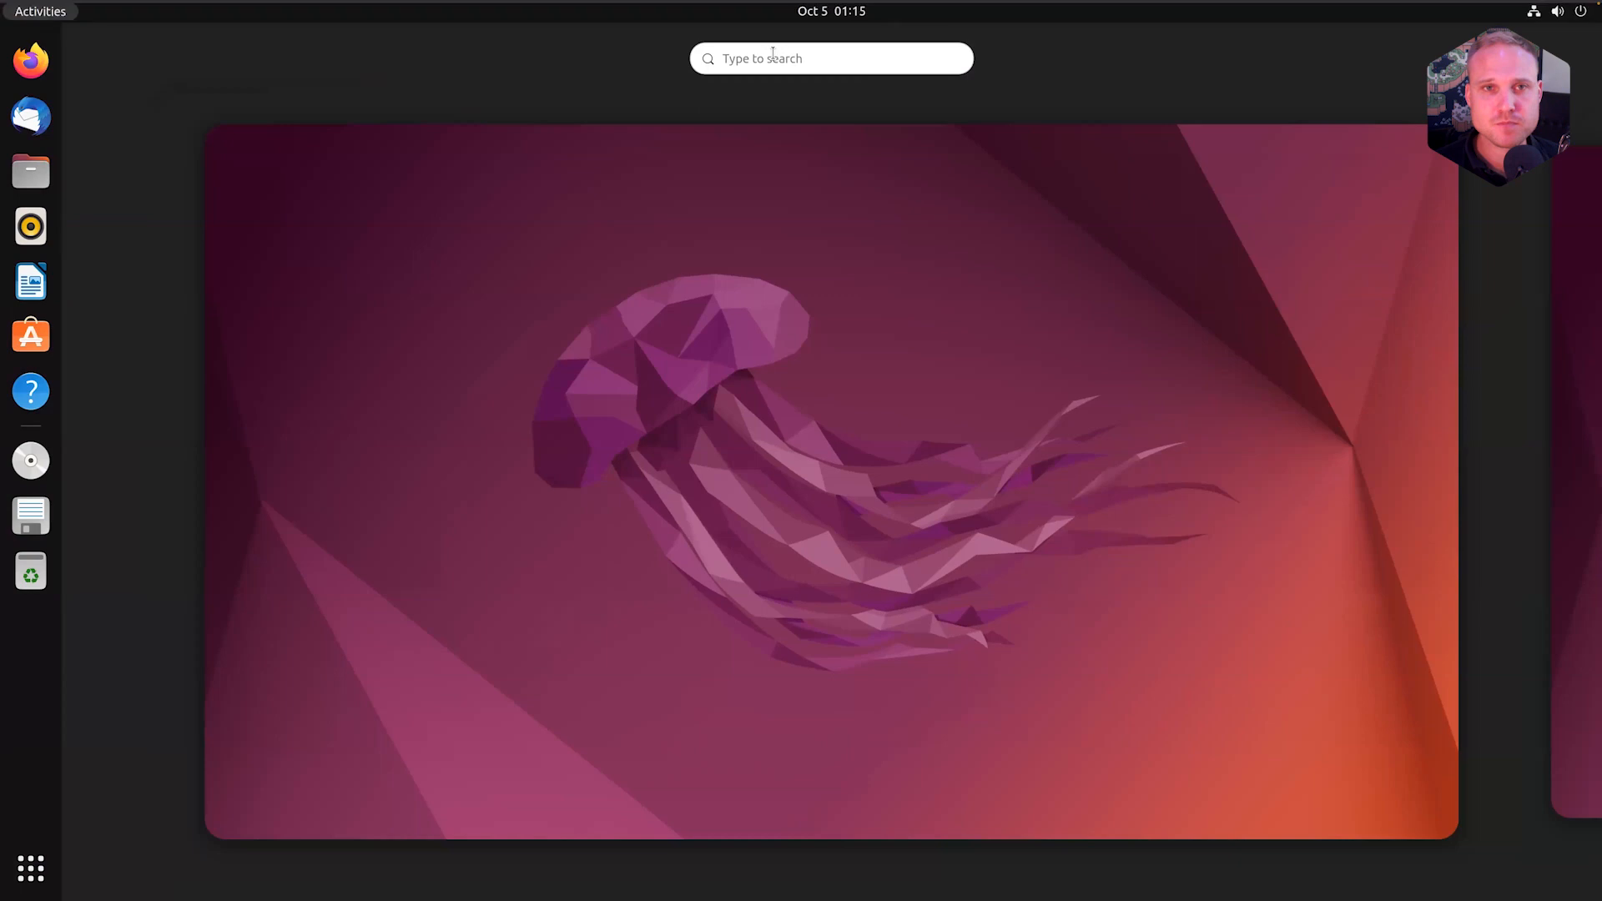
text(ter)
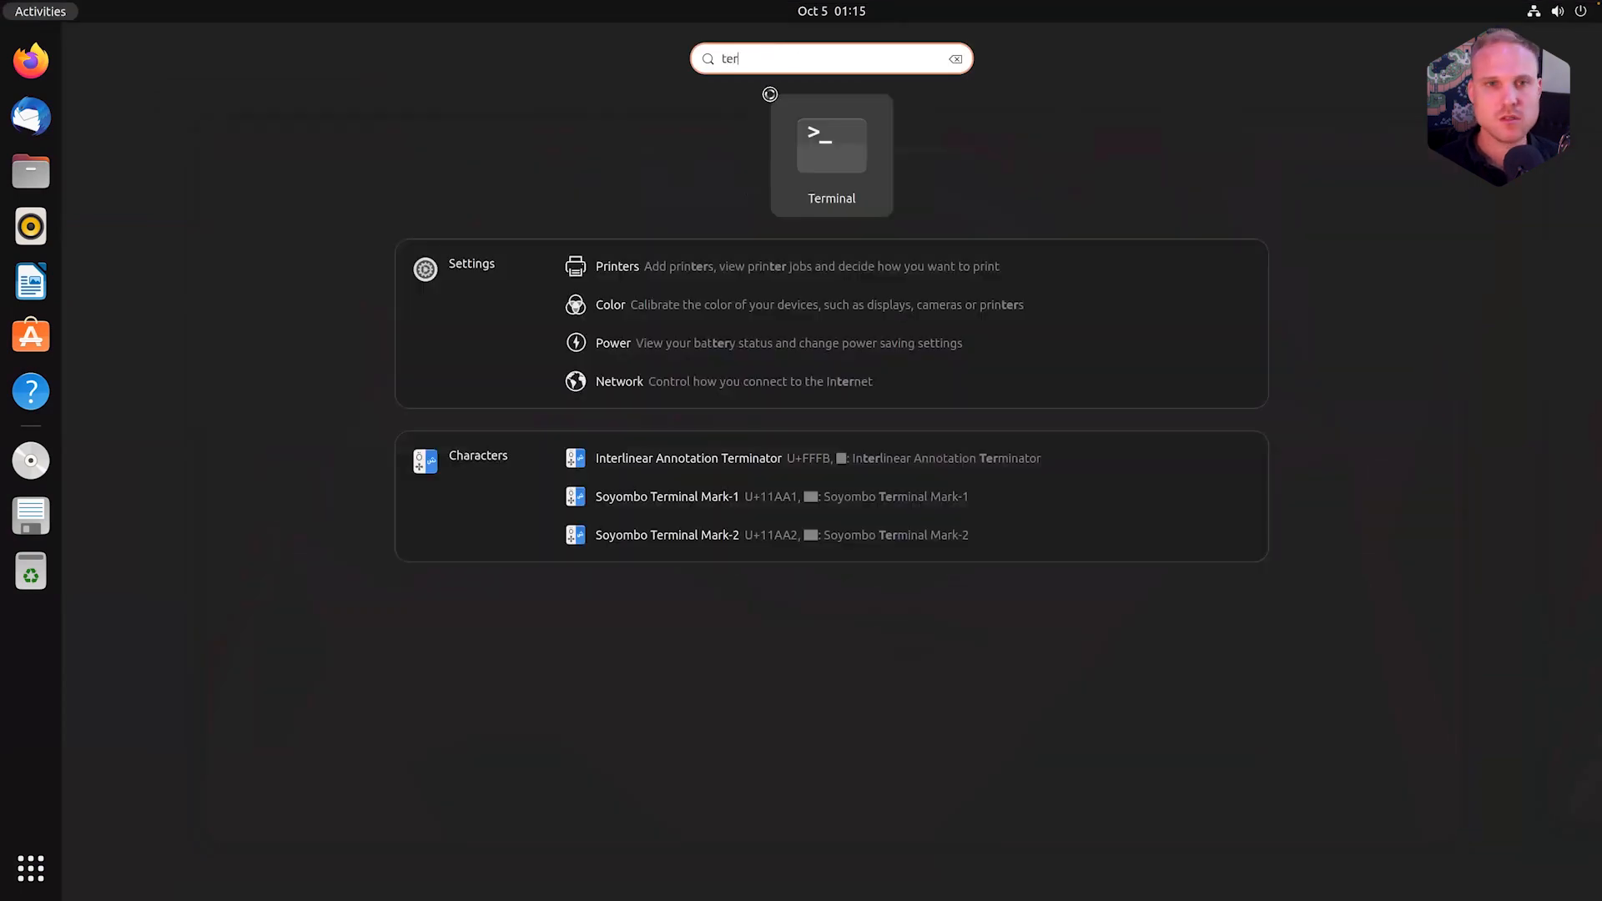
Step: Launch GNOME Terminal from the Terminal search result
click(831, 144)
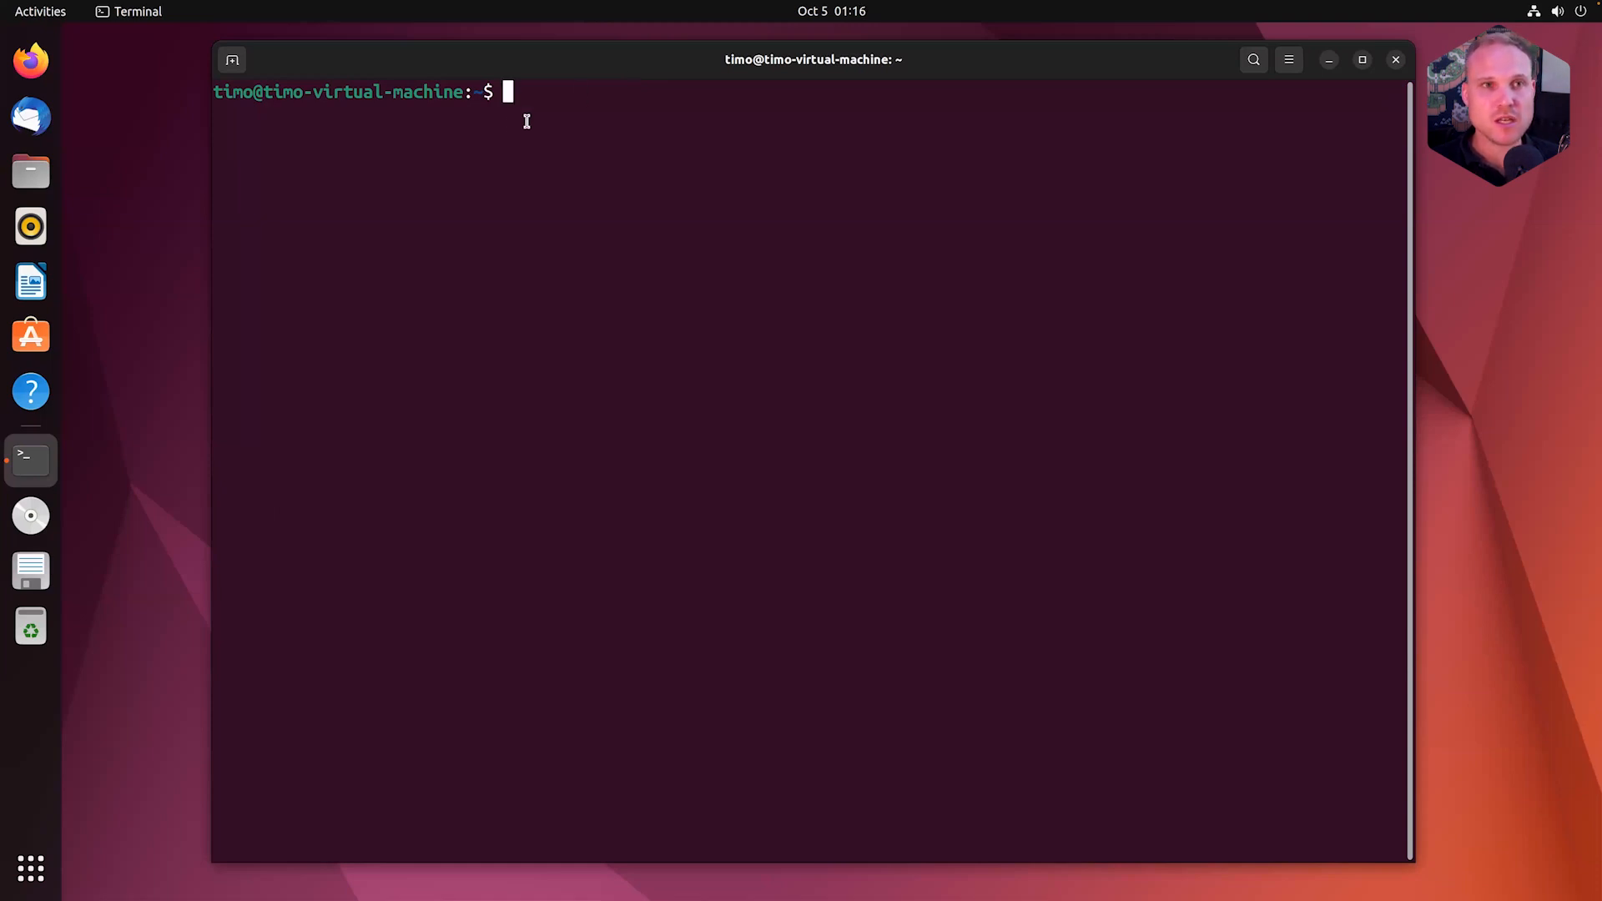
mouse_move(543, 77)
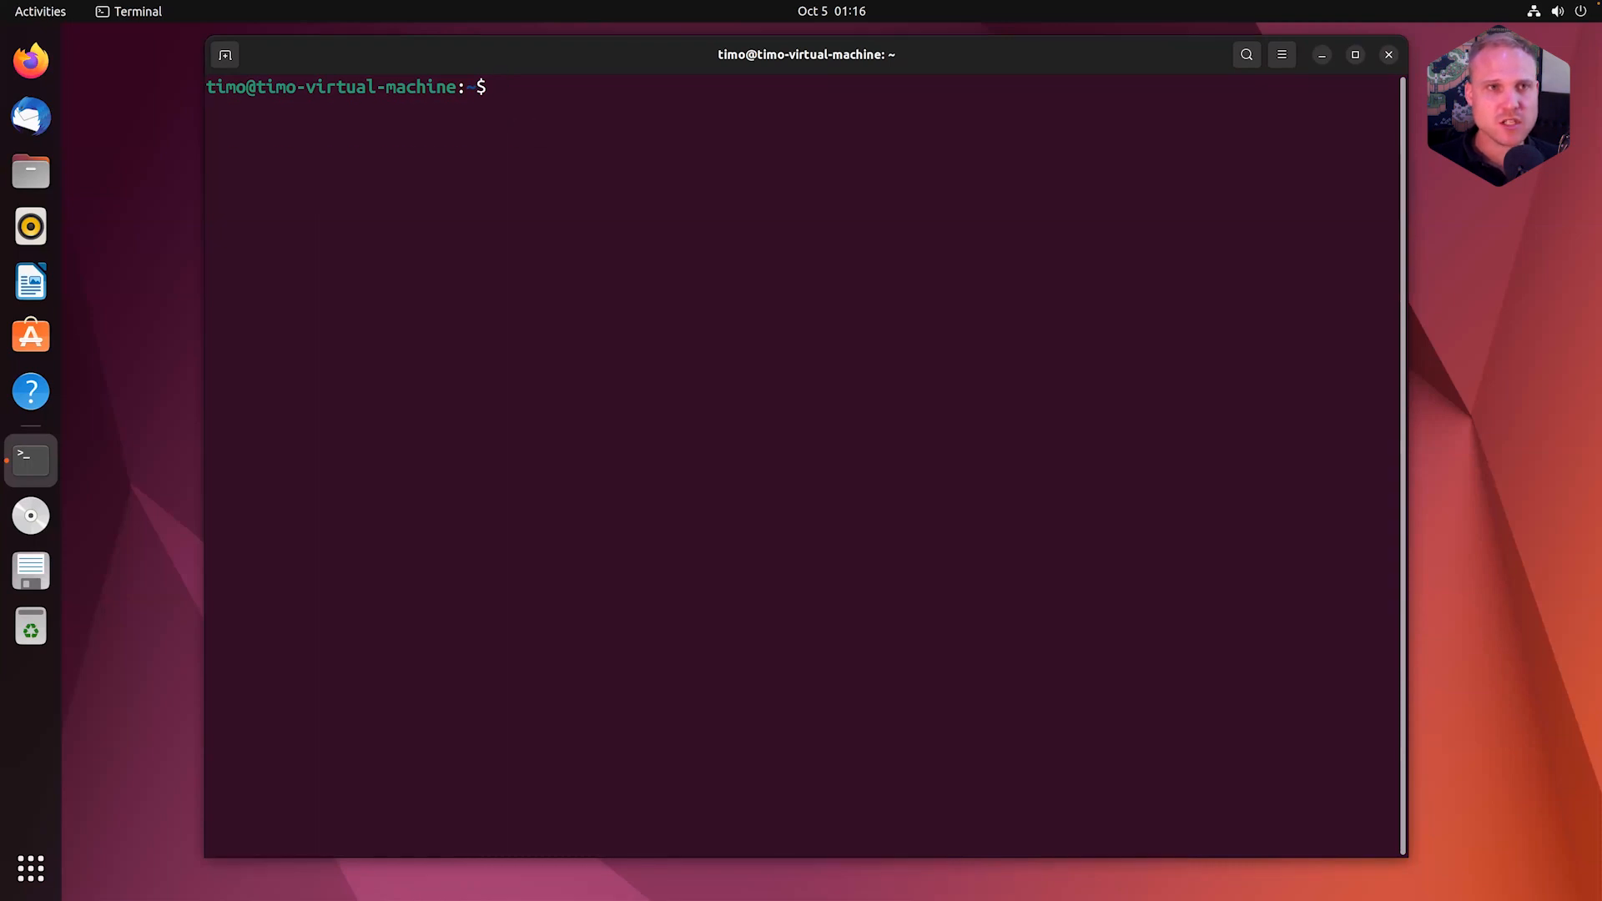
Step: Type 'ps -elf |grep u' to check for running Unit processes
text(ps)
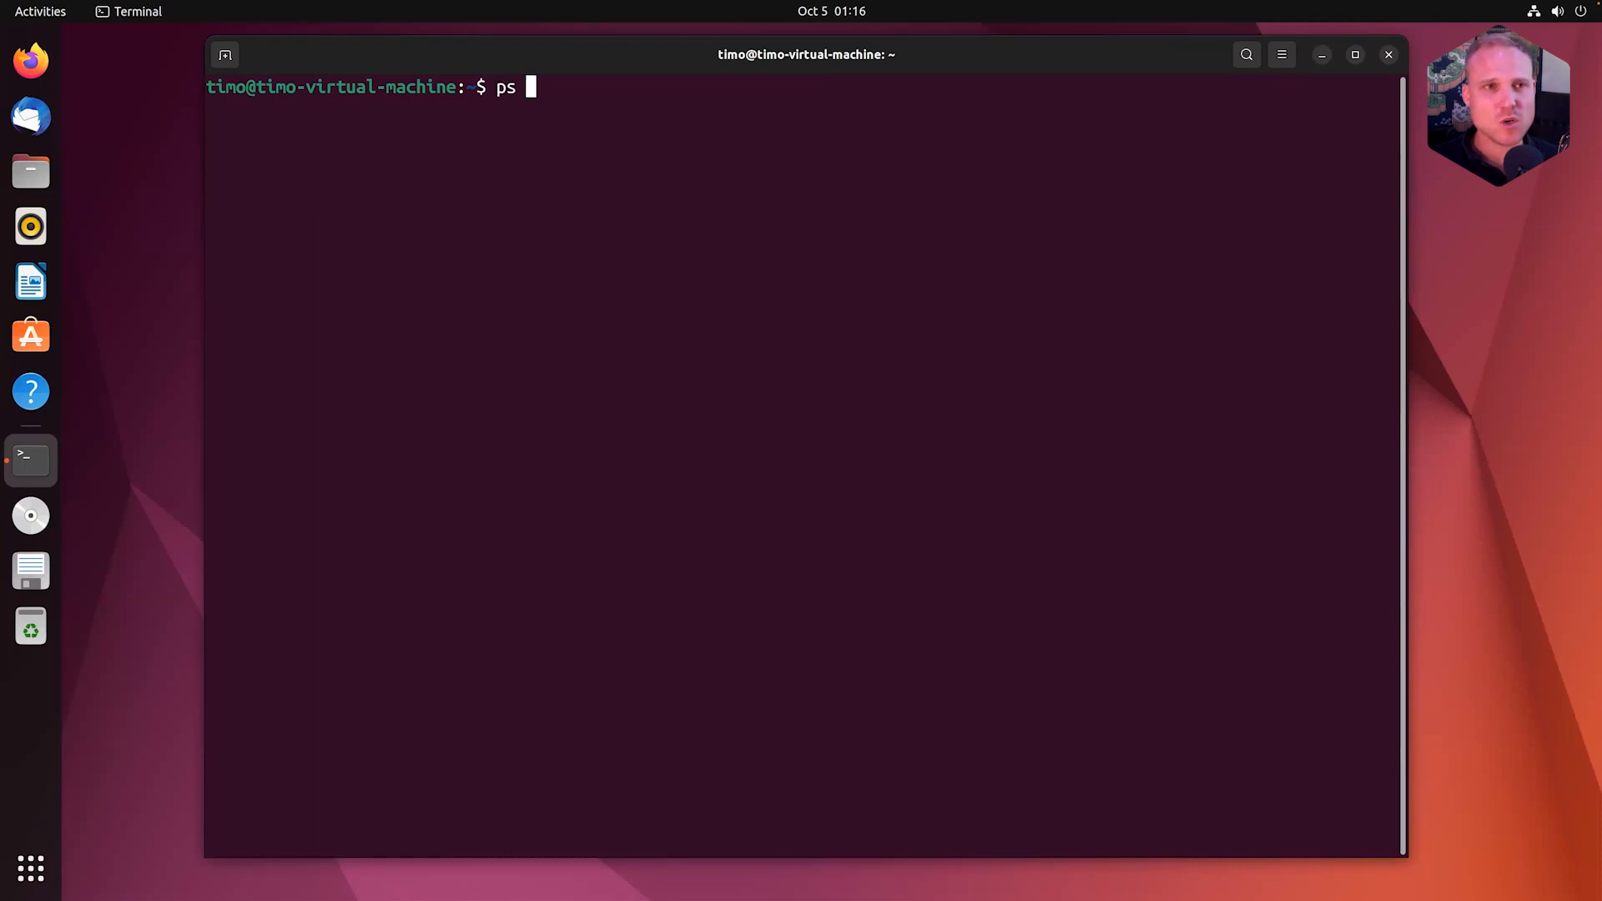
text(-elf)
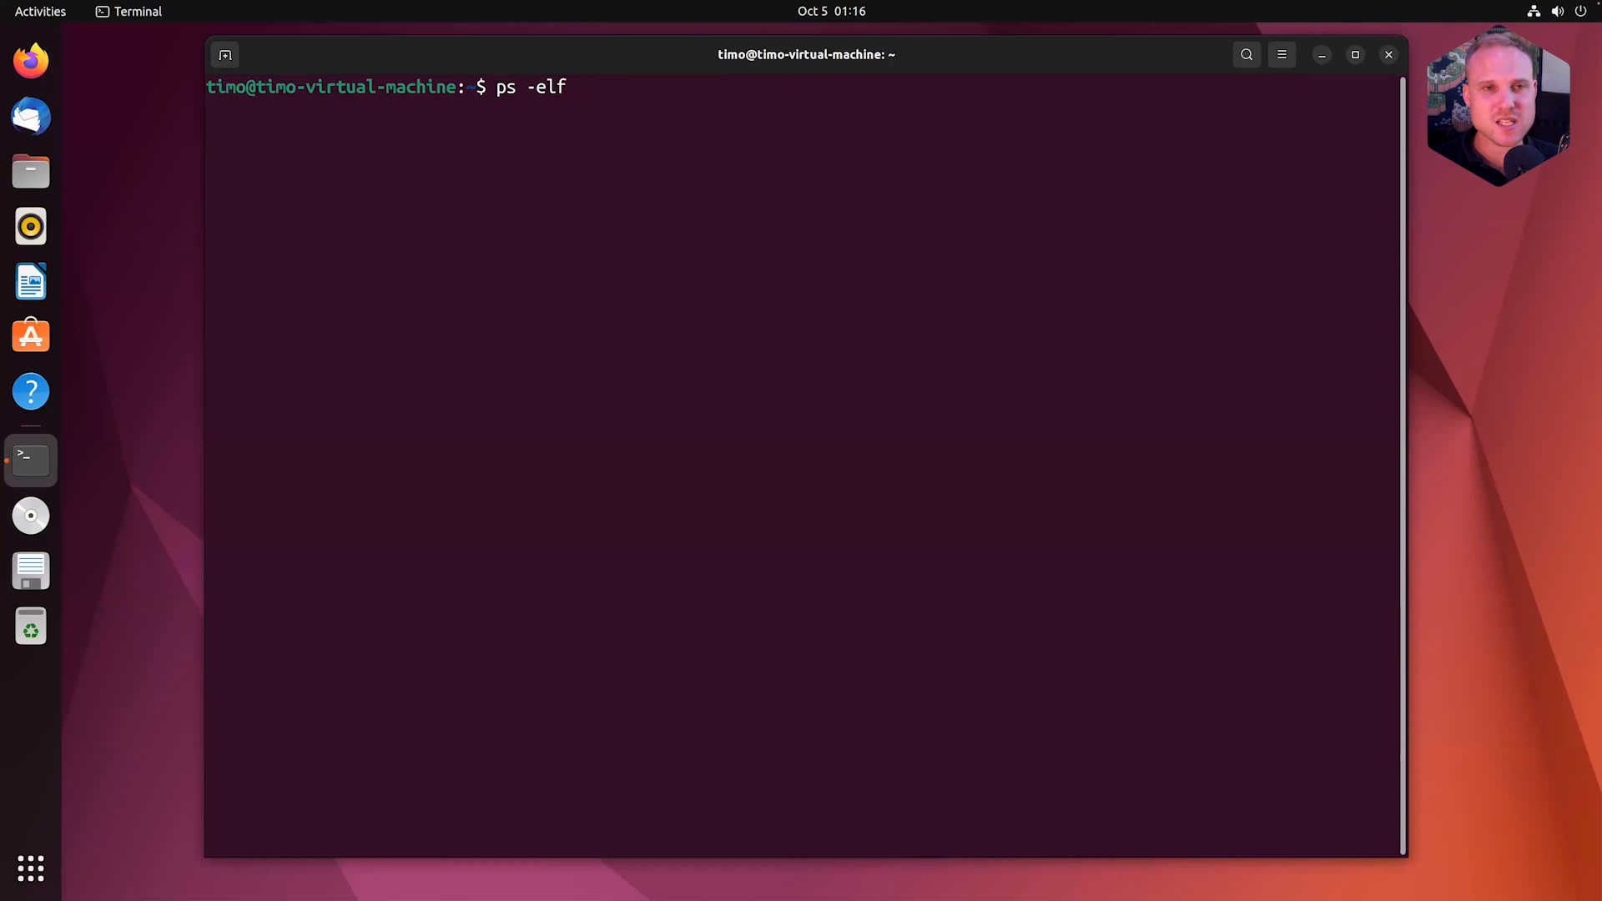
text(|grep unit)
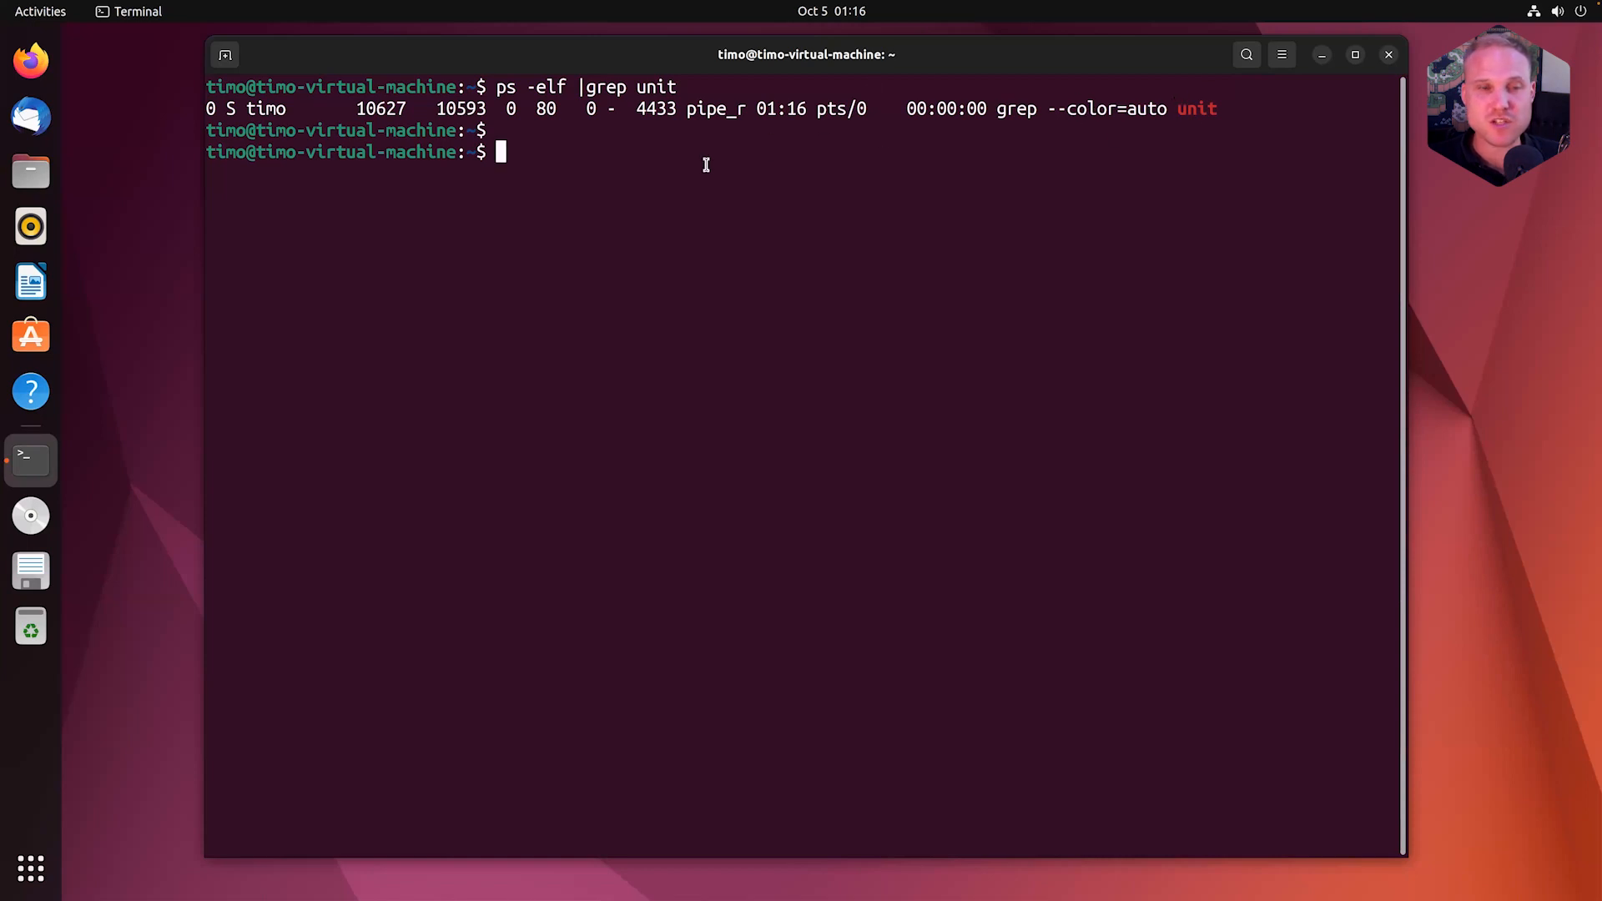
Step: Start the Unit service with 'sudo systemctl start unit'
key(ctrl+r)
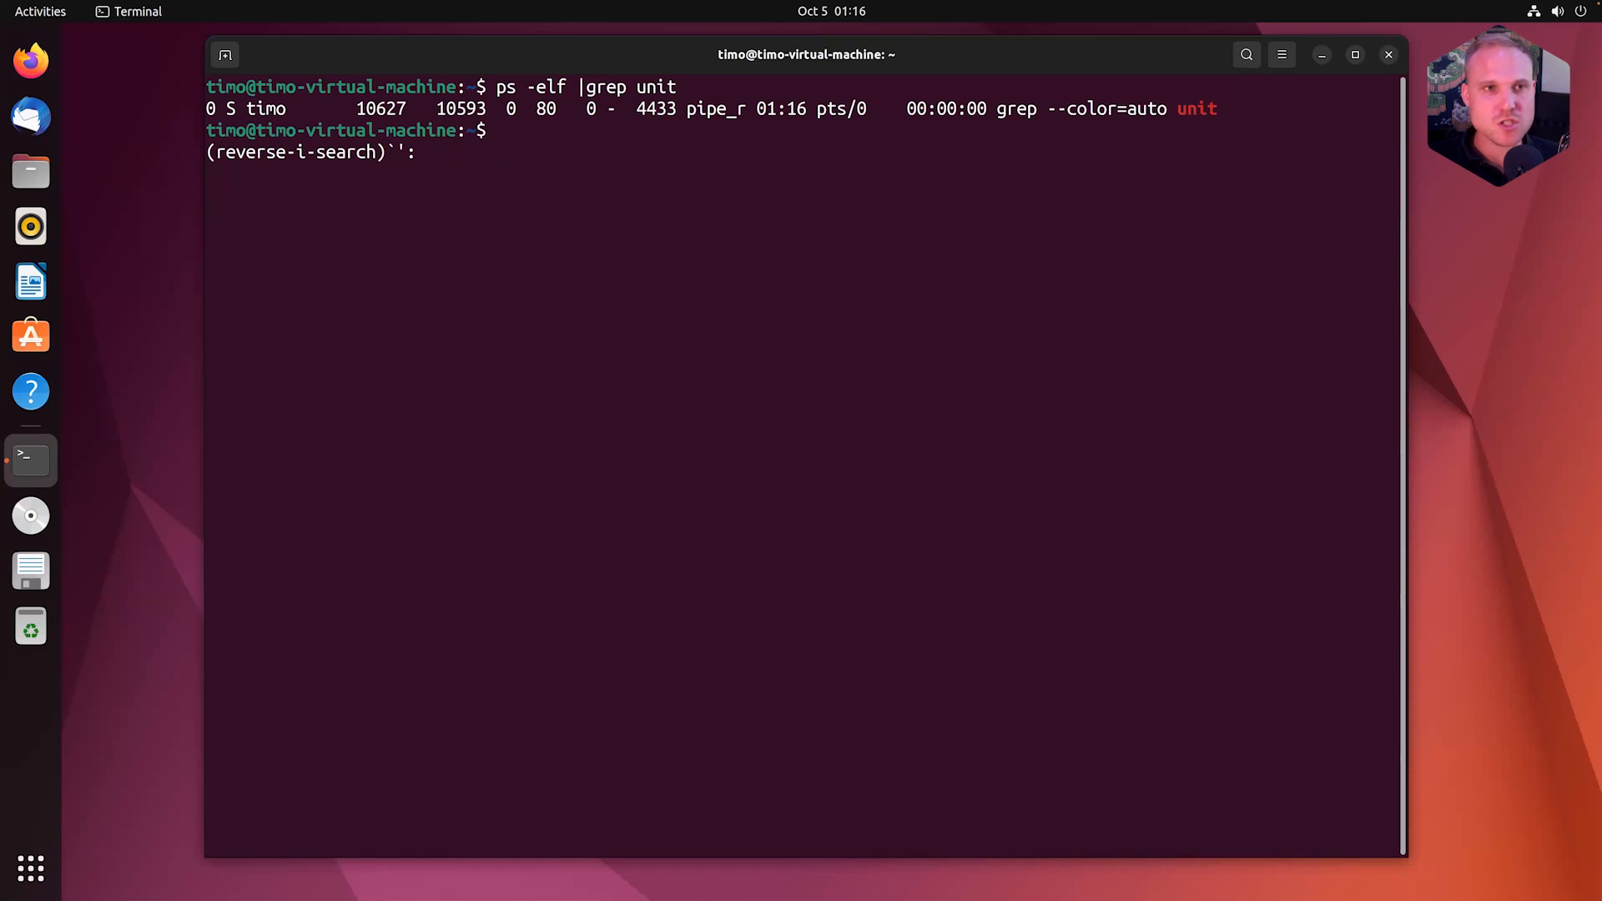
text(syc)
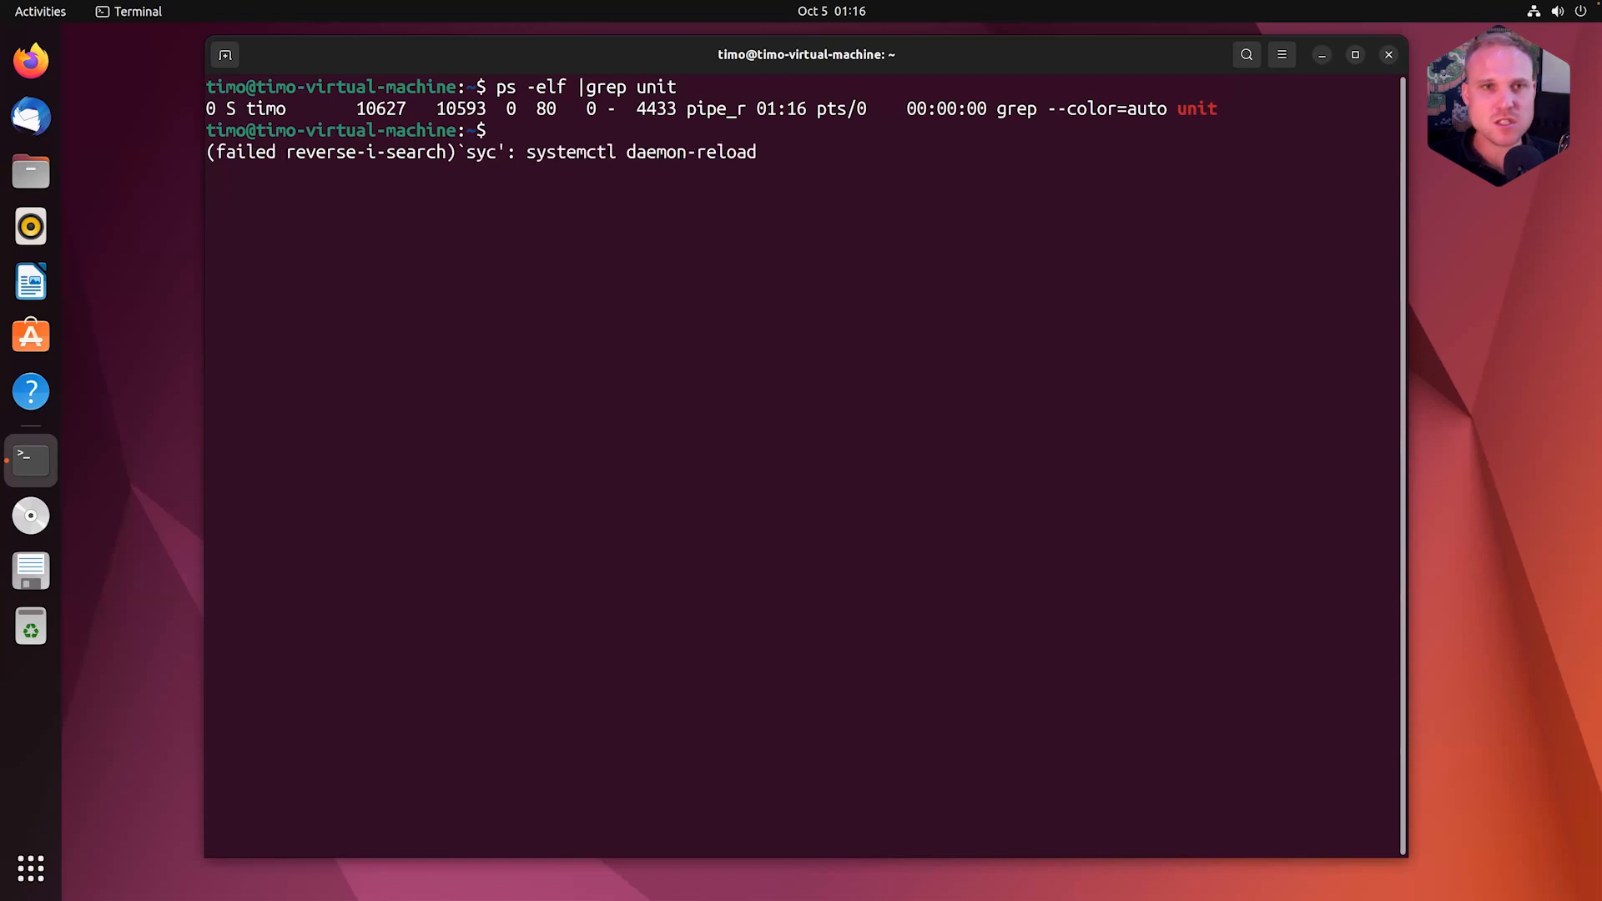
key(ctrl+c)
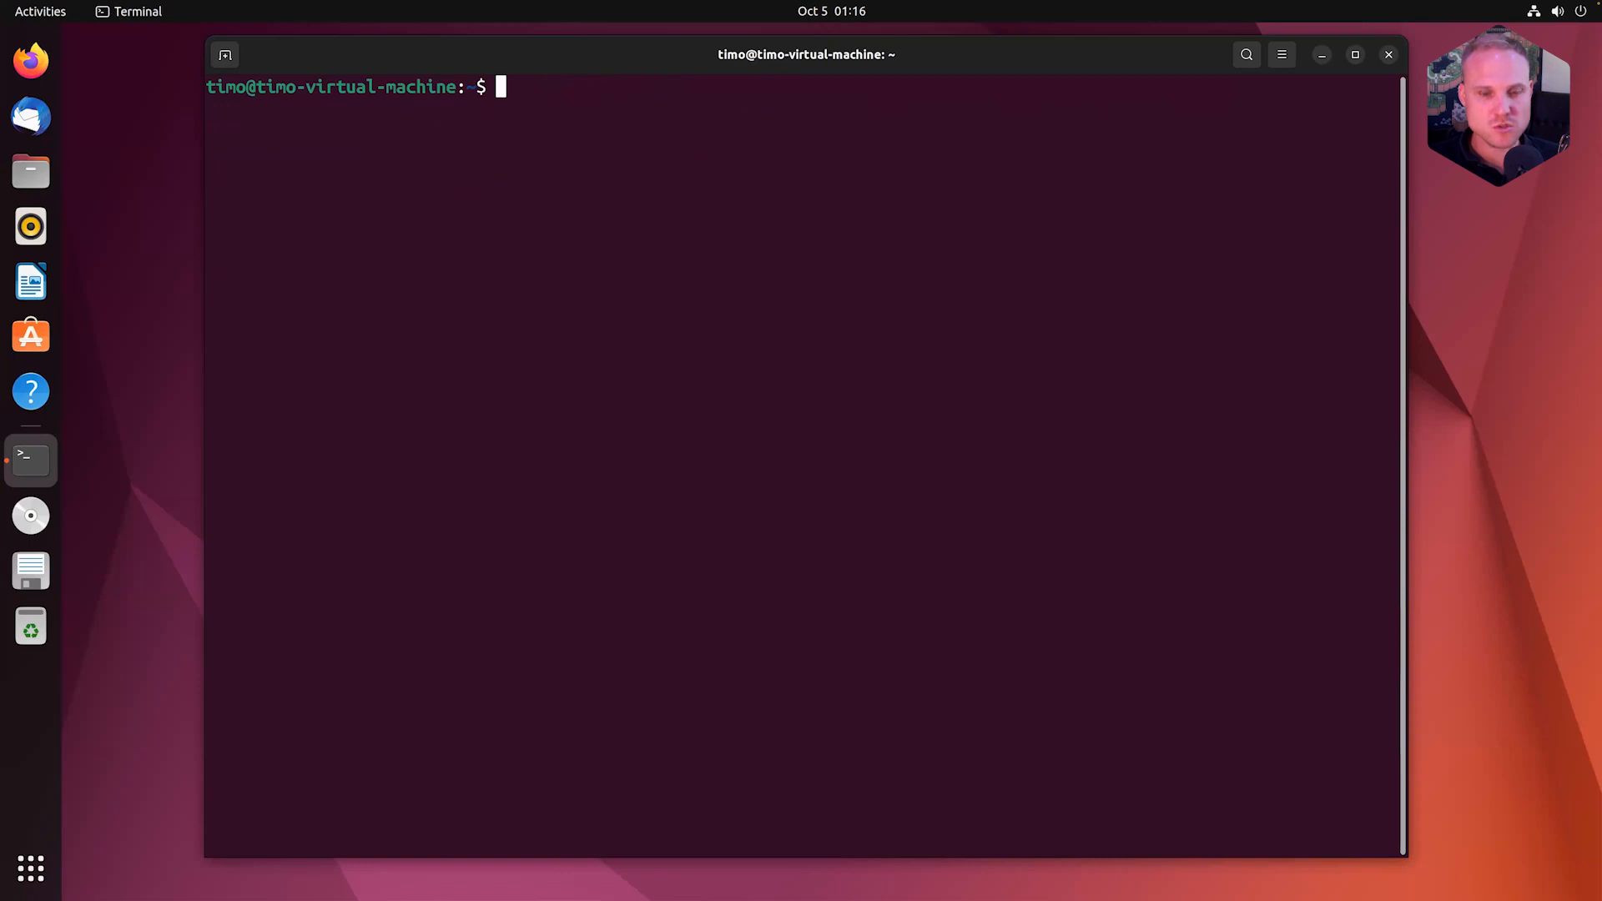
text(sudo)
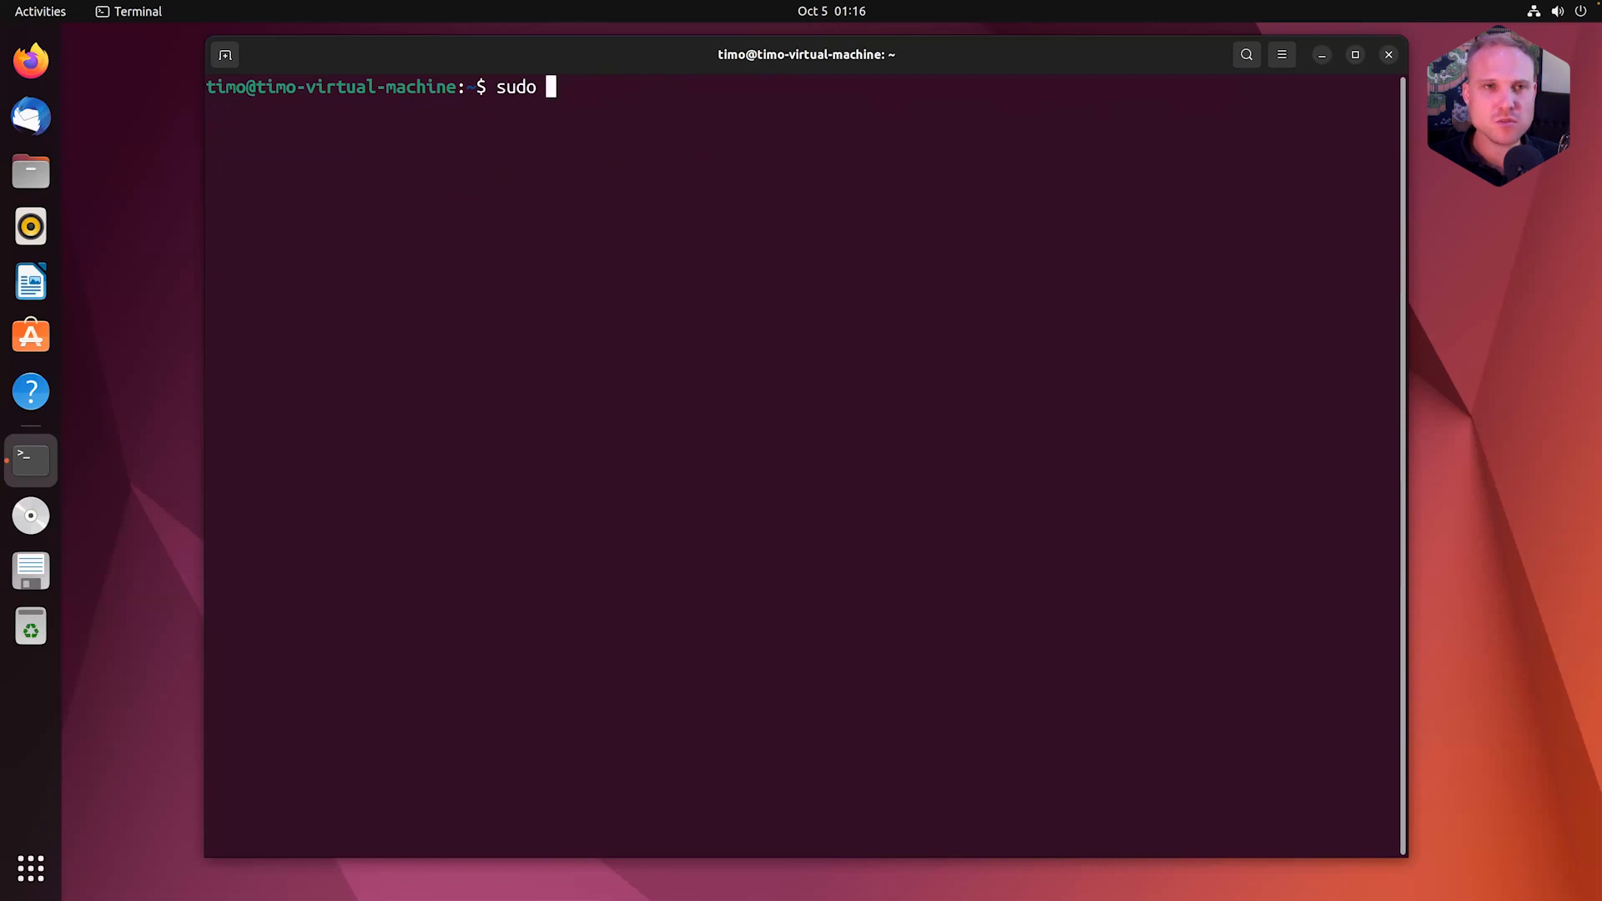
text(systemctl)
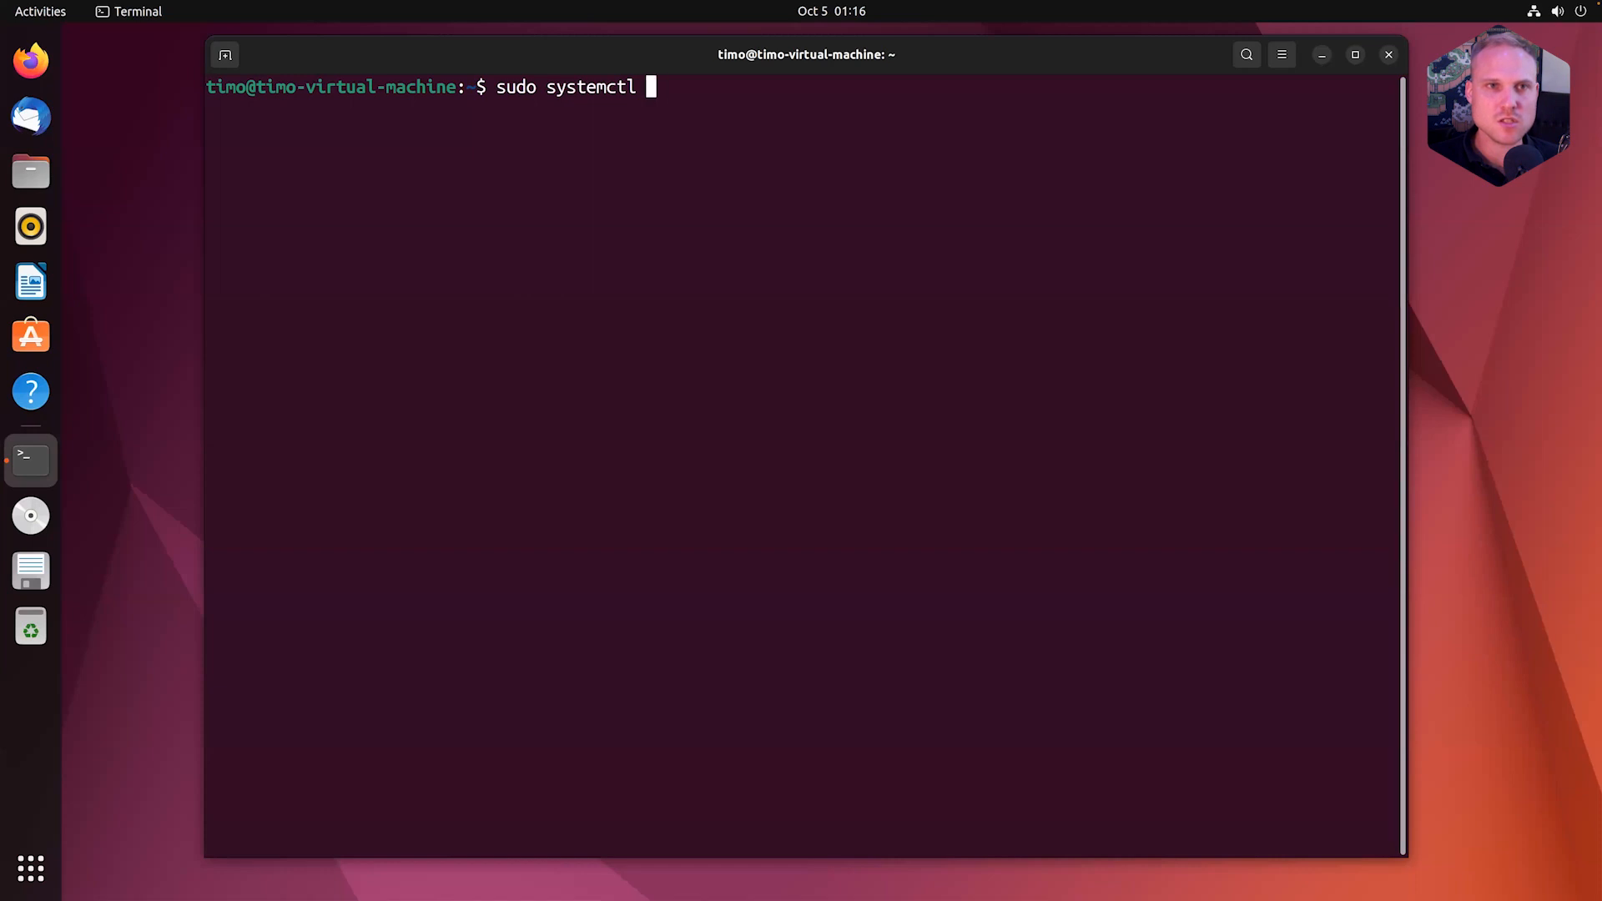
text(start unit)
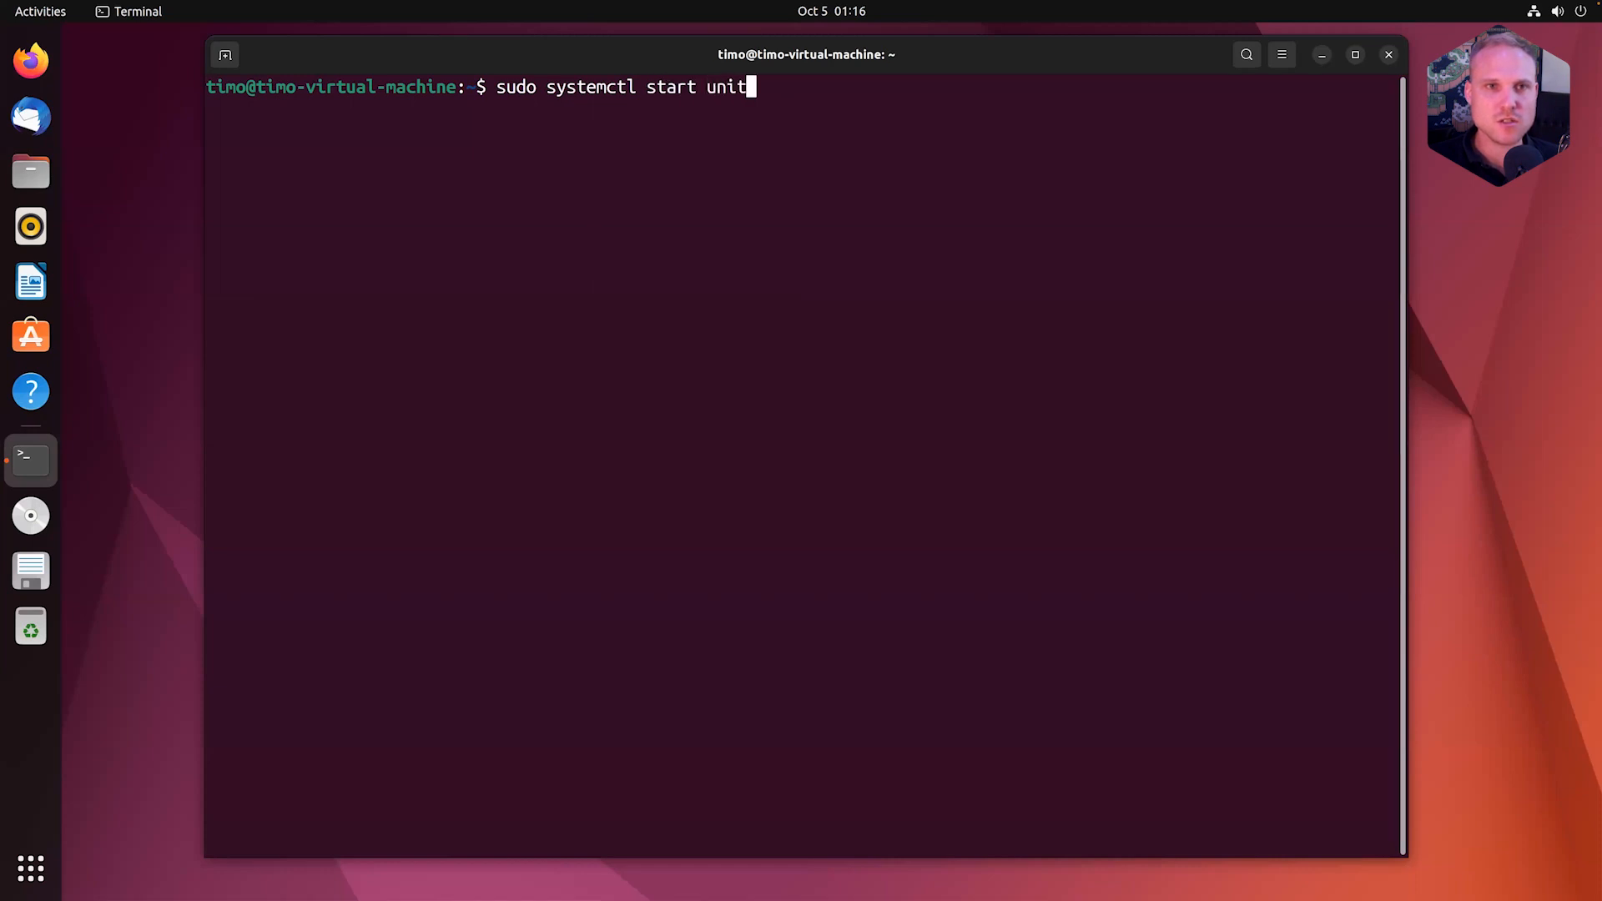
key(Return)
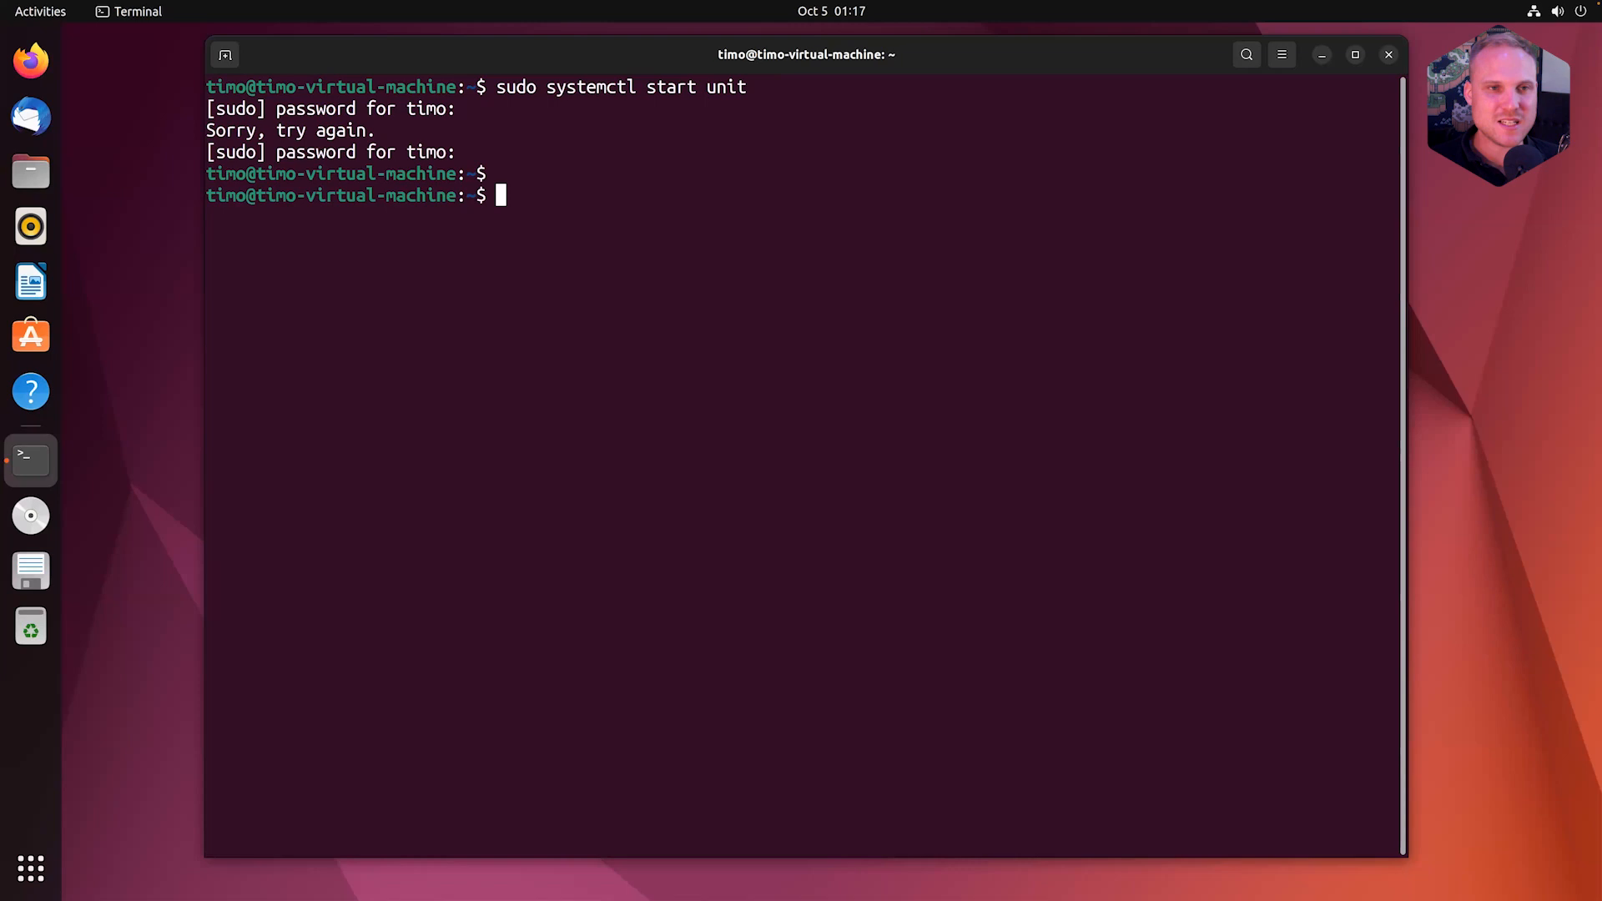
Step: Run 'ps -elf |grep unit' to show the unit main, controller and router processes
text(ps -elf |grep unit)
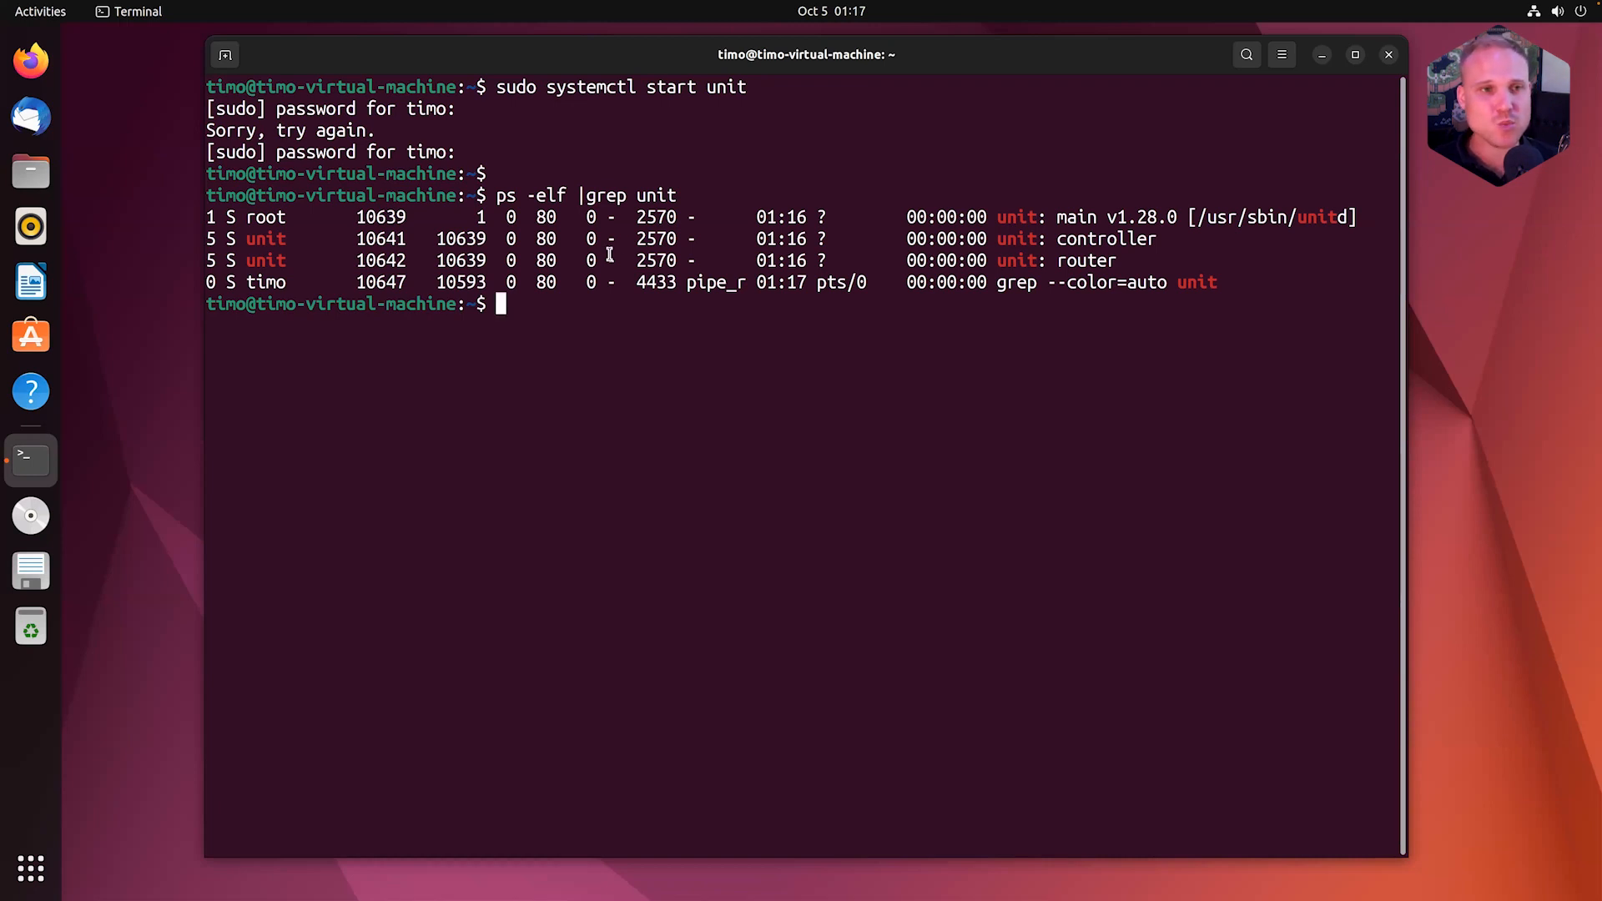
Step: Locate unitd with 'which unitd' and 'command -v unitd', both returning /usr/sbin/unitd
text(w)
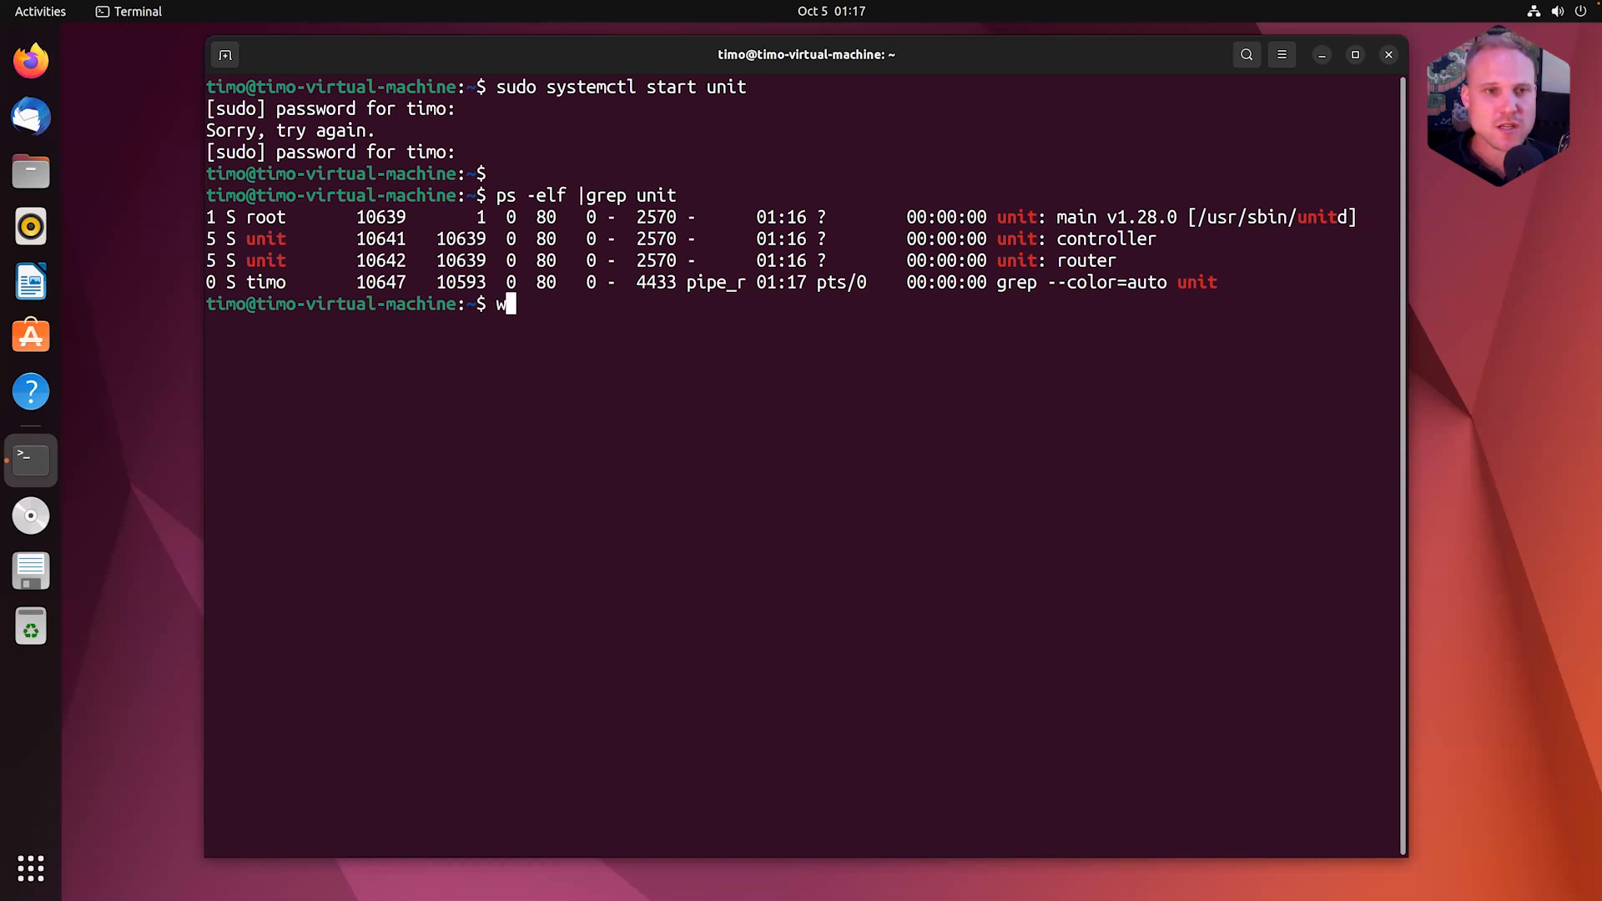
text(hich u)
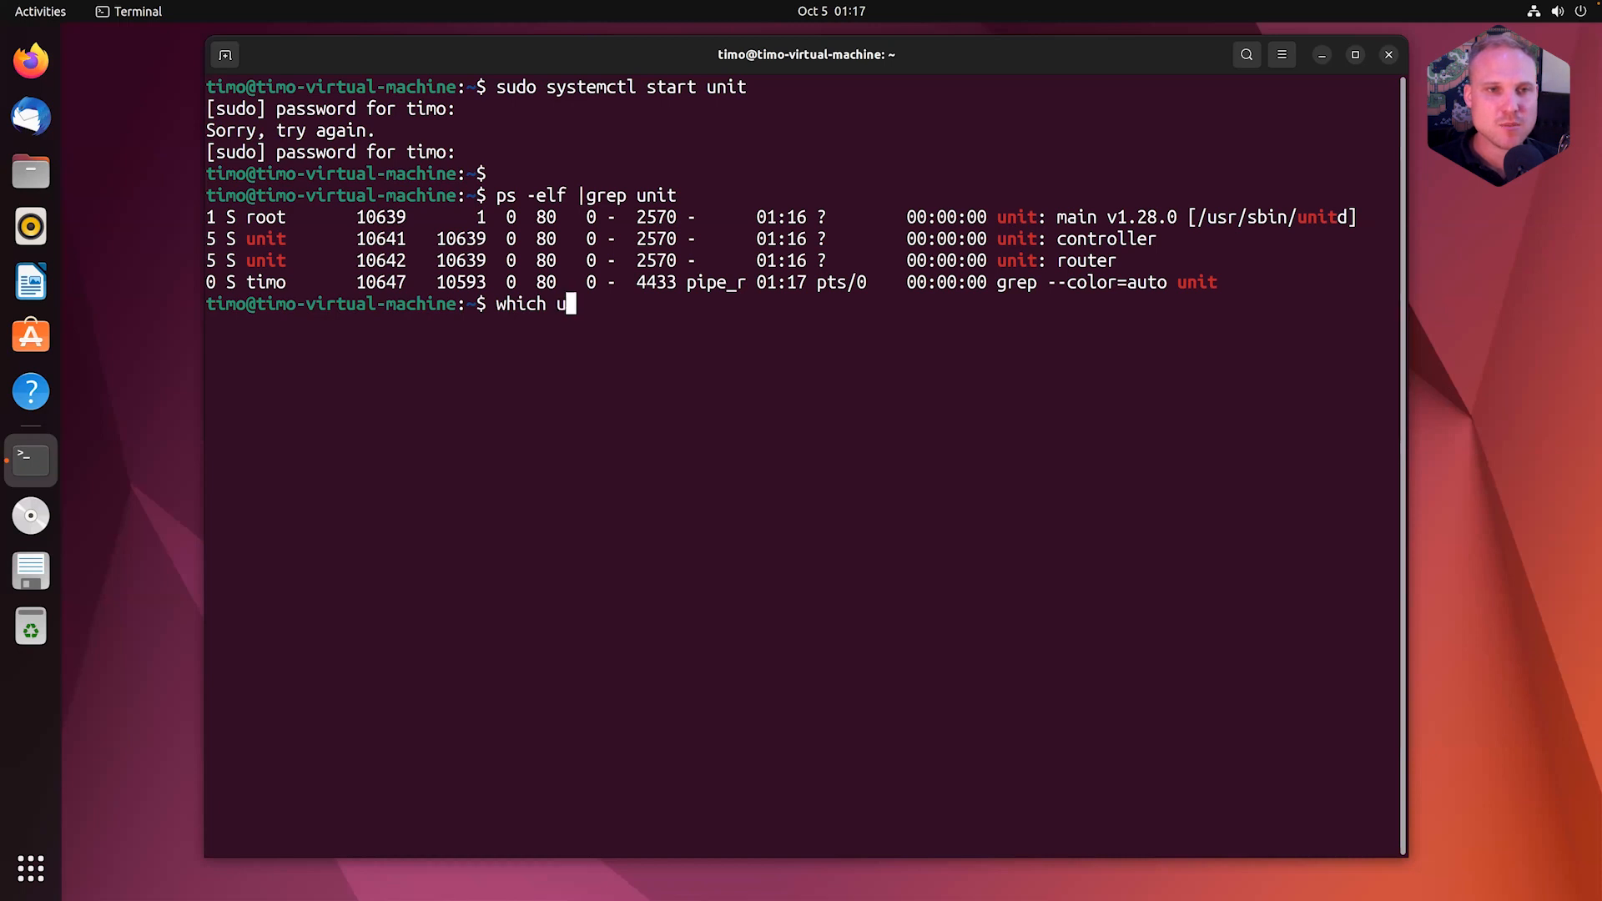
text(nitd)
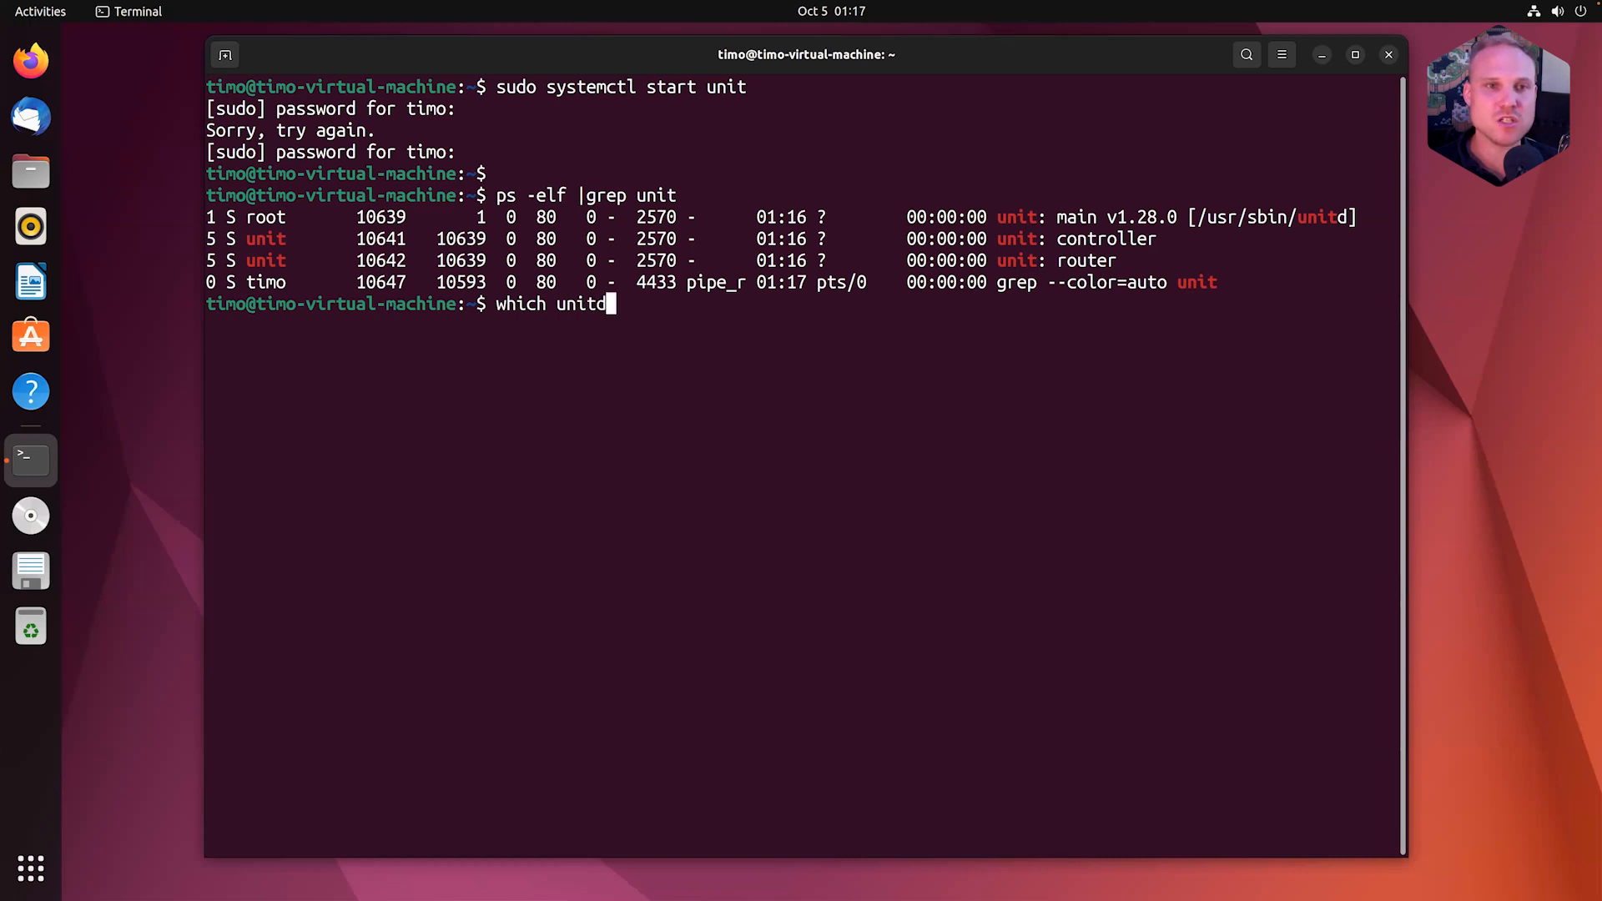
key(Return)
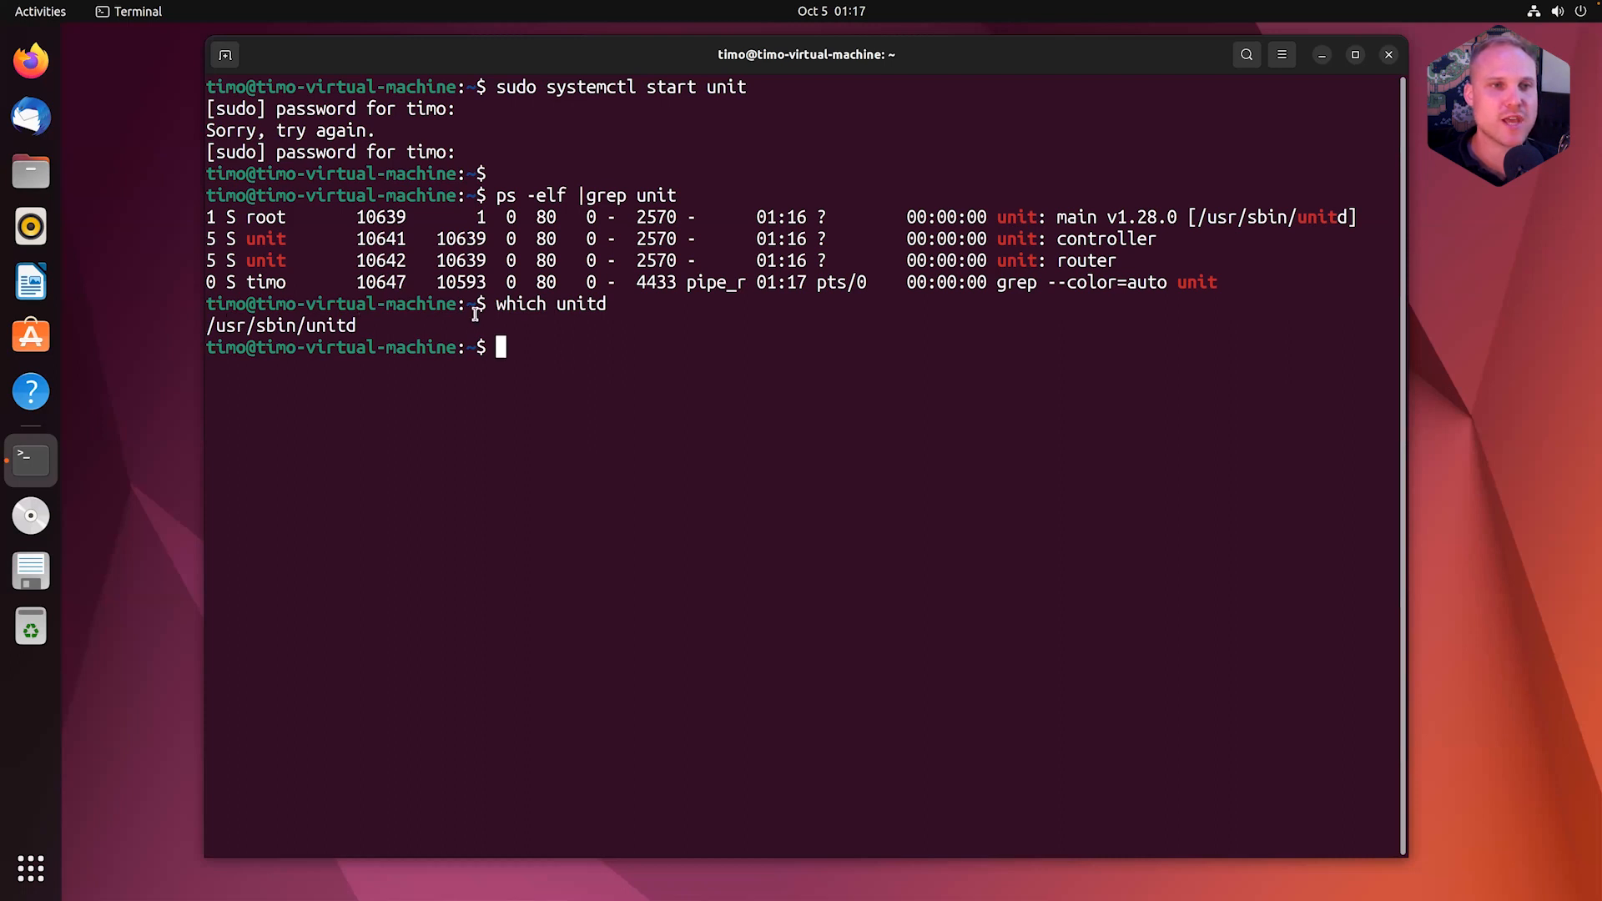
text(command -v)
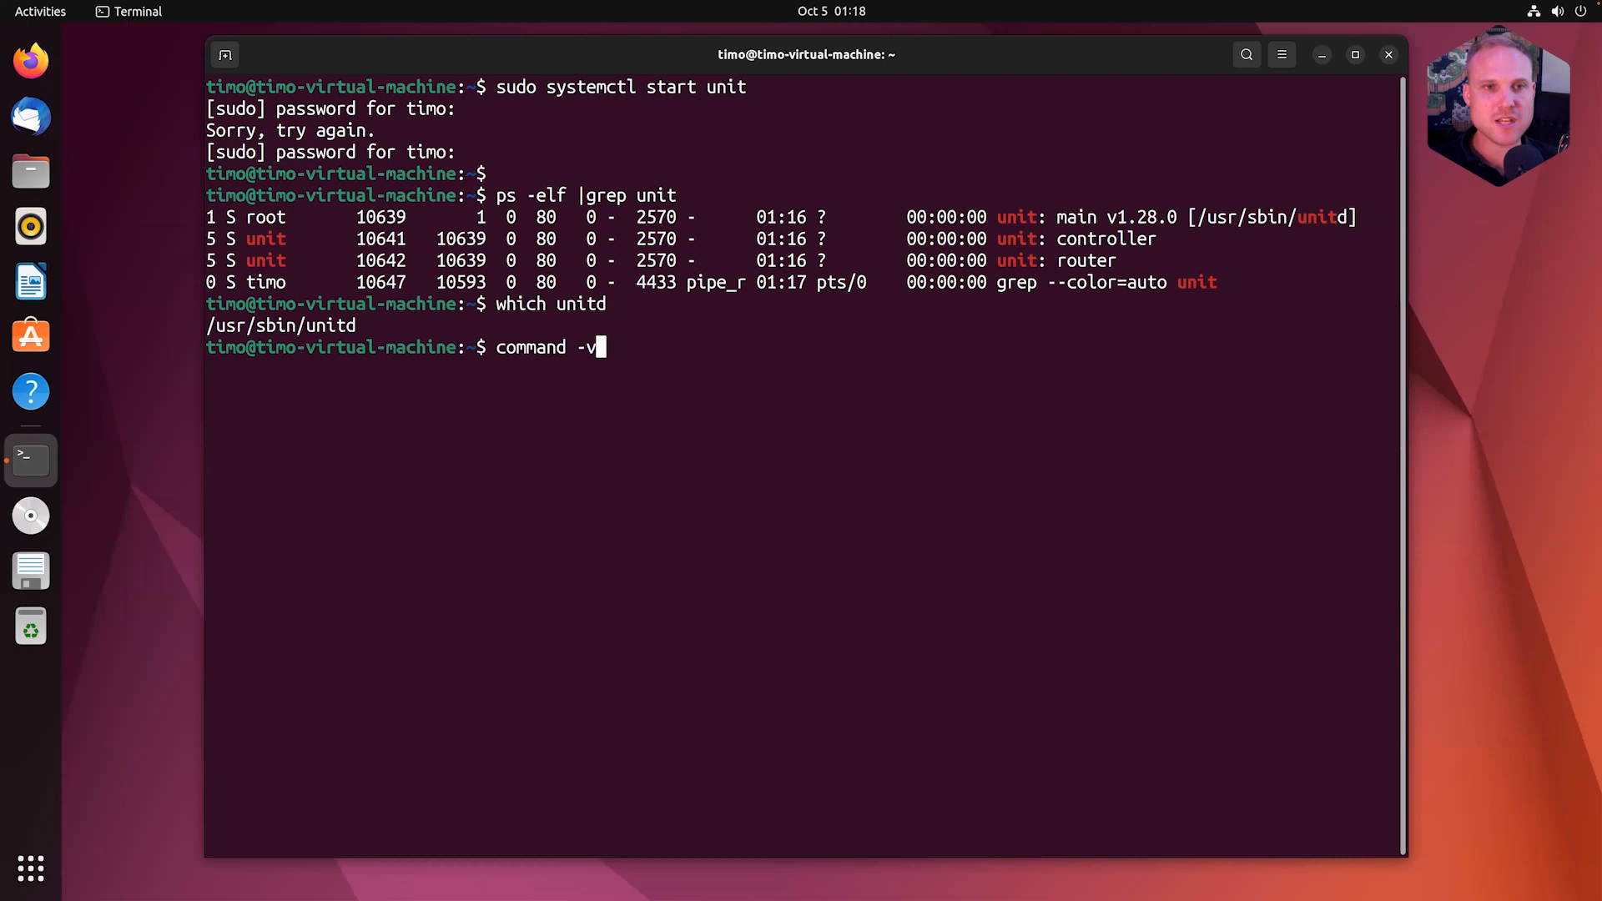
text(unitd)
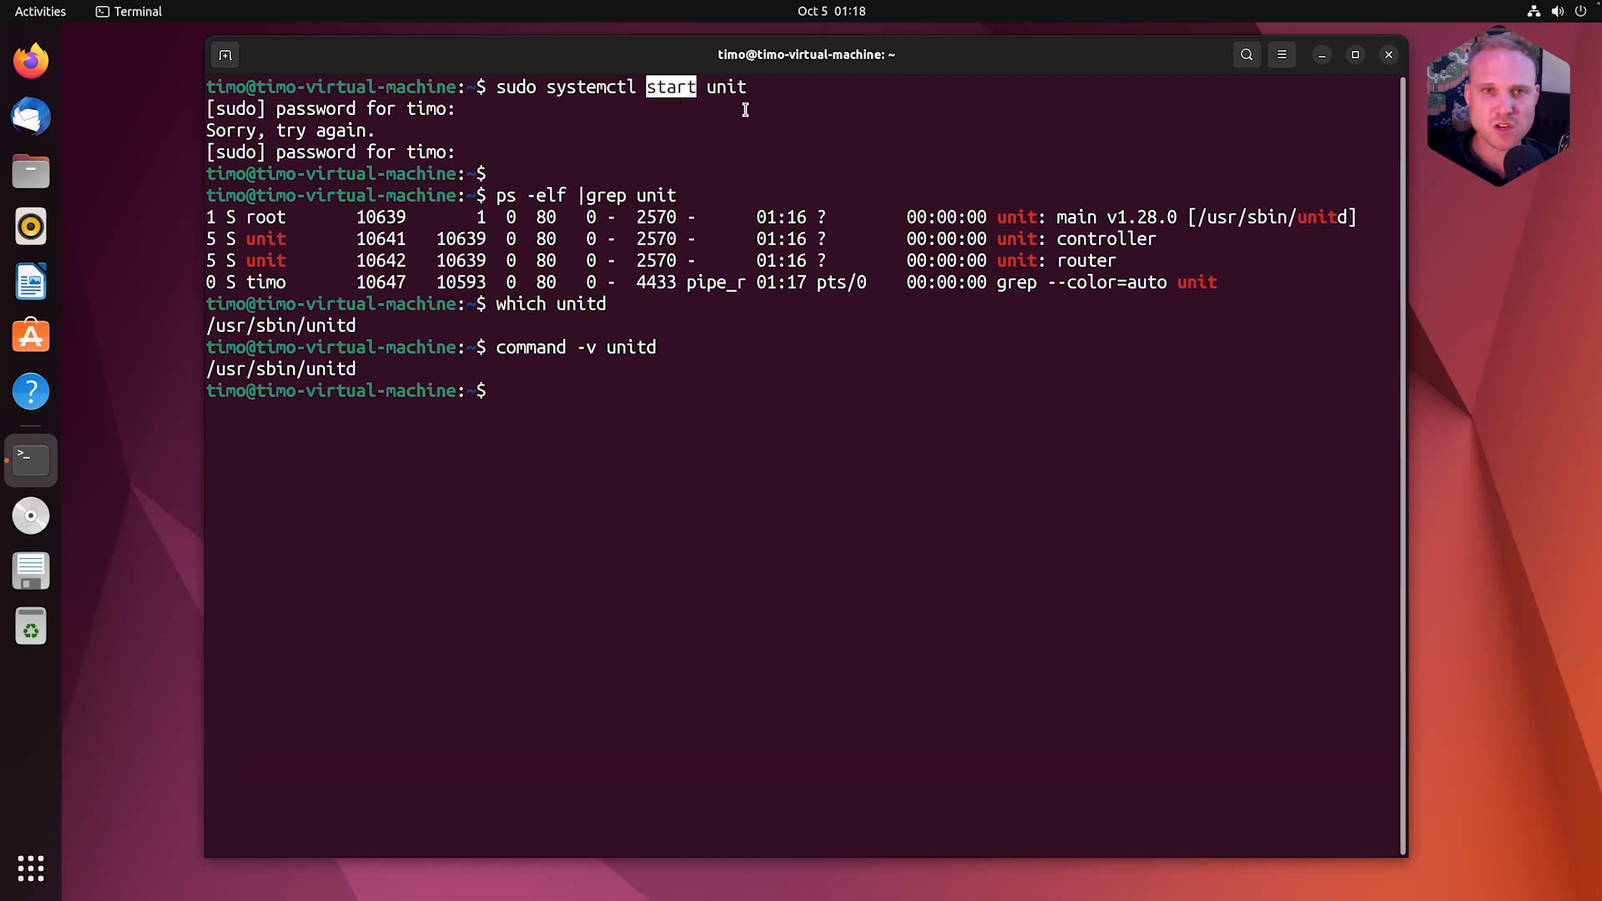
Step: Recall and run 'systemctl status unit', showing the service active (running)
text(command -v unitd)
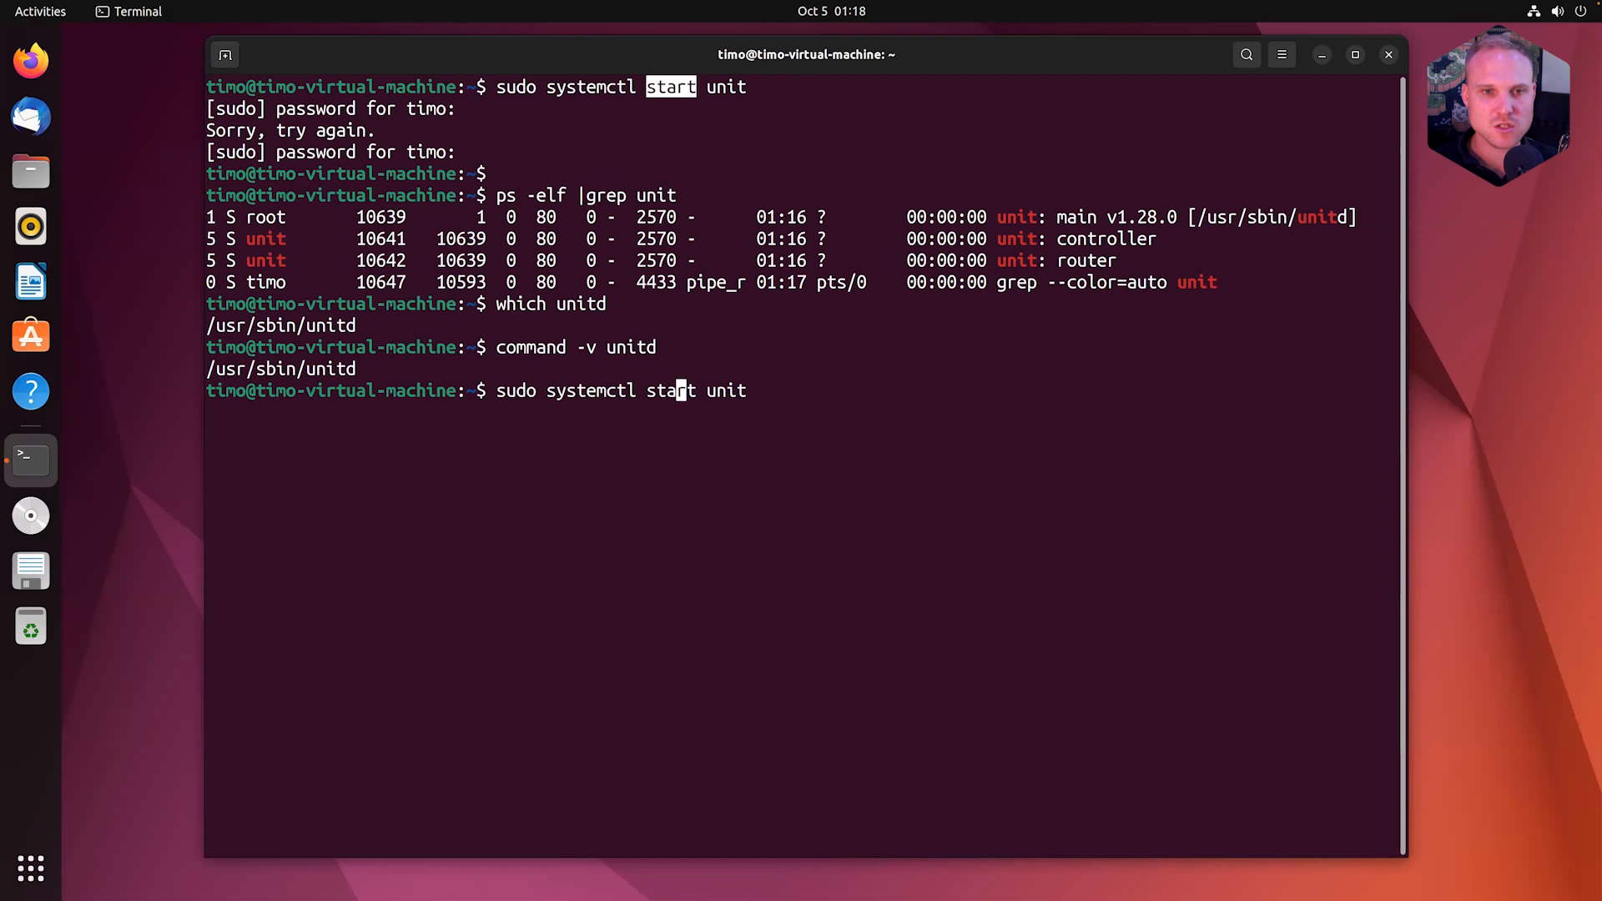
key(ctrl+c)
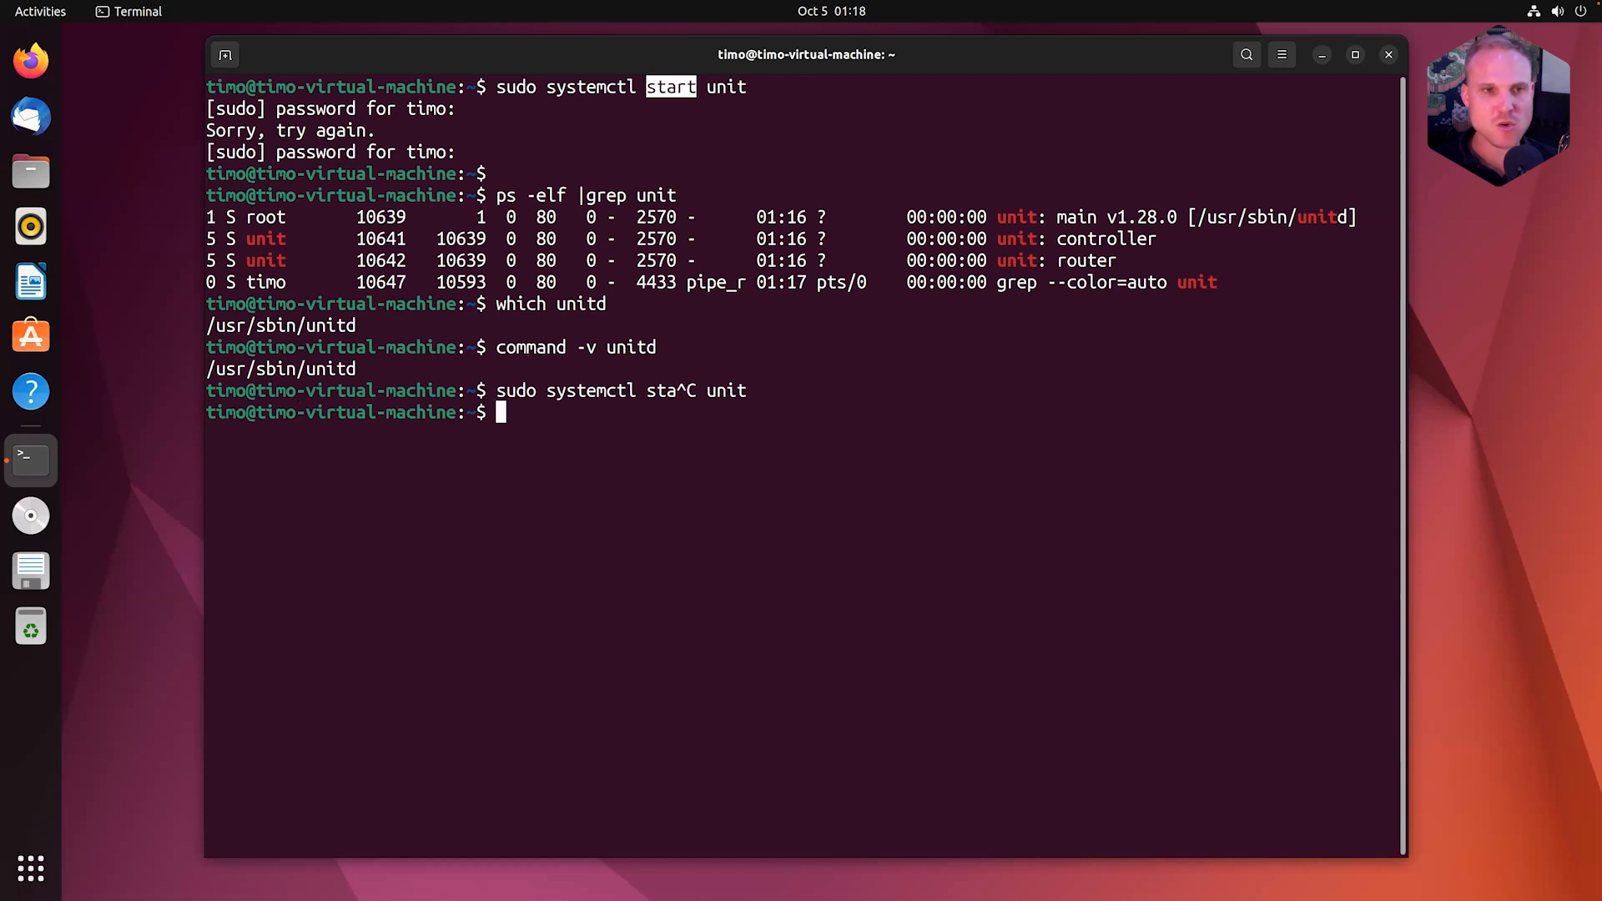
key(ctrl+r)
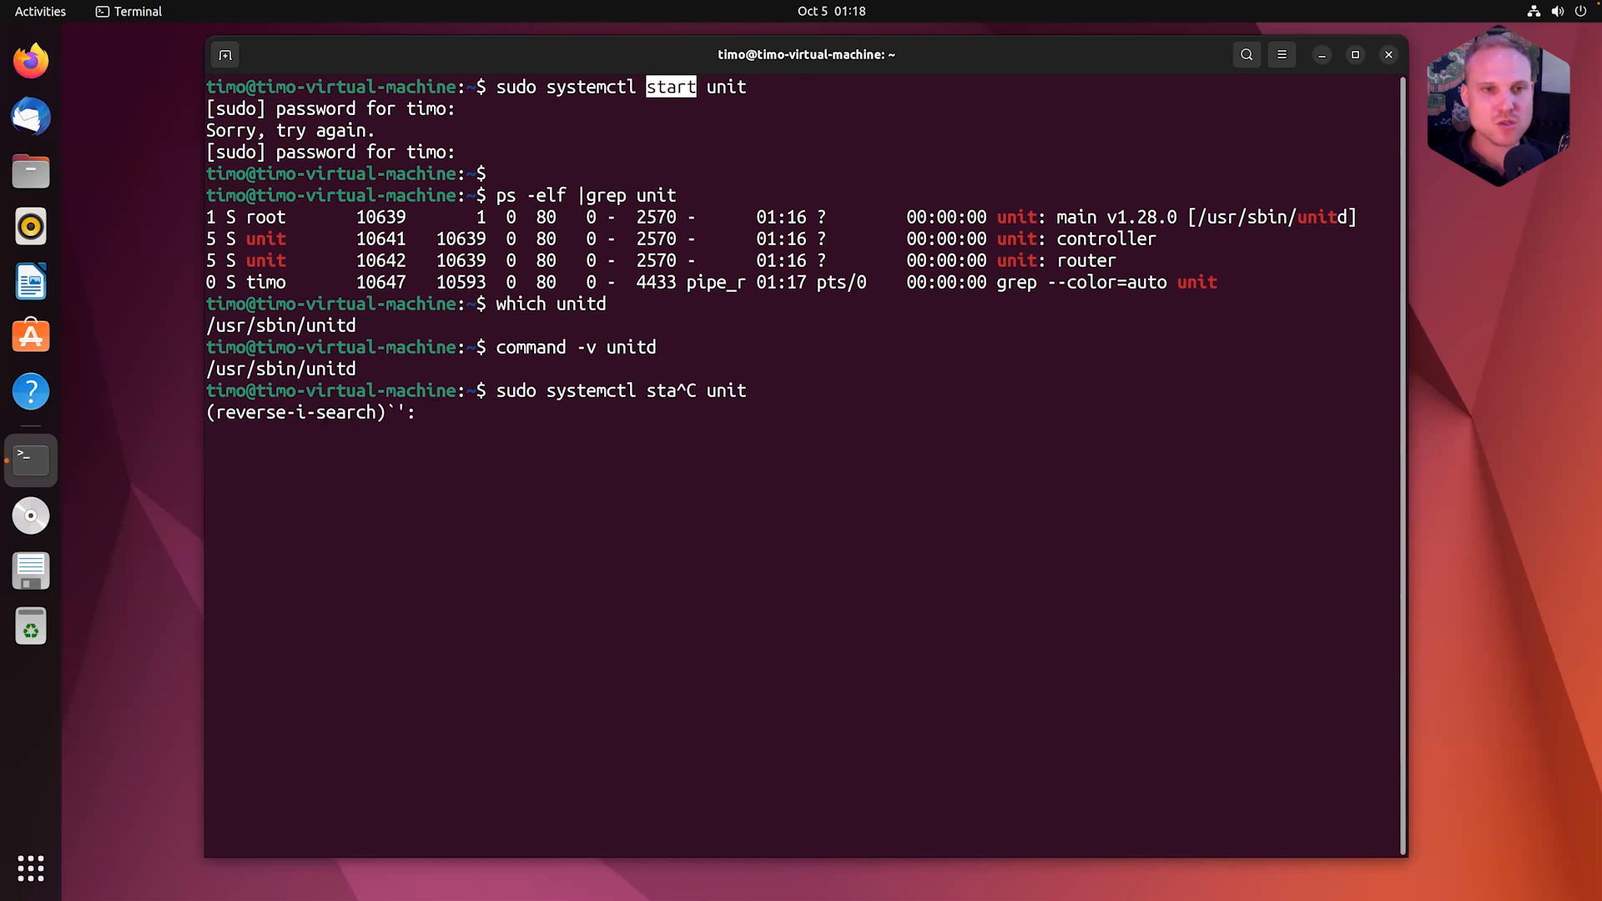
text(unit)
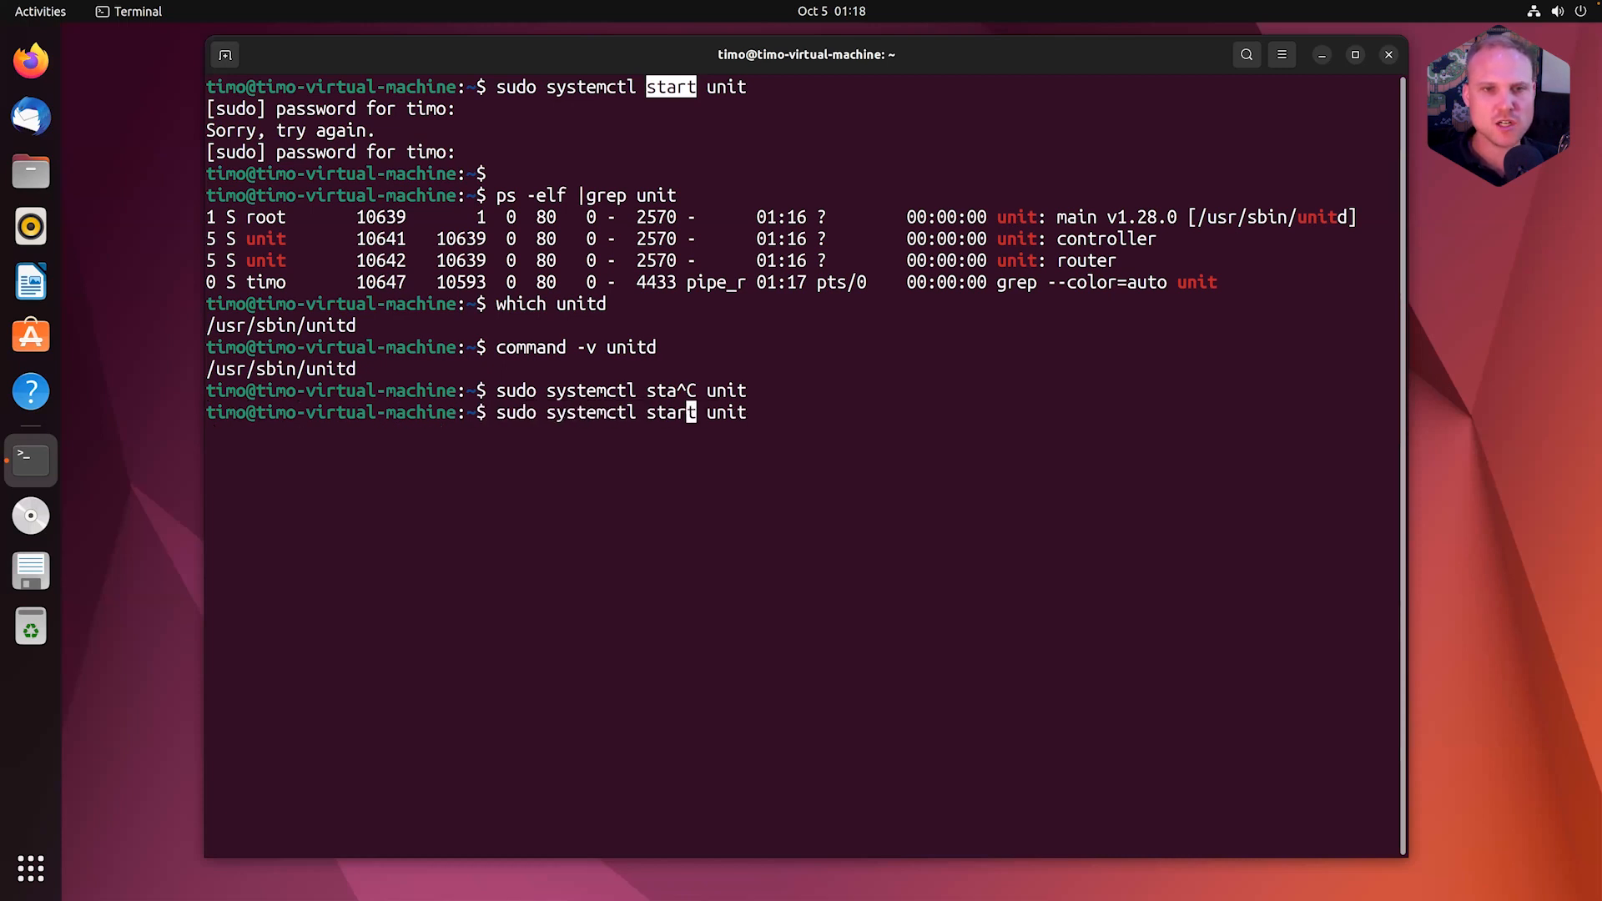
key(BackSpace)
text(us)
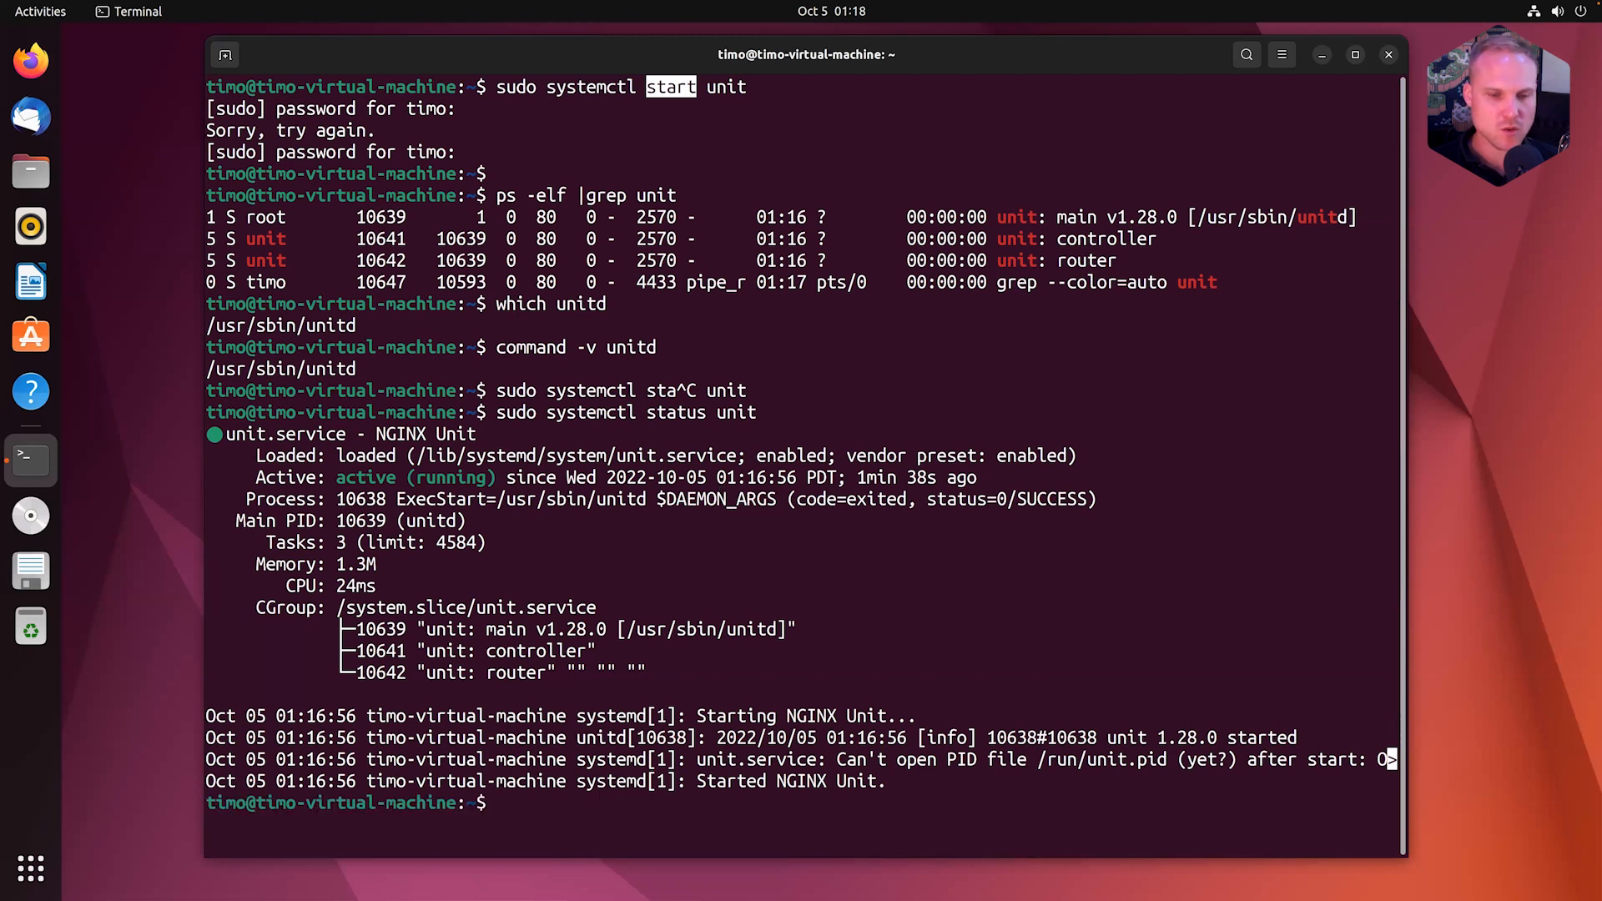
key(Return)
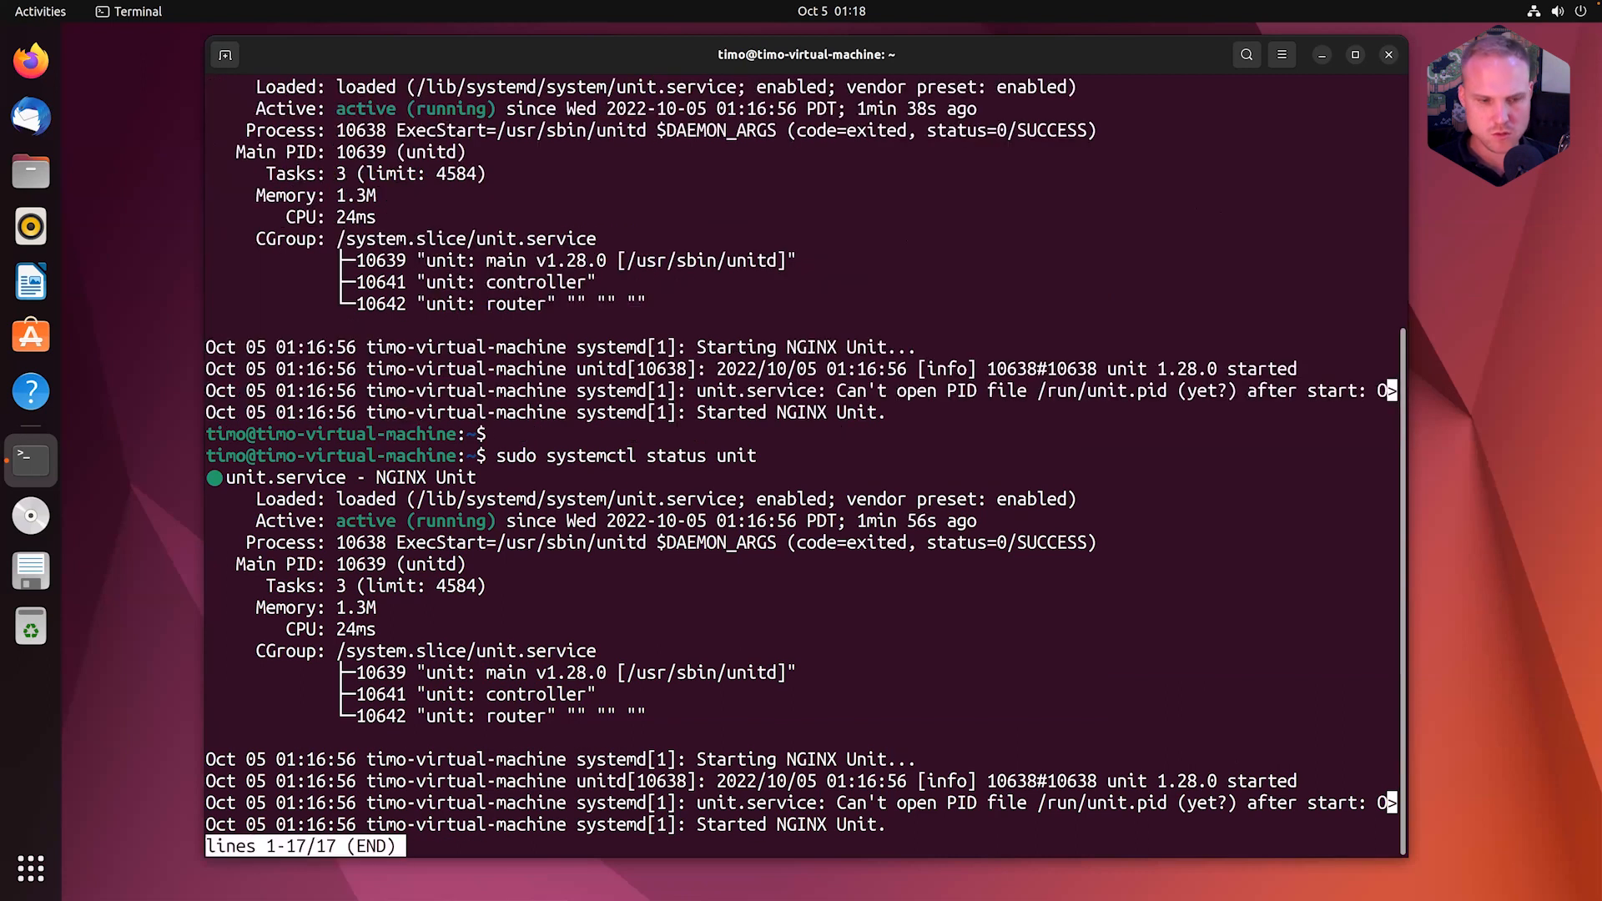
Step: Leave the status output and clear the terminal screen
key(q)
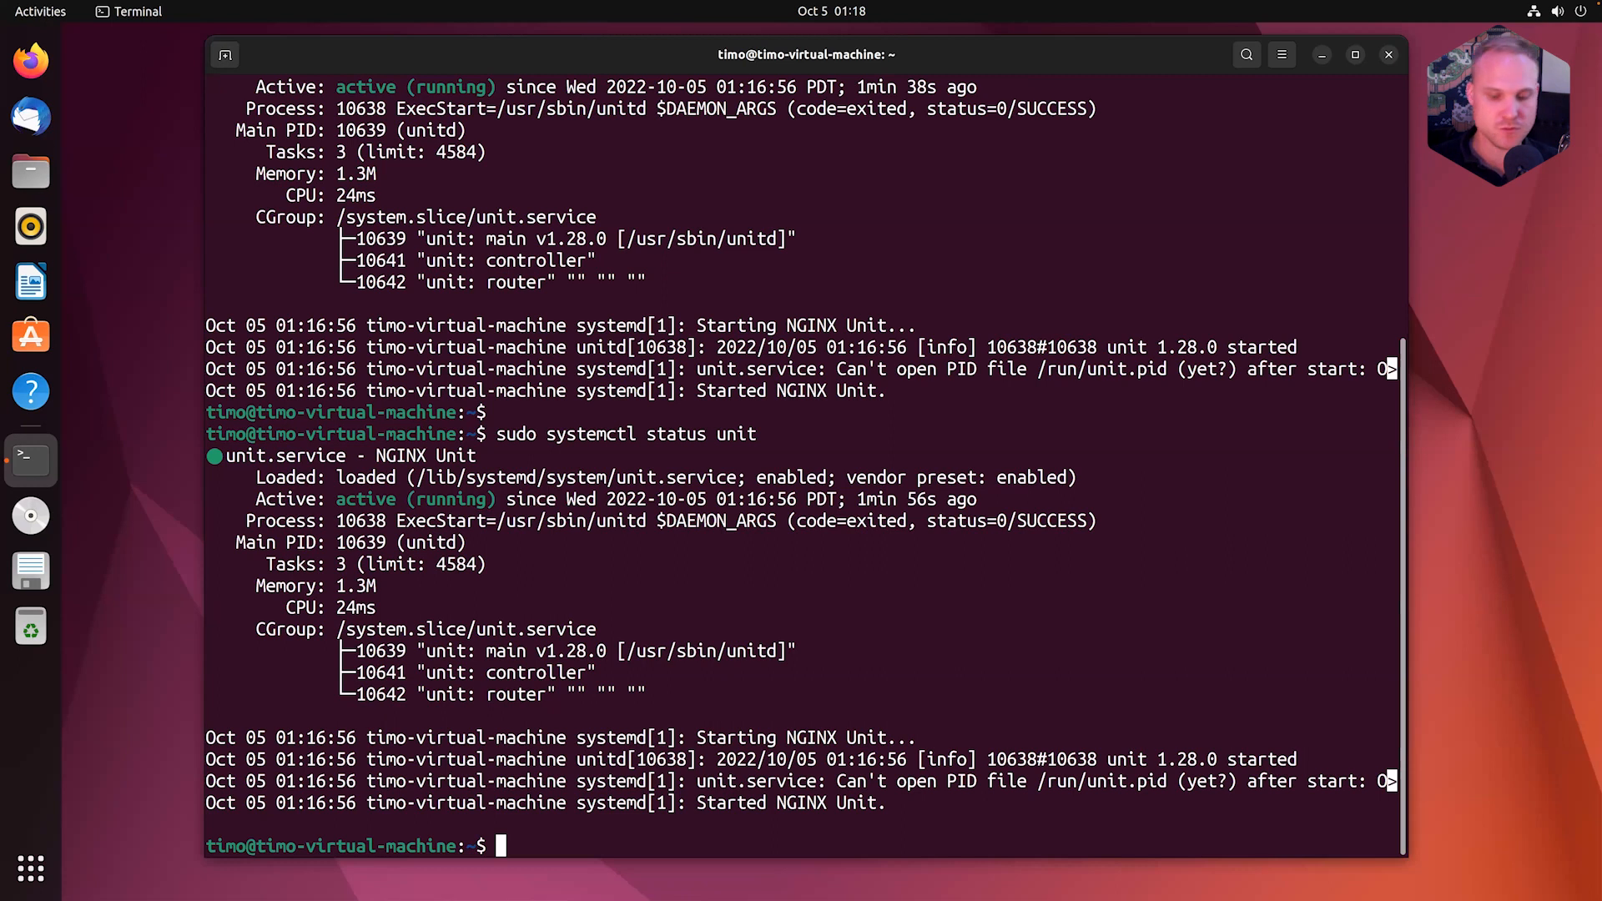
text(clear)
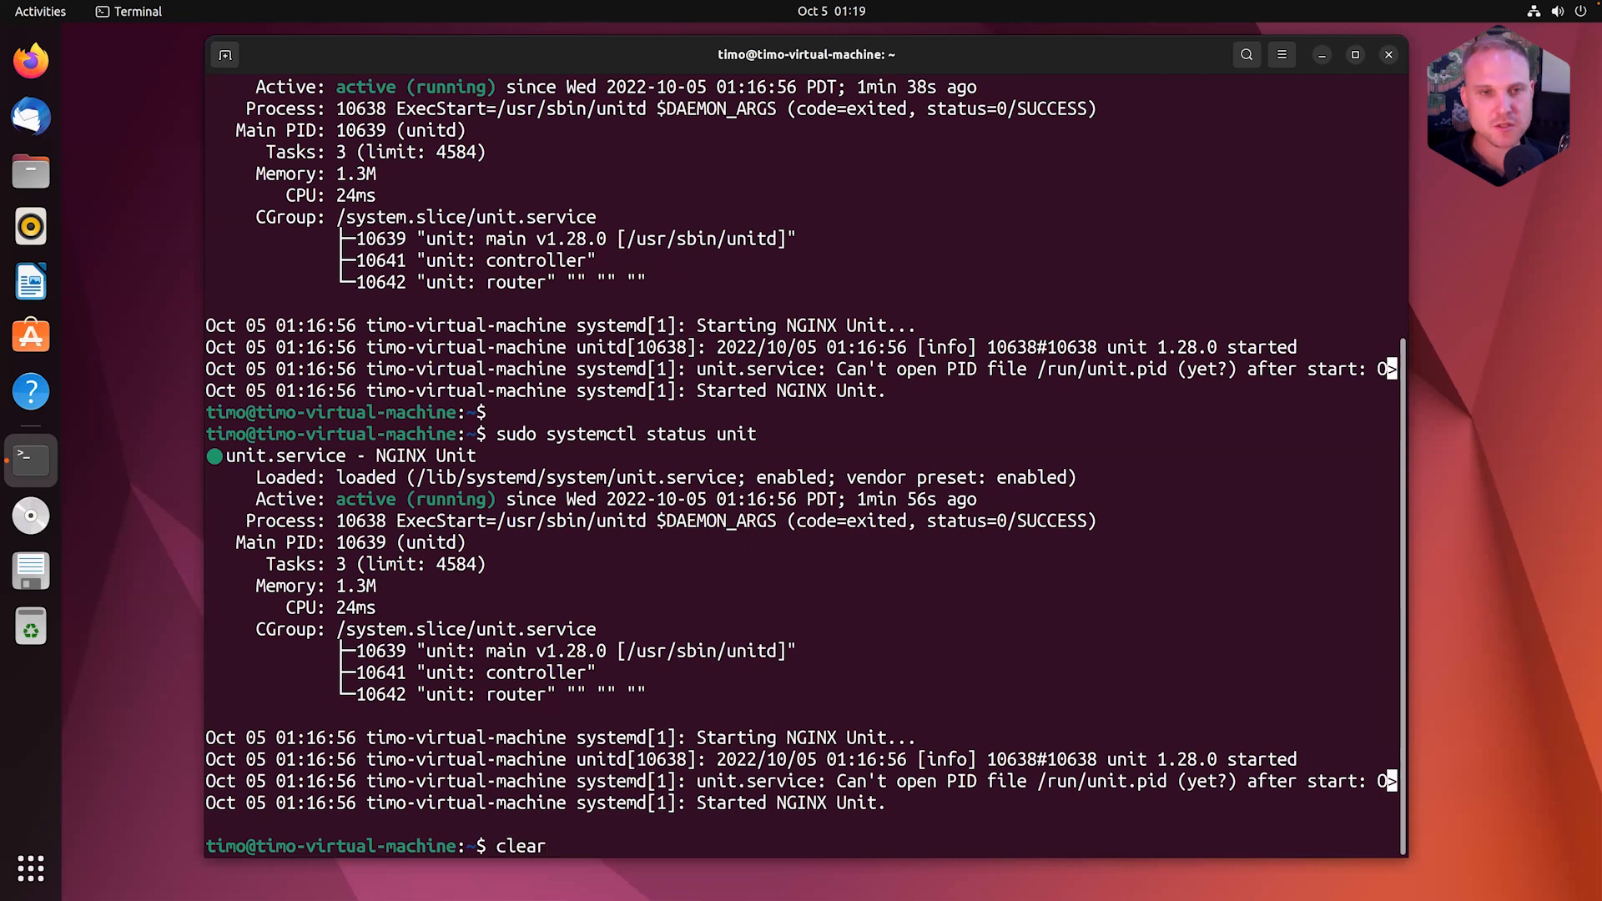
key(Return)
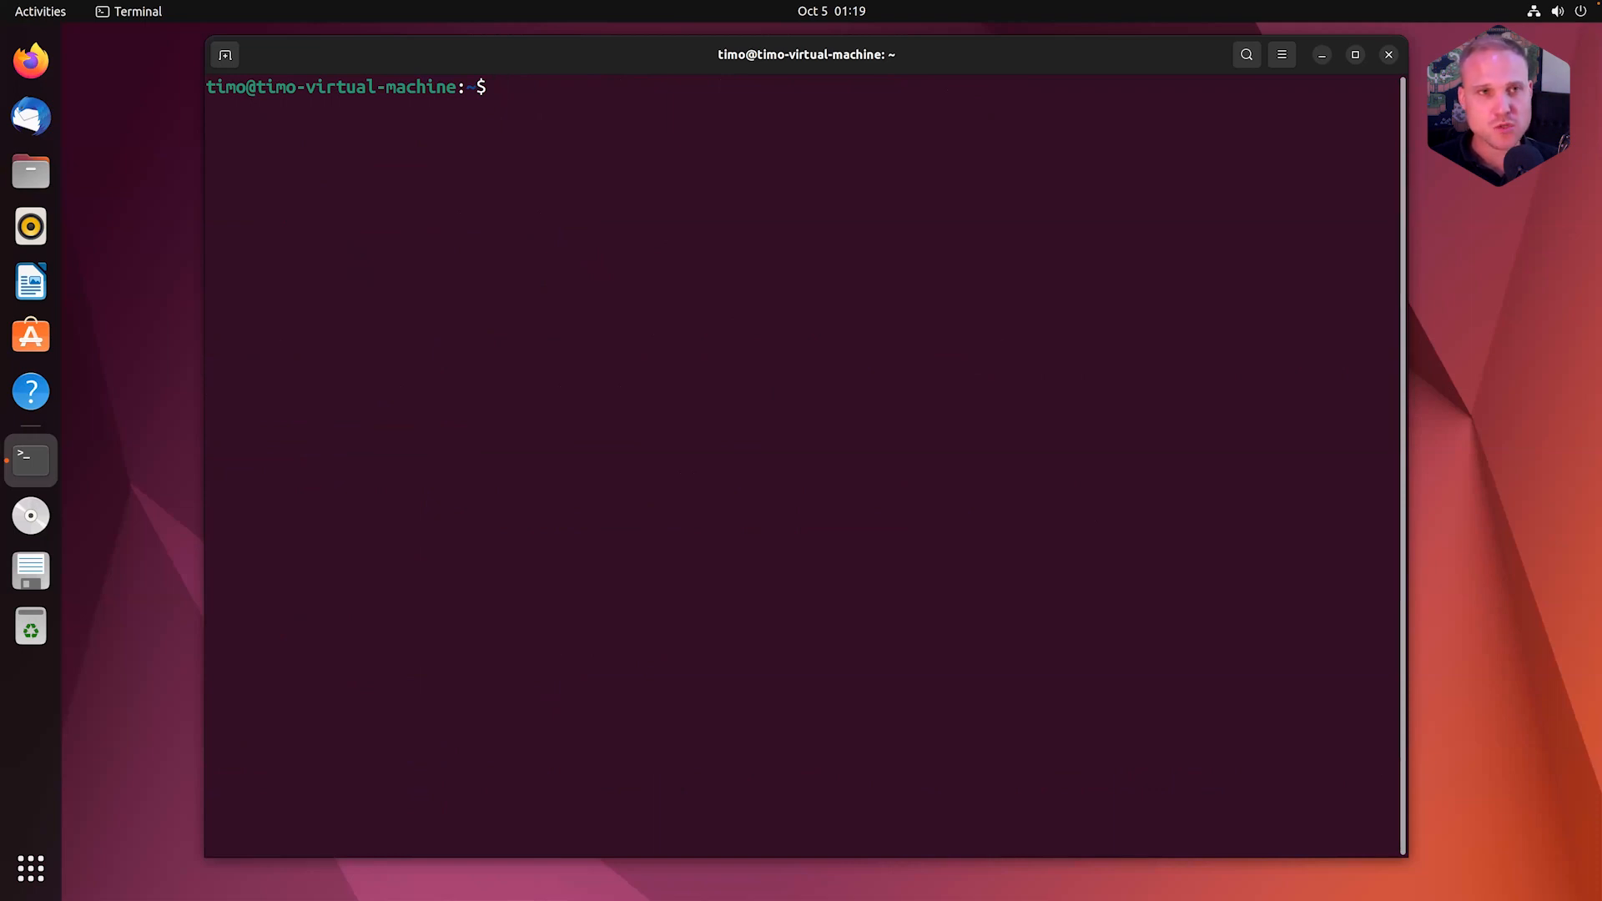
Step: List the running Unit processes and select the controller and router names
key(ctrl+r)
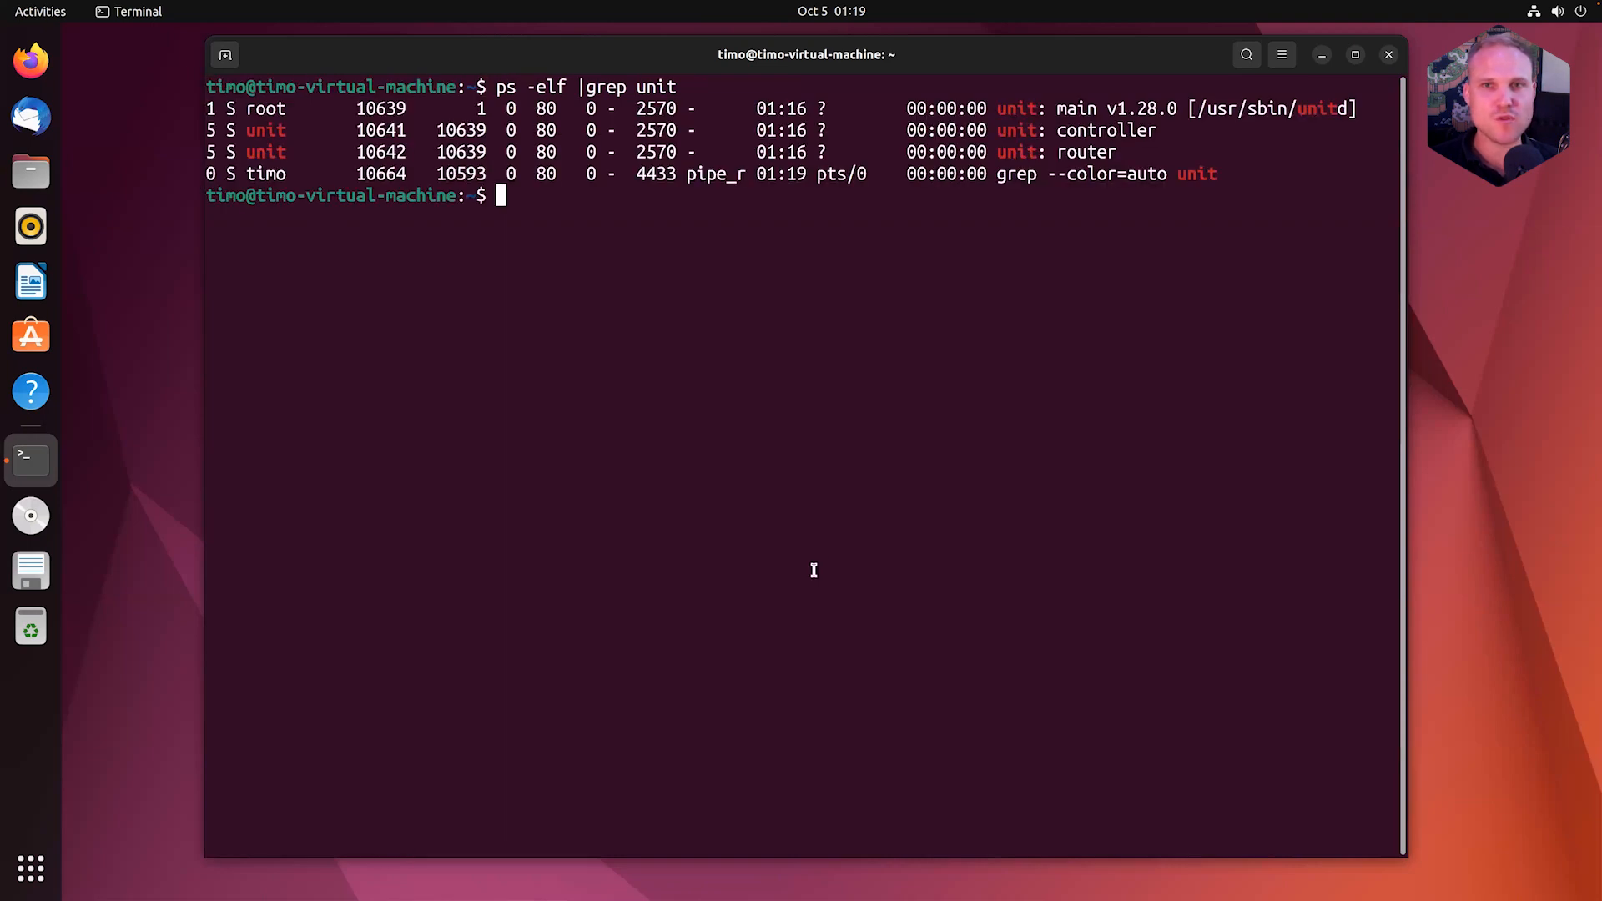
mouse_move(1026, 151)
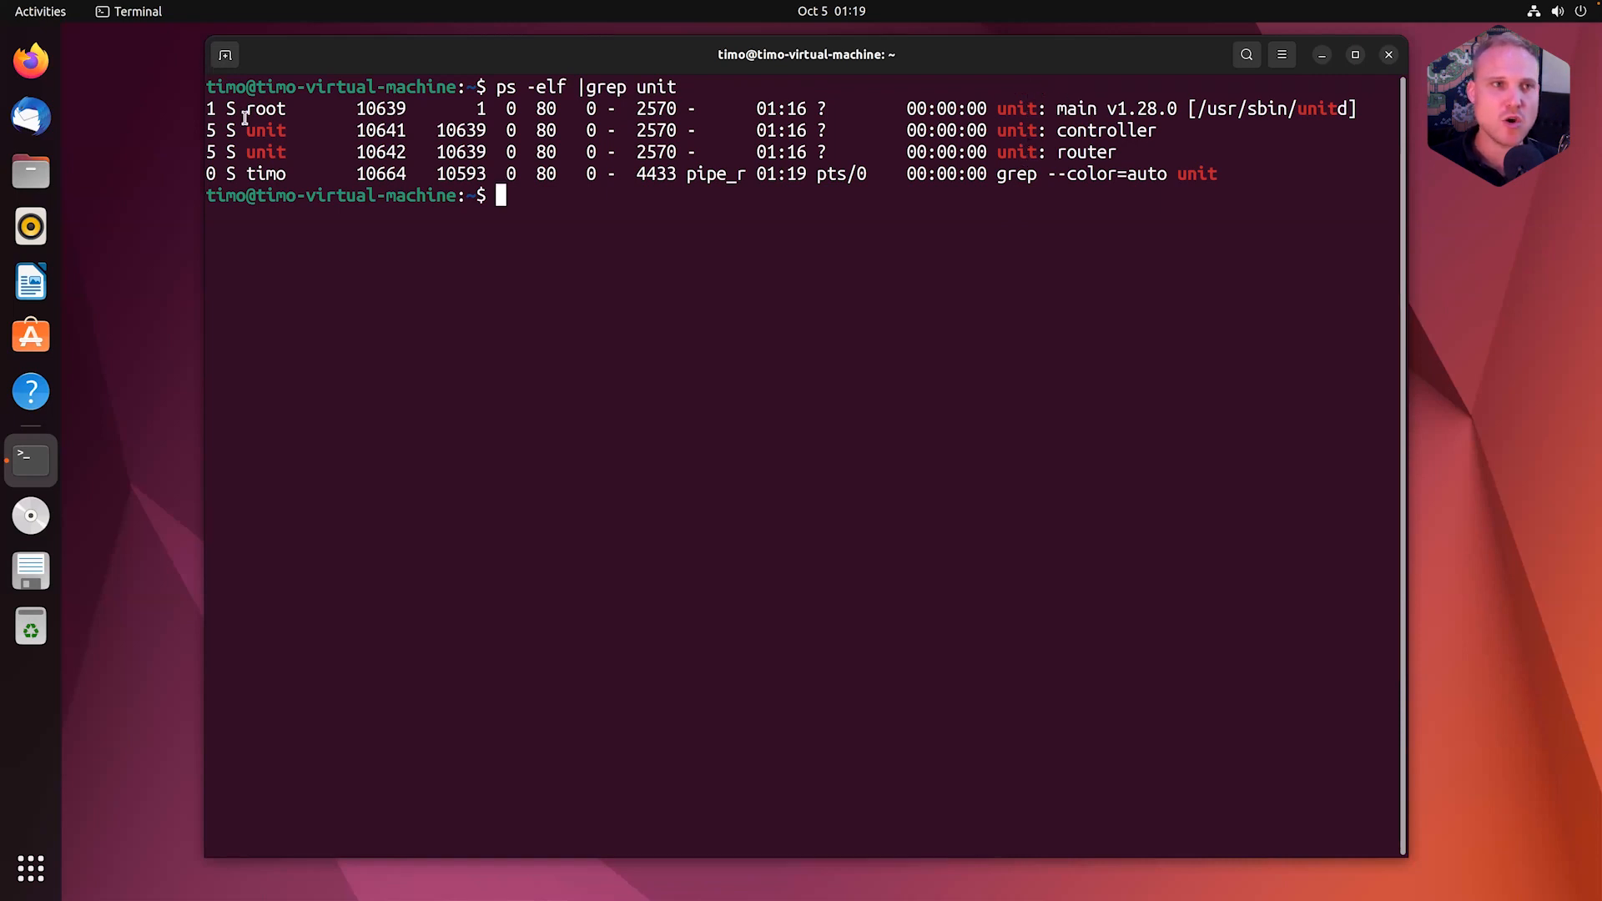
double_click(264, 109)
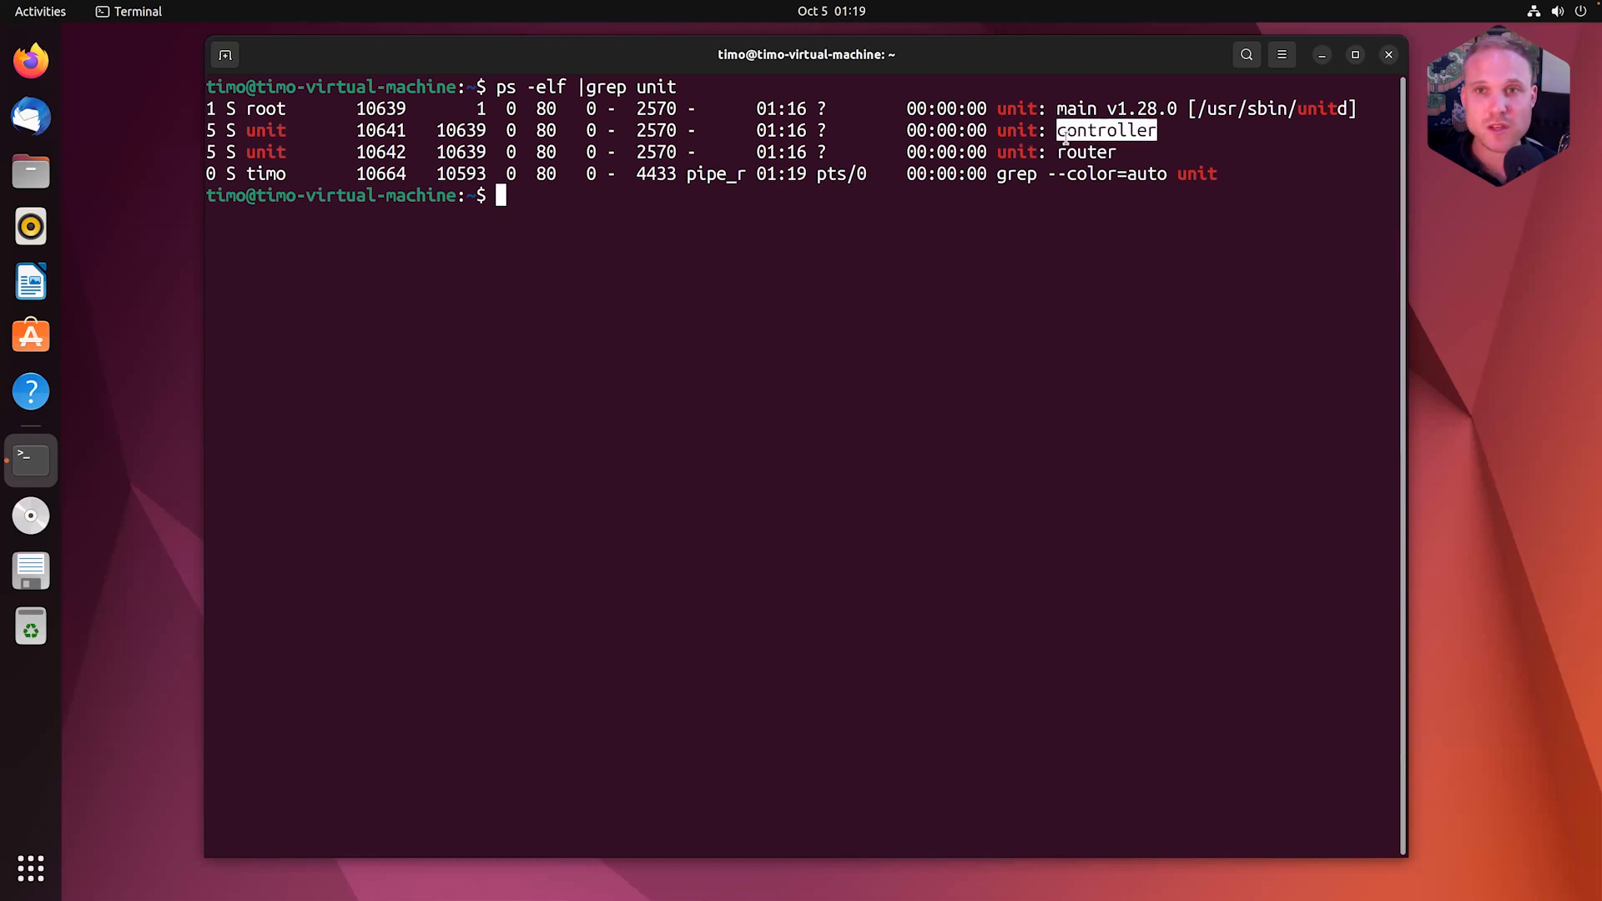
double_click(1087, 151)
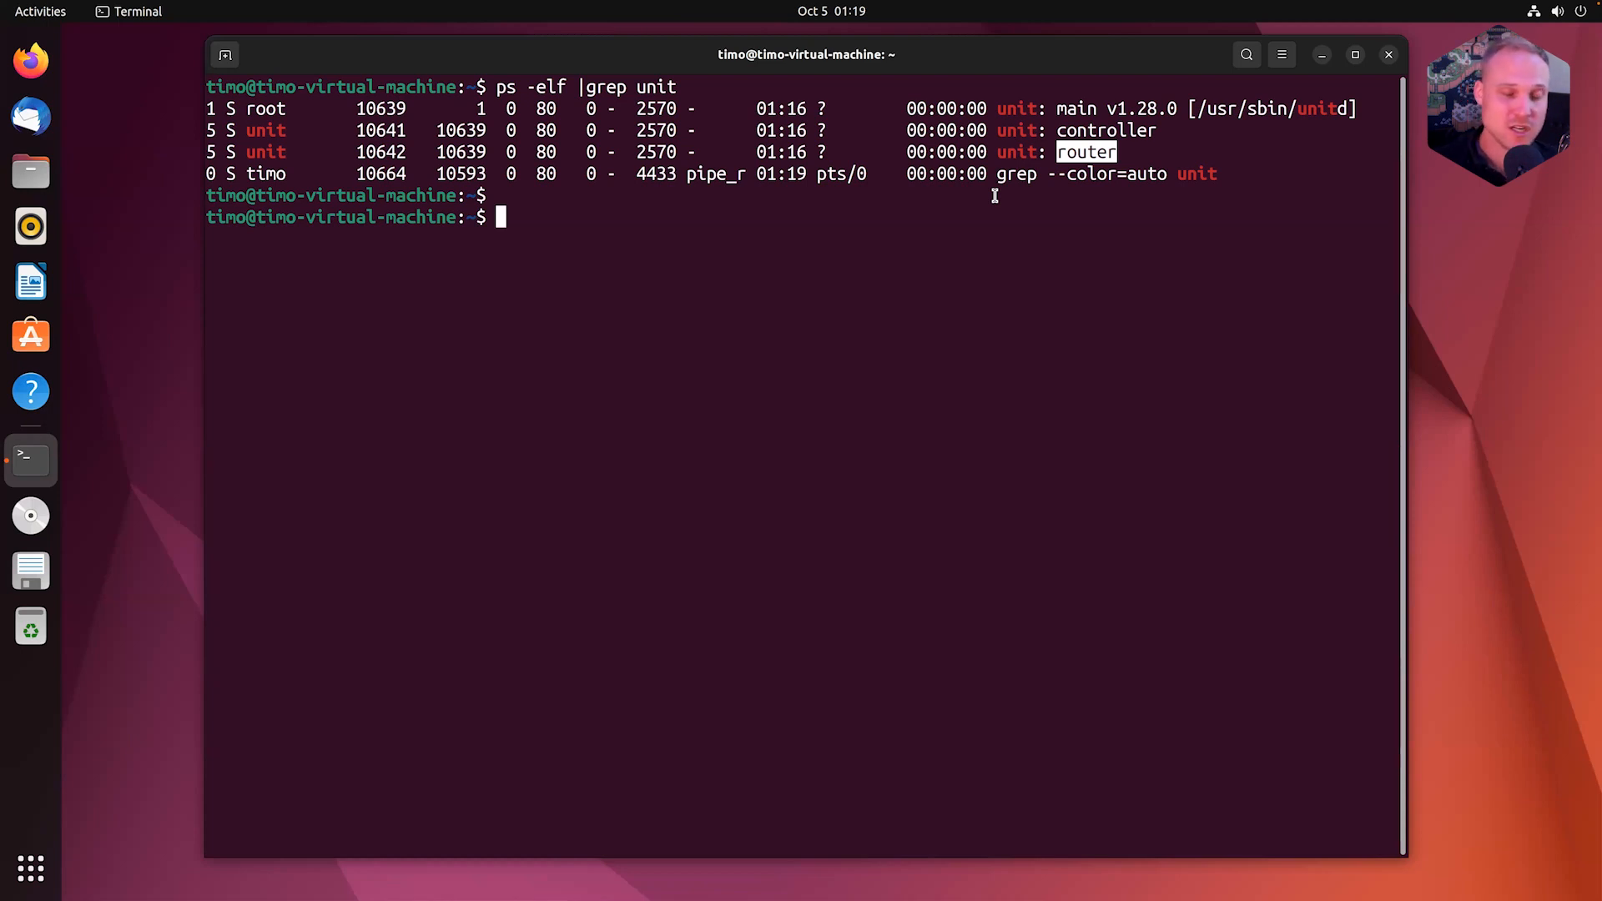
mouse_move(764, 260)
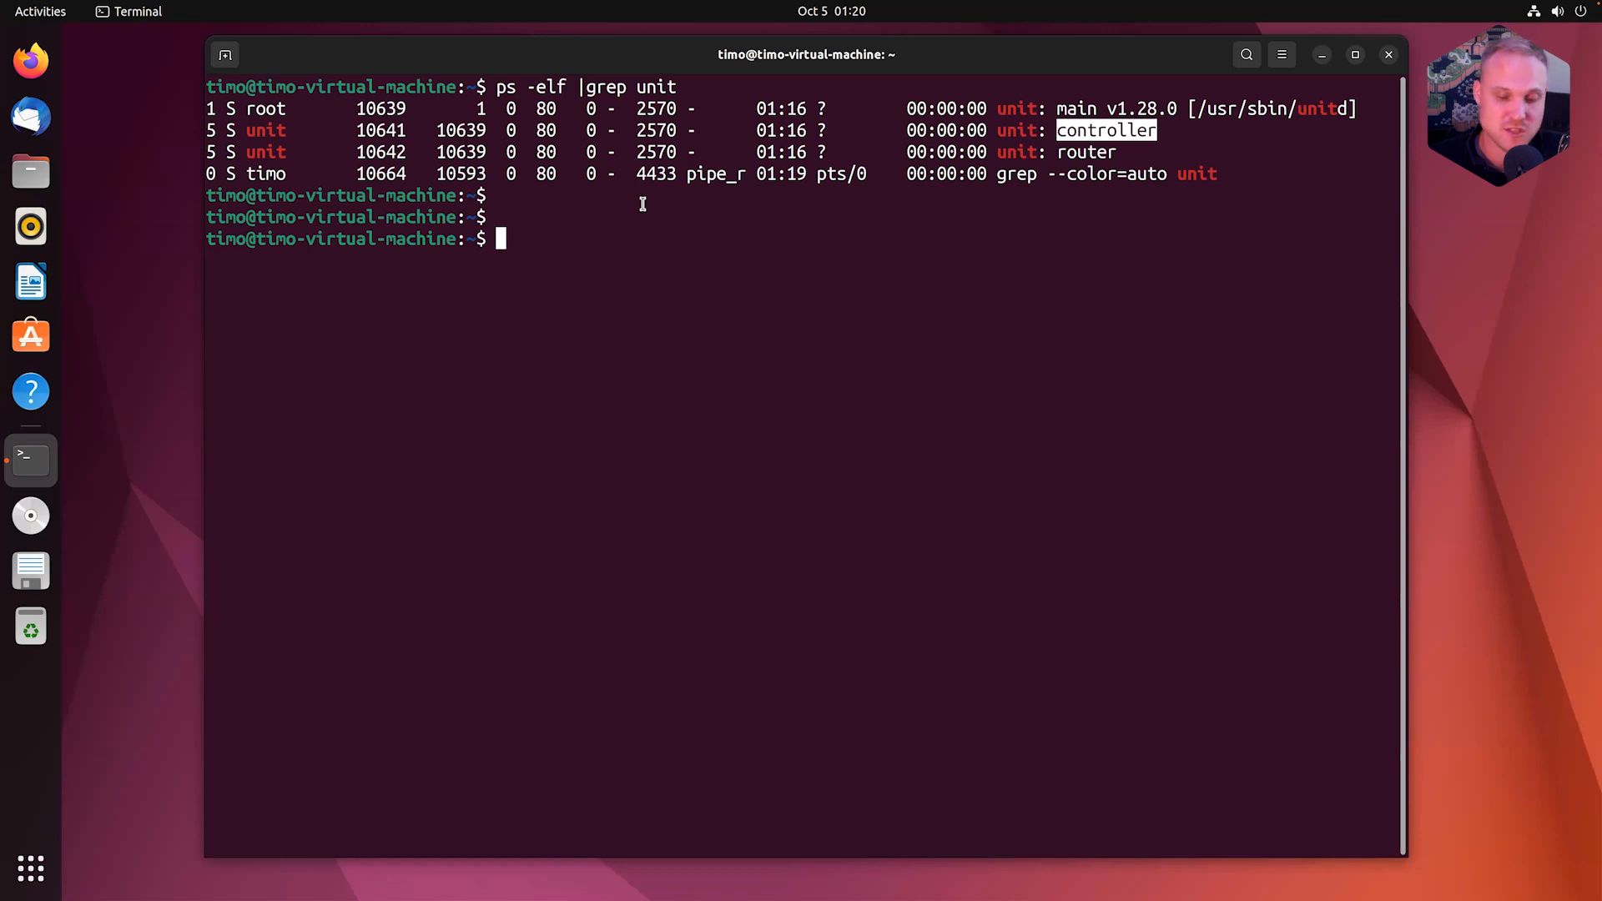
Step: Run 'unitd --version' to show version 1.28.0 and its build options
text(unit)
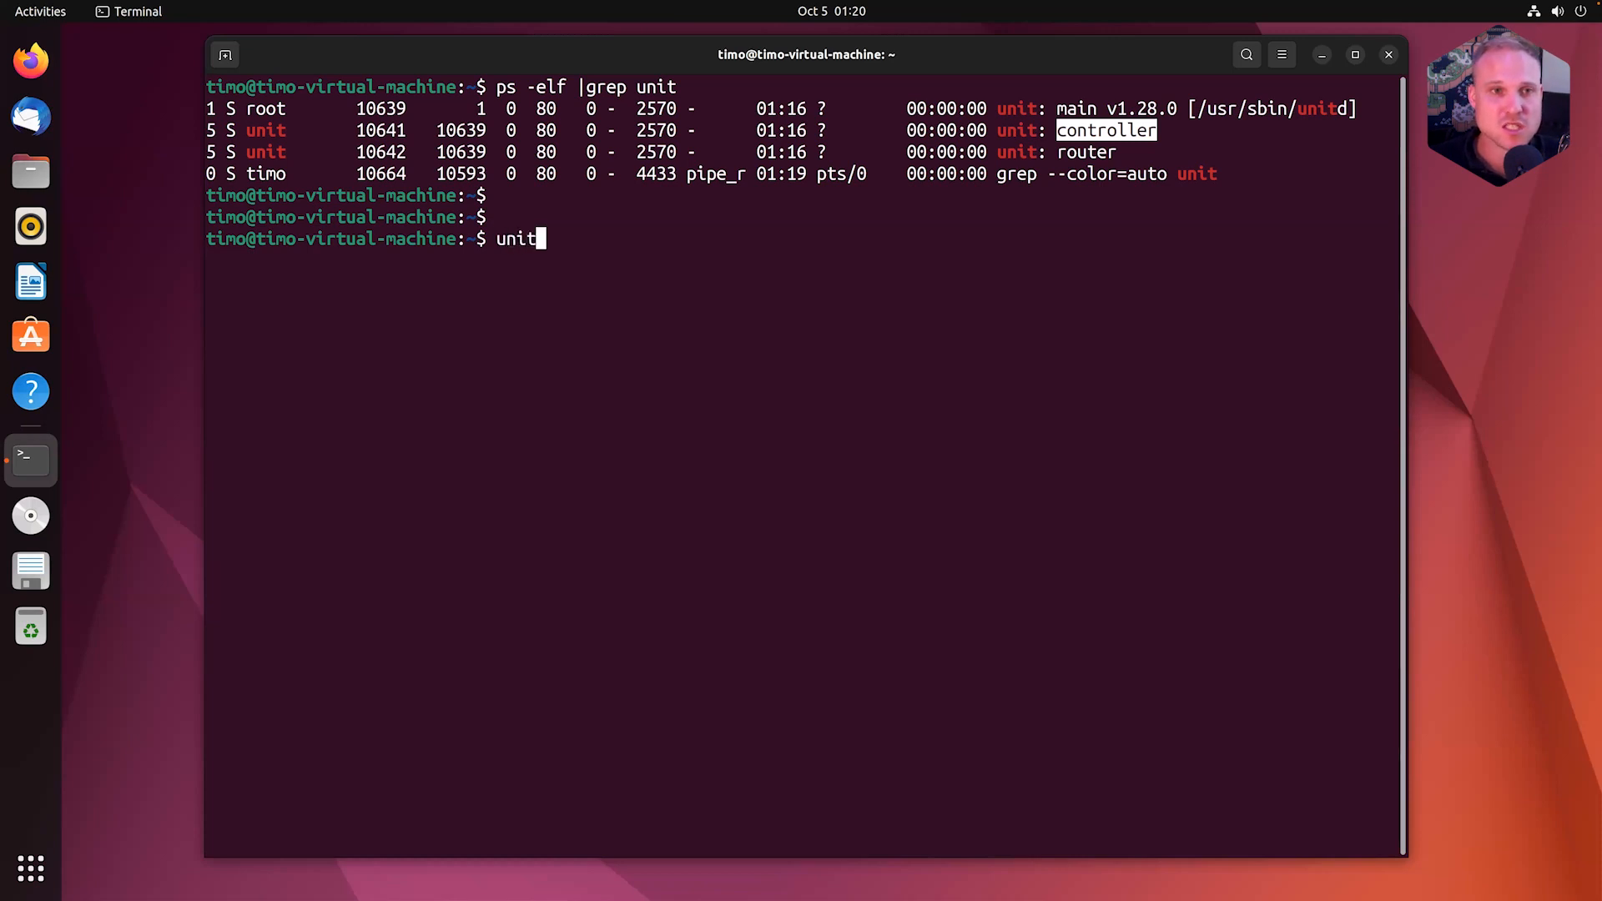
text(d -)
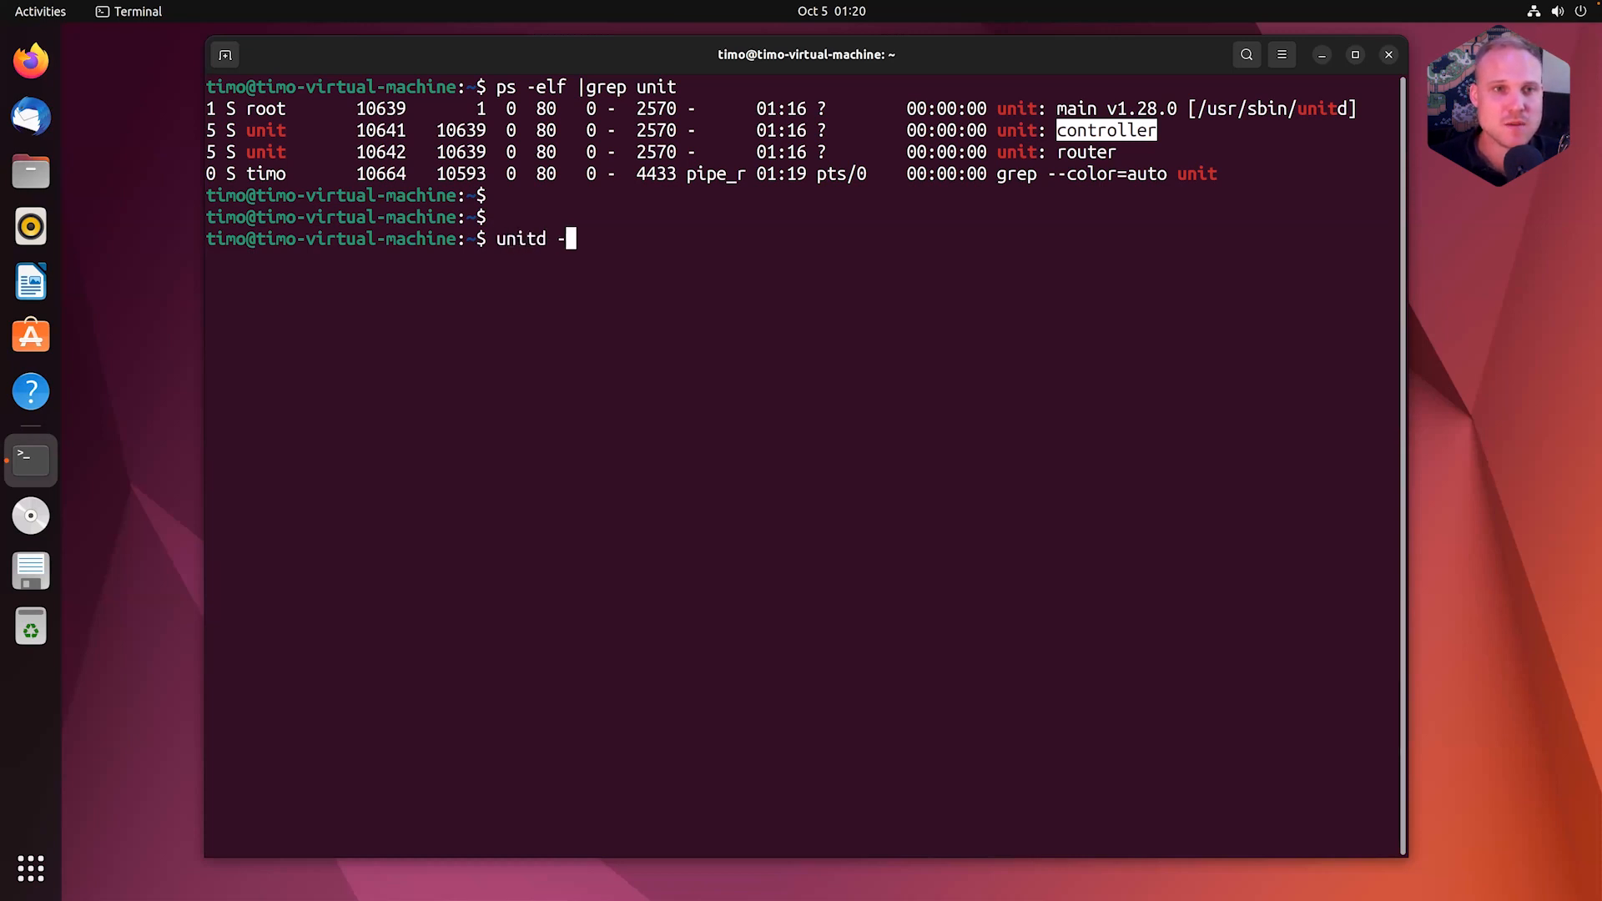
text(-version)
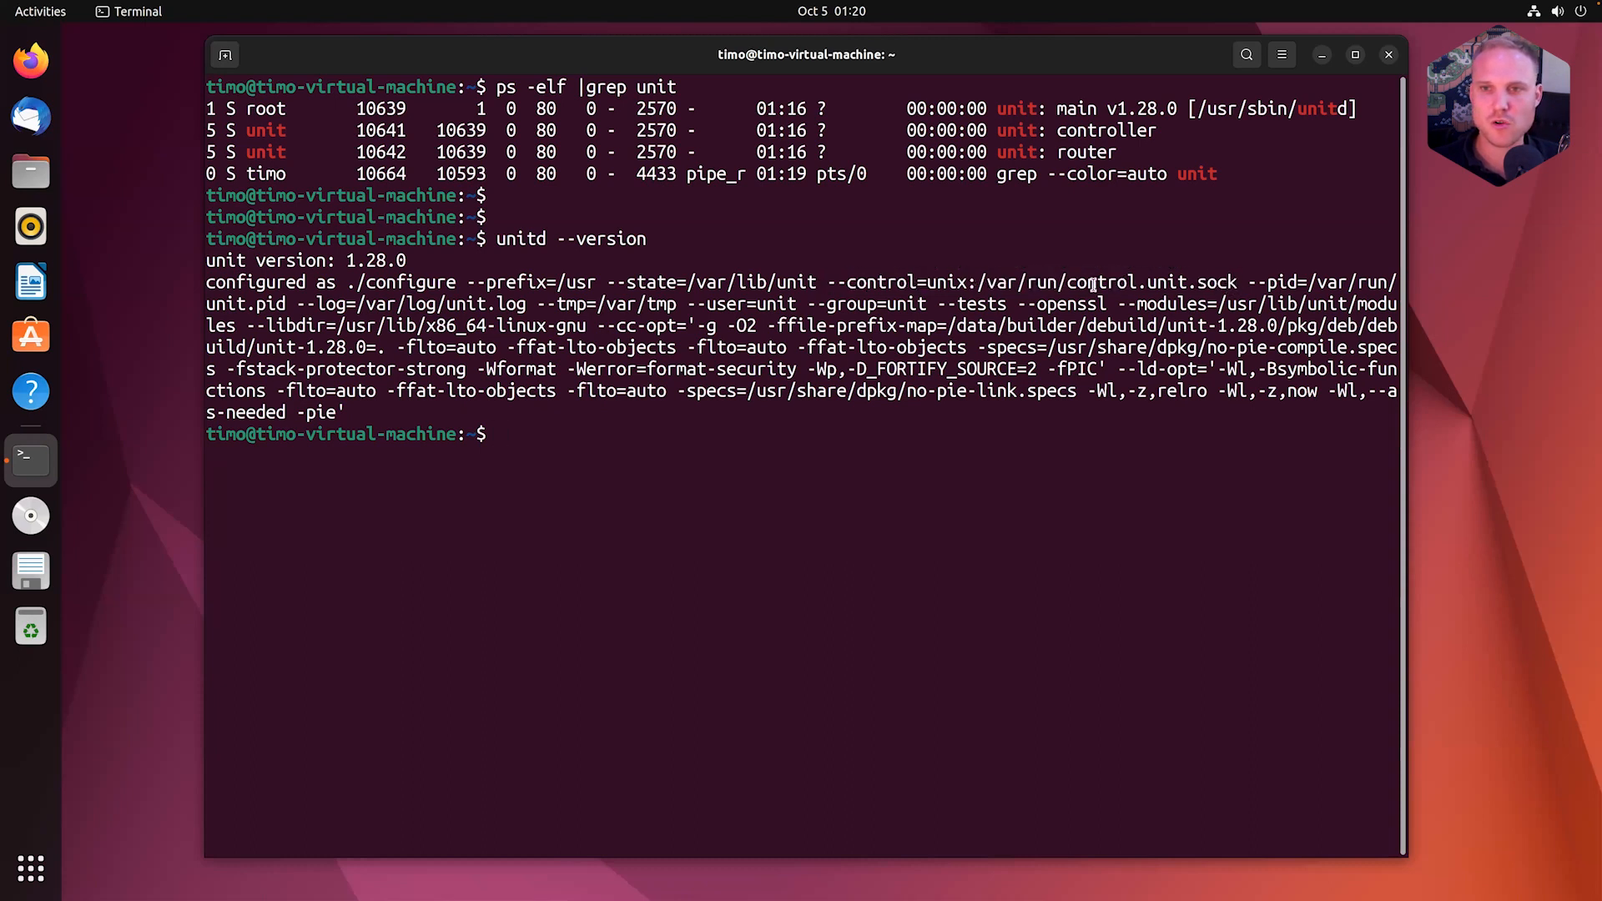
text(ls)
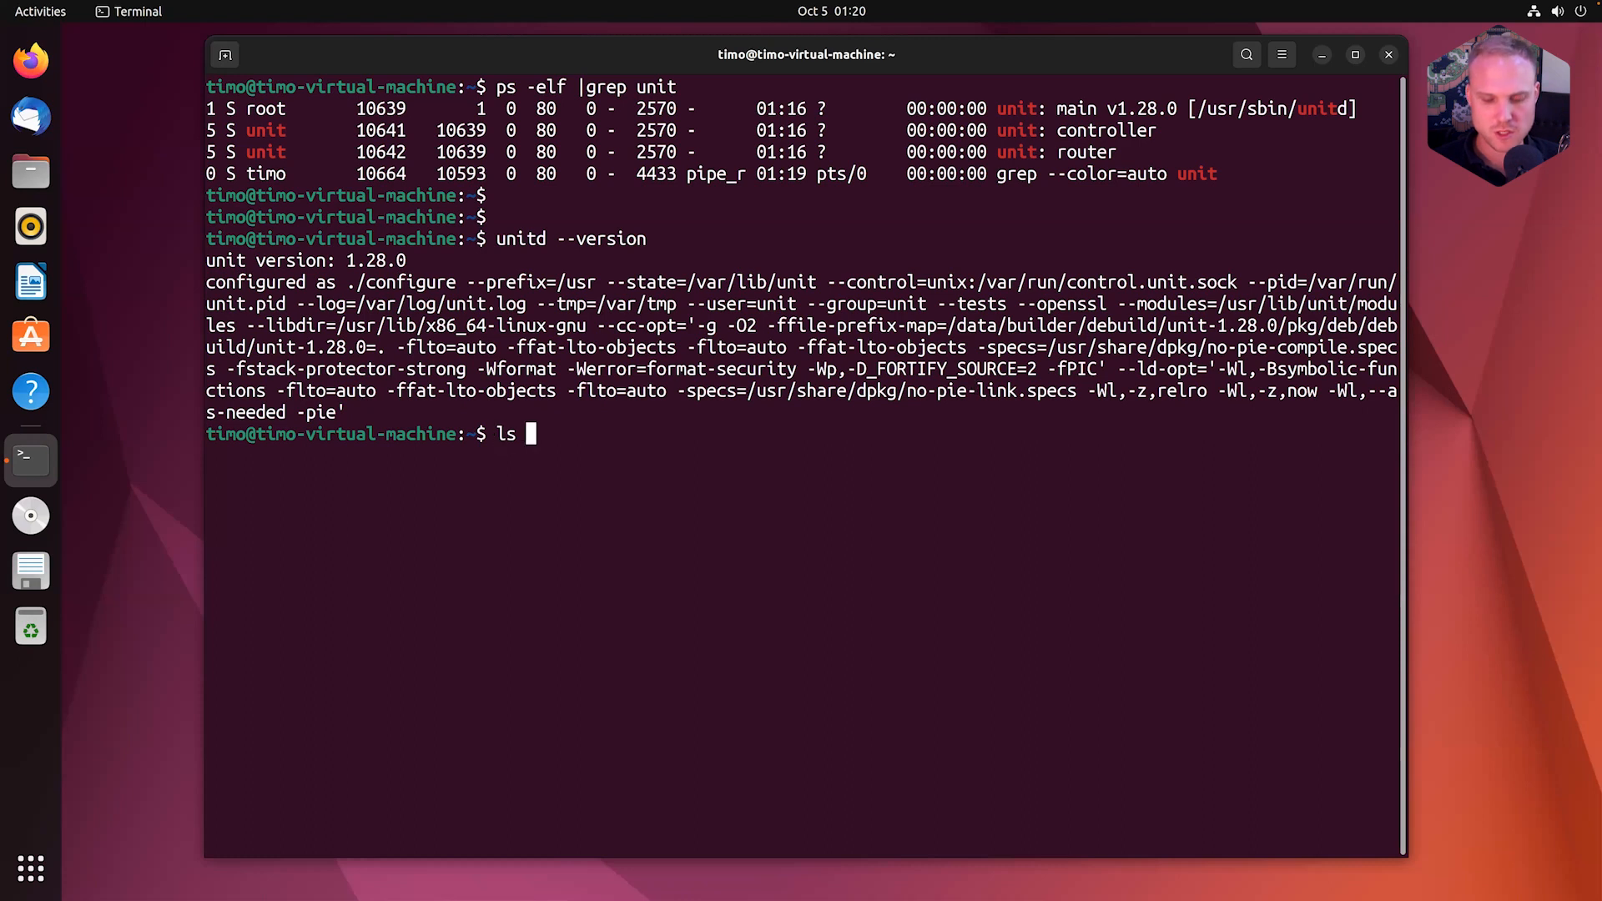
Step: List /var/run to reveal control.unit.sock and unit.pid
text(/var/run)
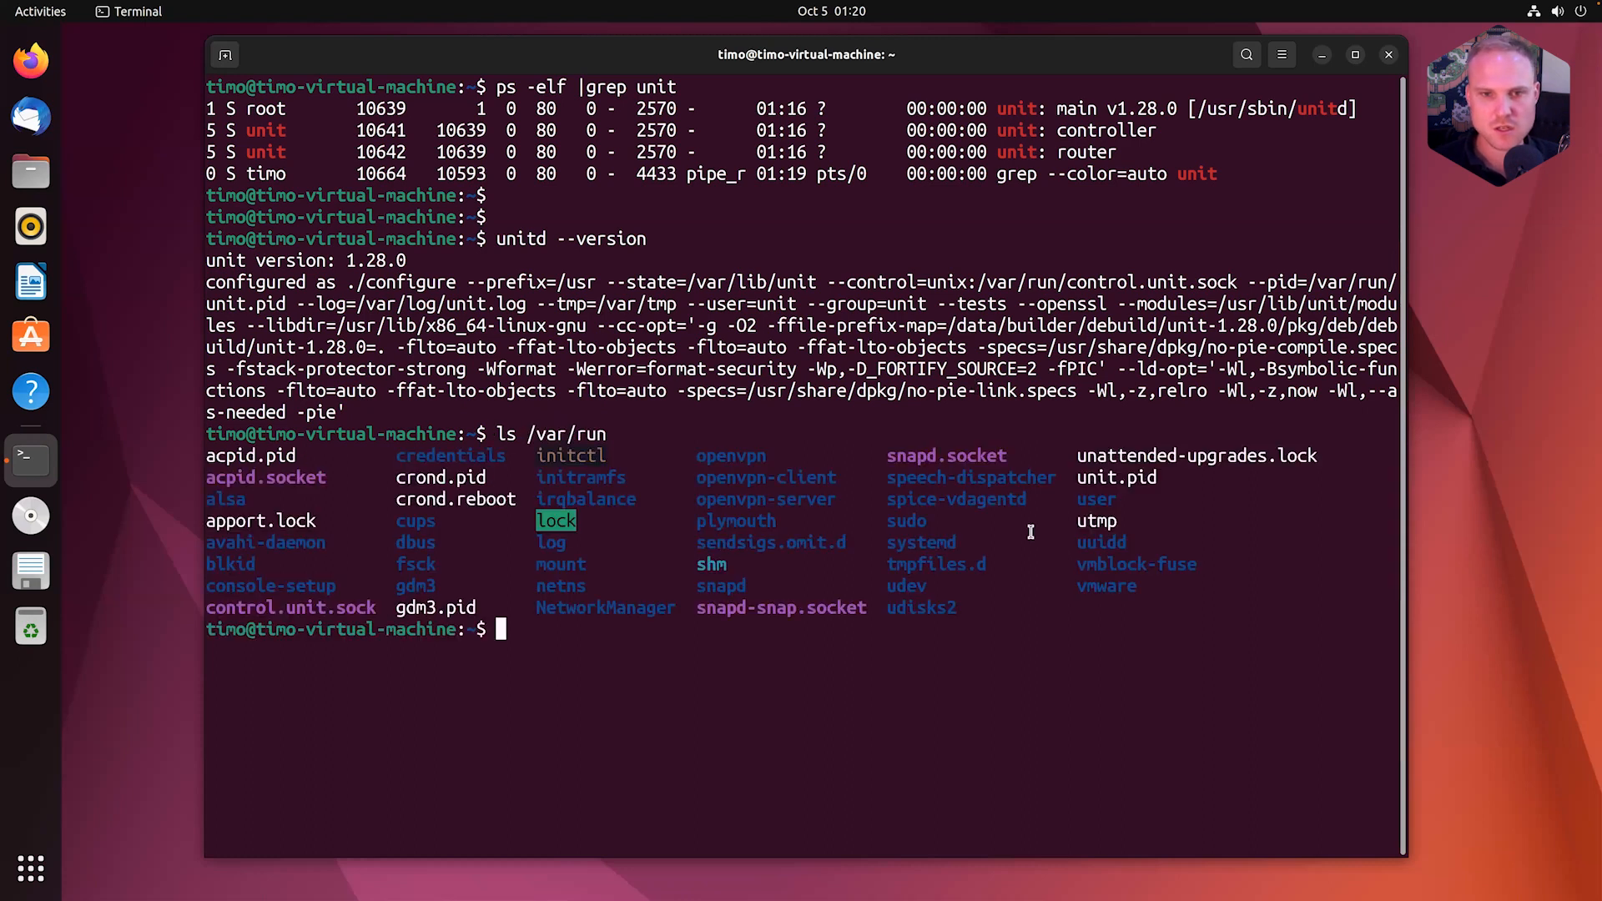
double_click(289, 607)
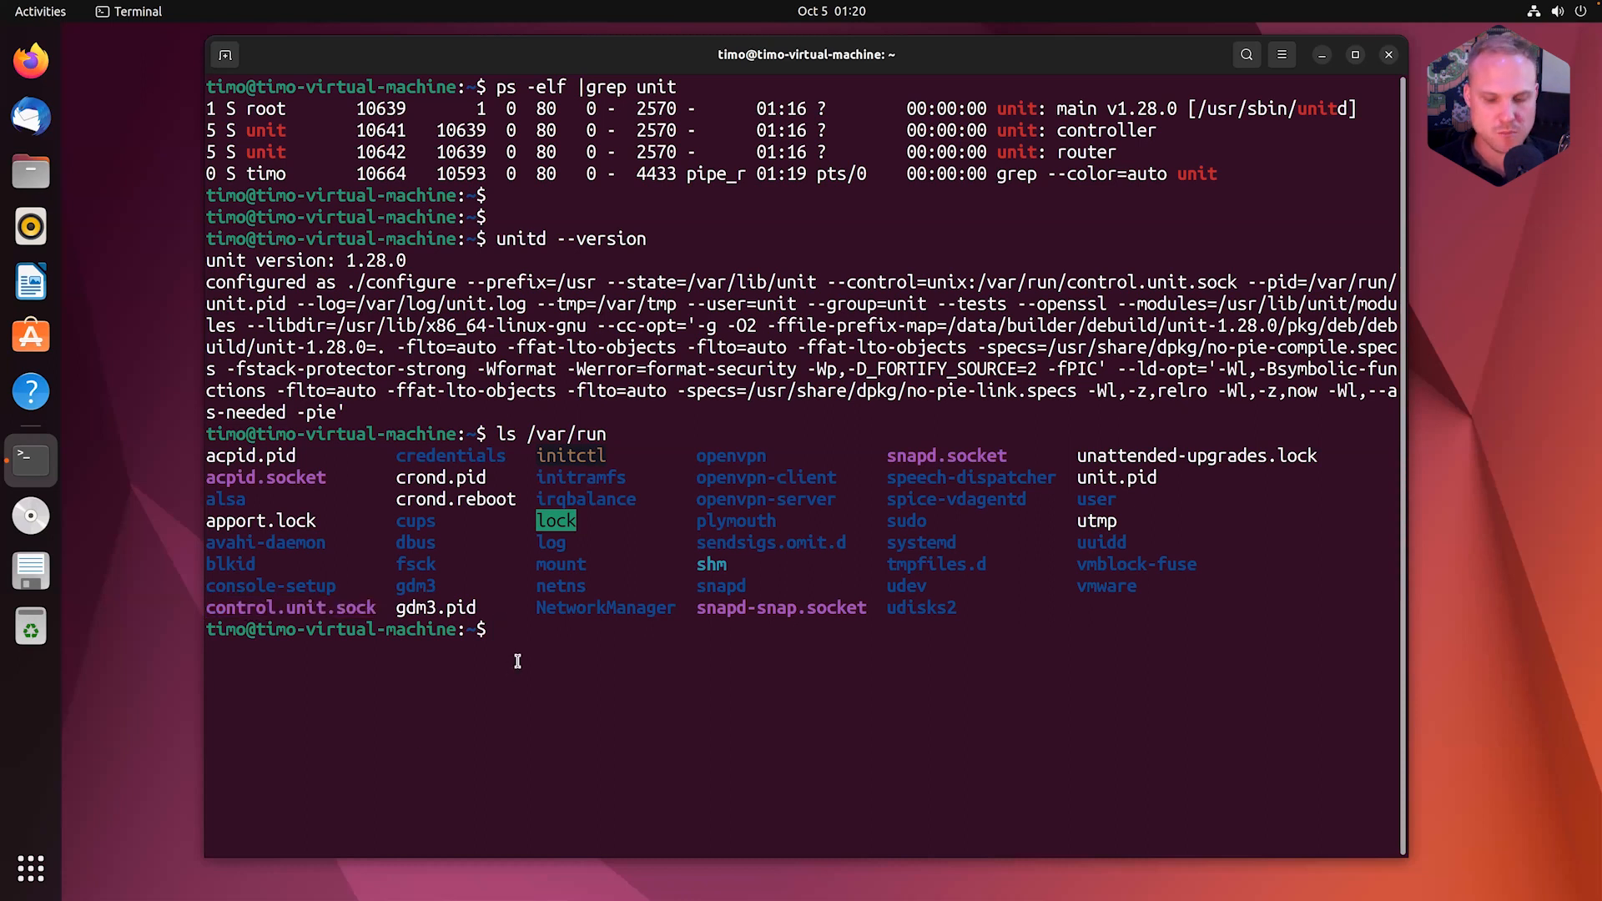
Step: Query the control API with 'sudo curl --unix-socket /var/run/control.unit.sock localhost'
text(c)
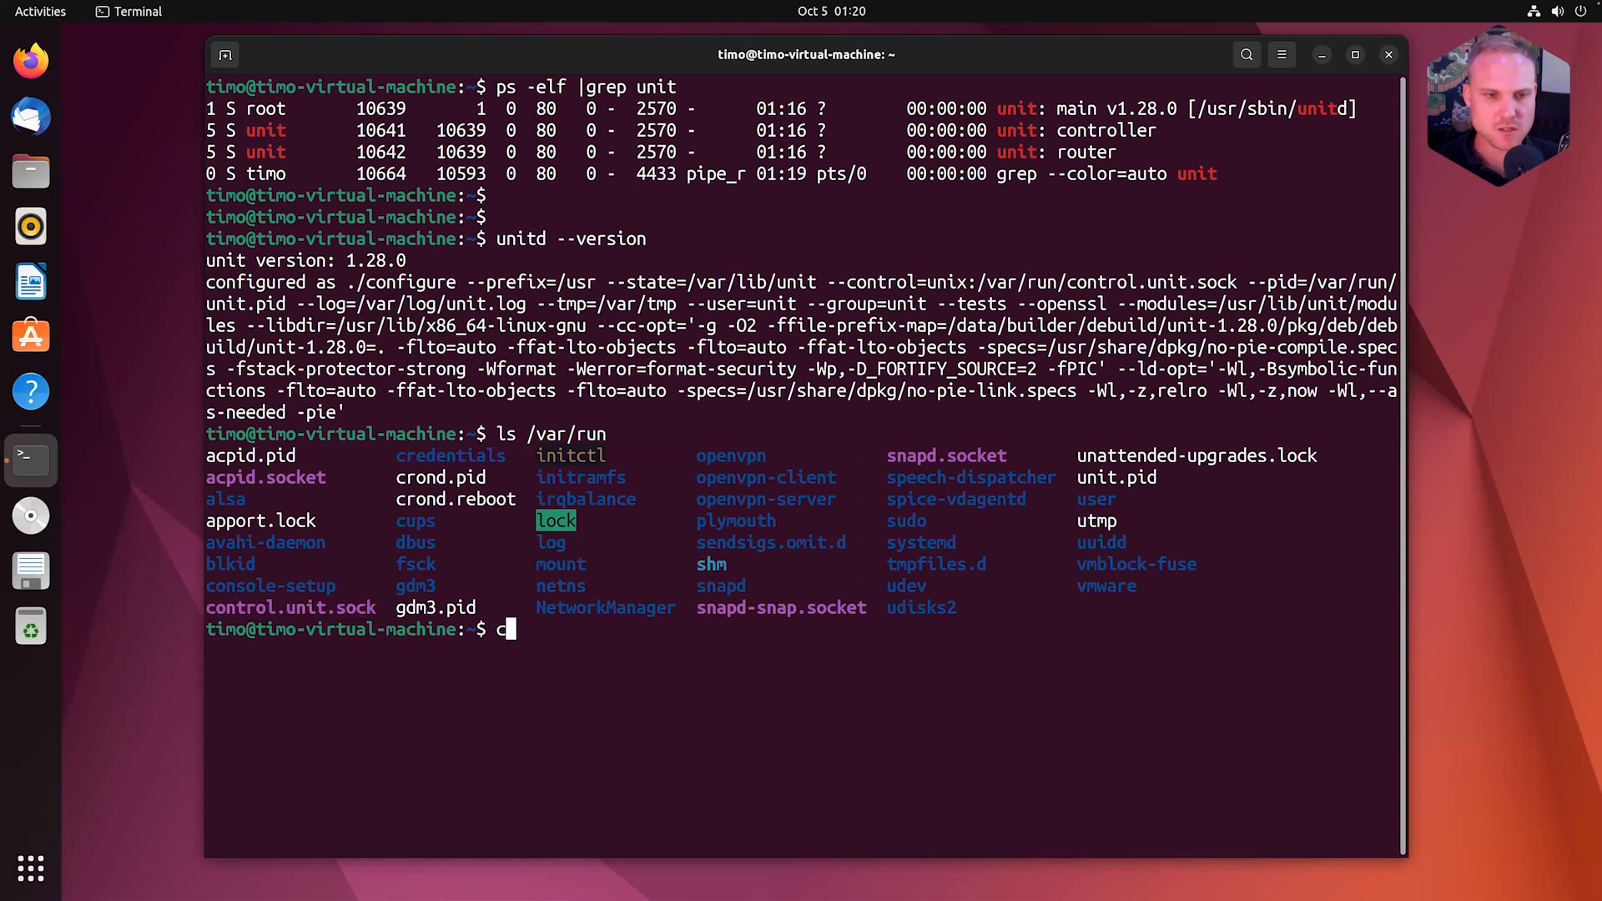
text(sudo curl --uni)
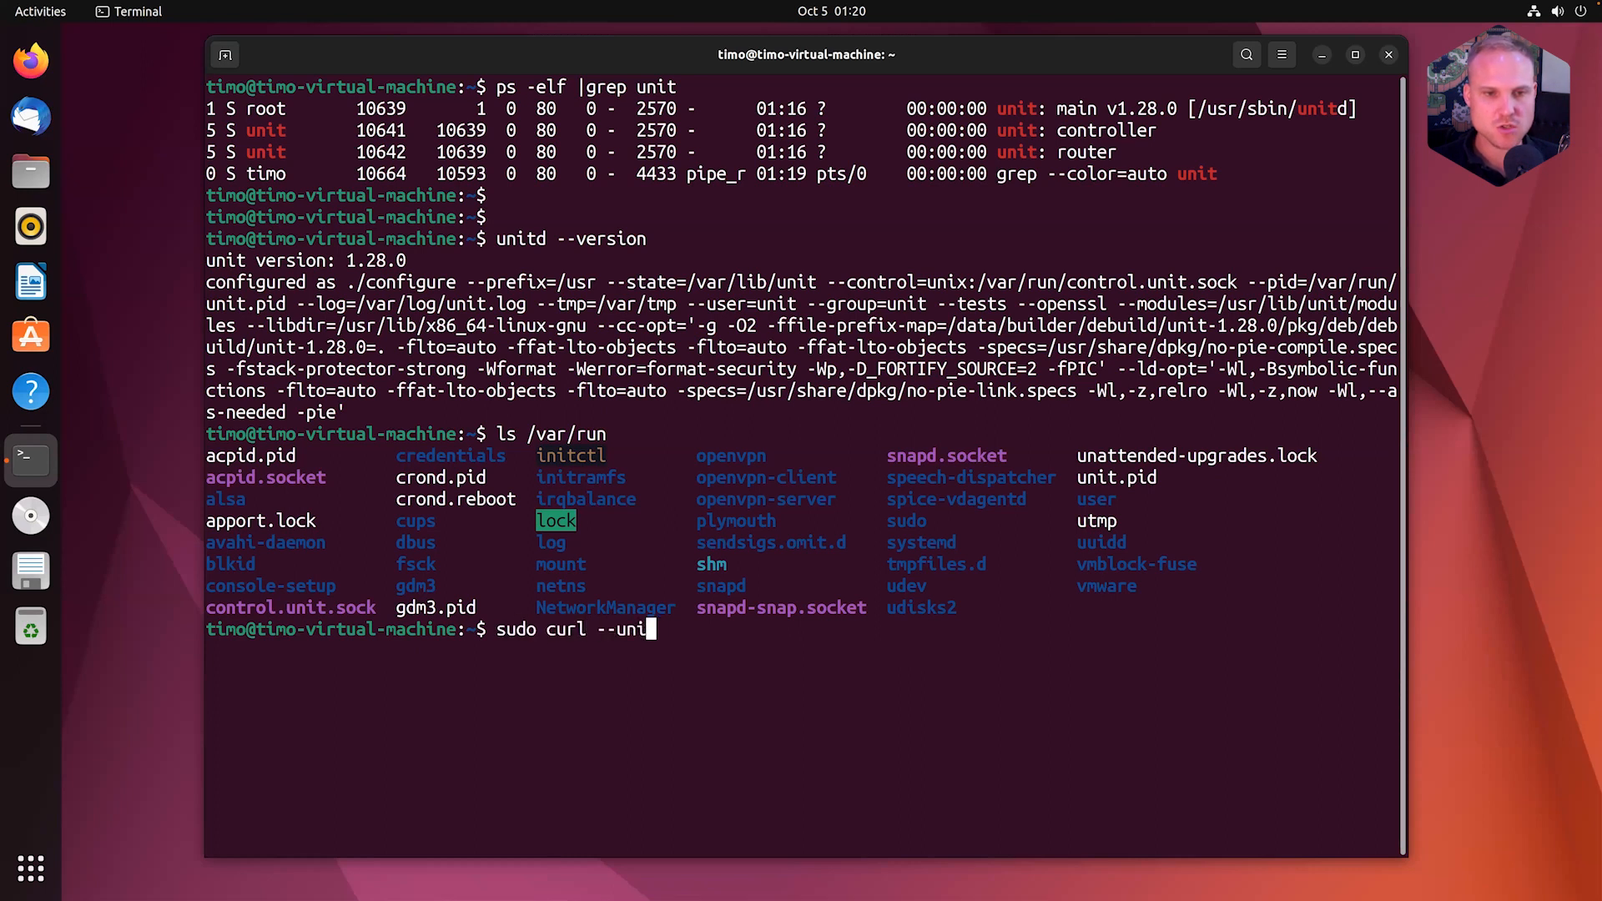
text(x-socket)
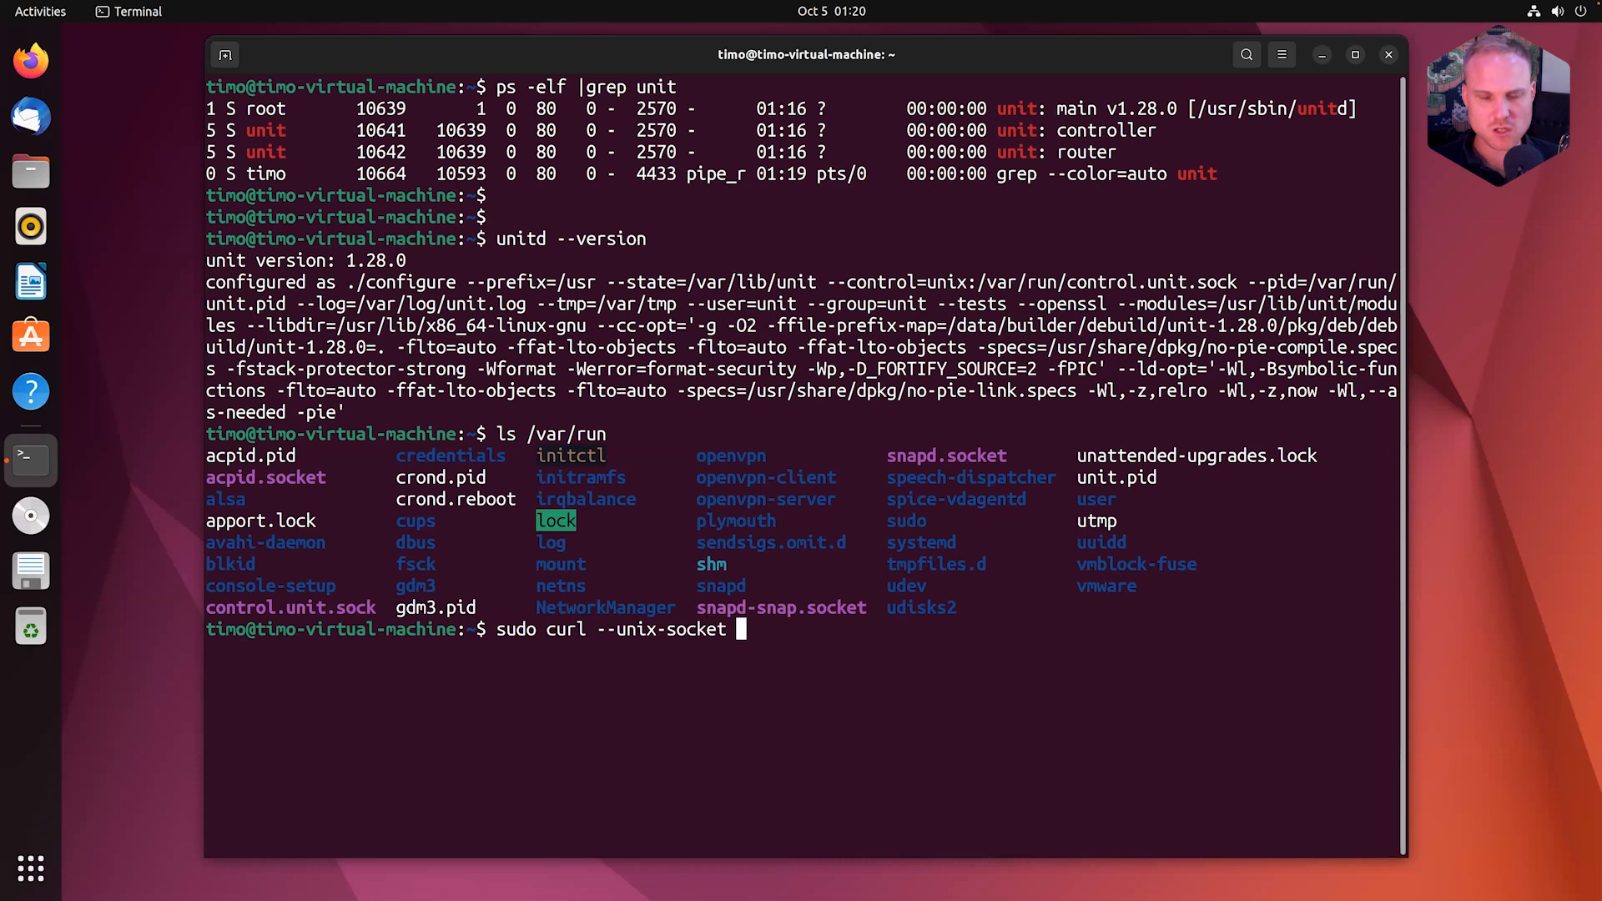
text(/var/)
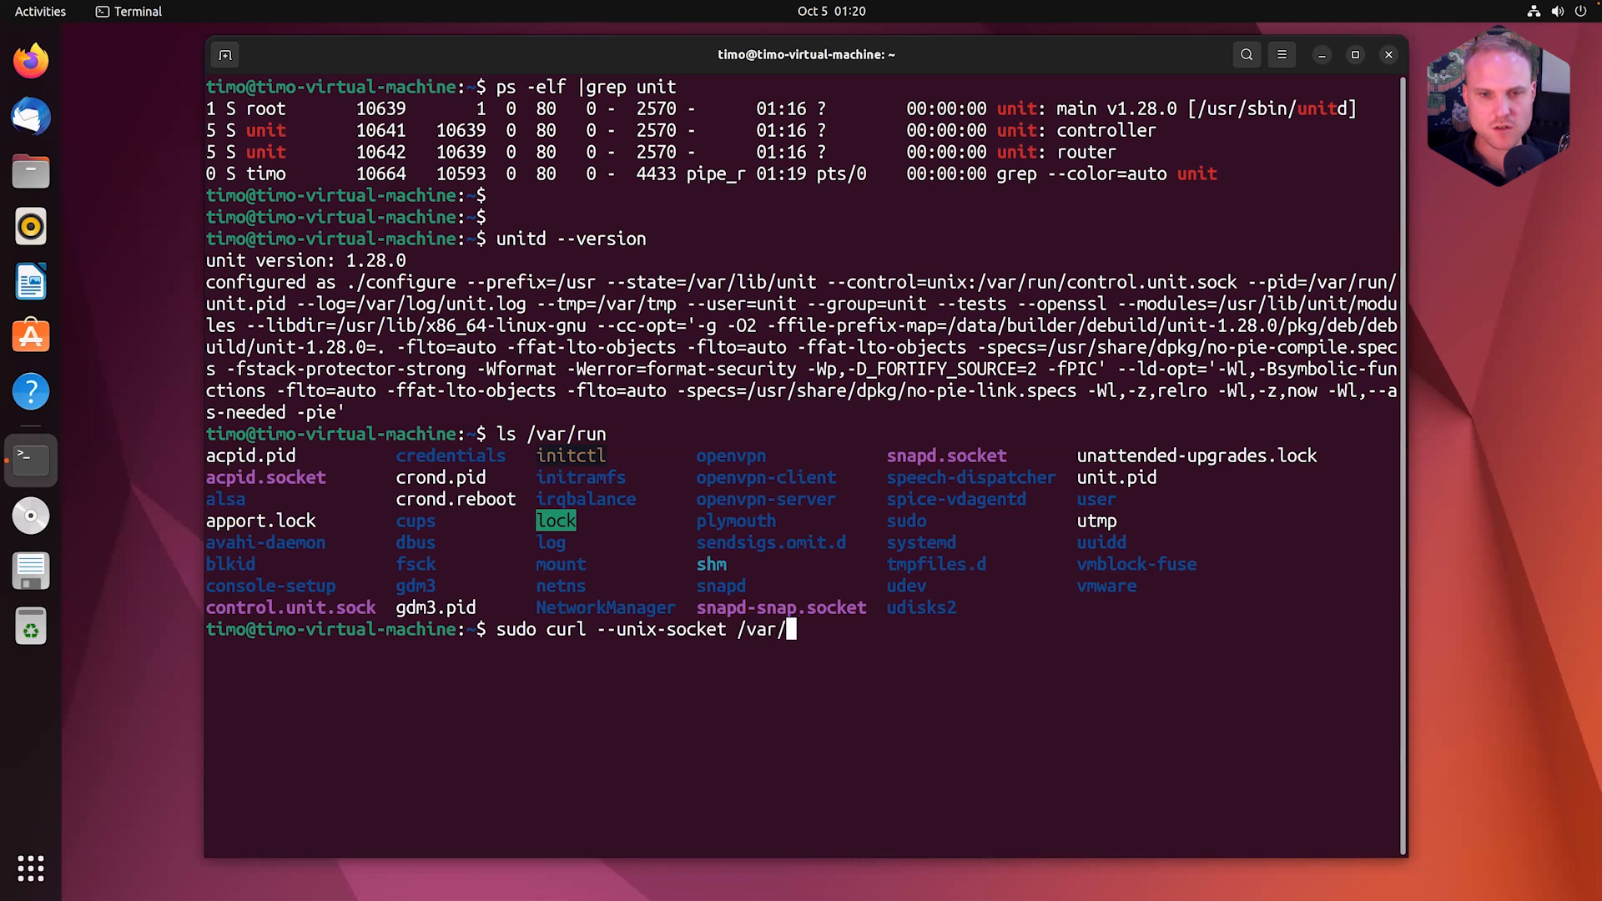
text(run/control.unit.sock localhost)
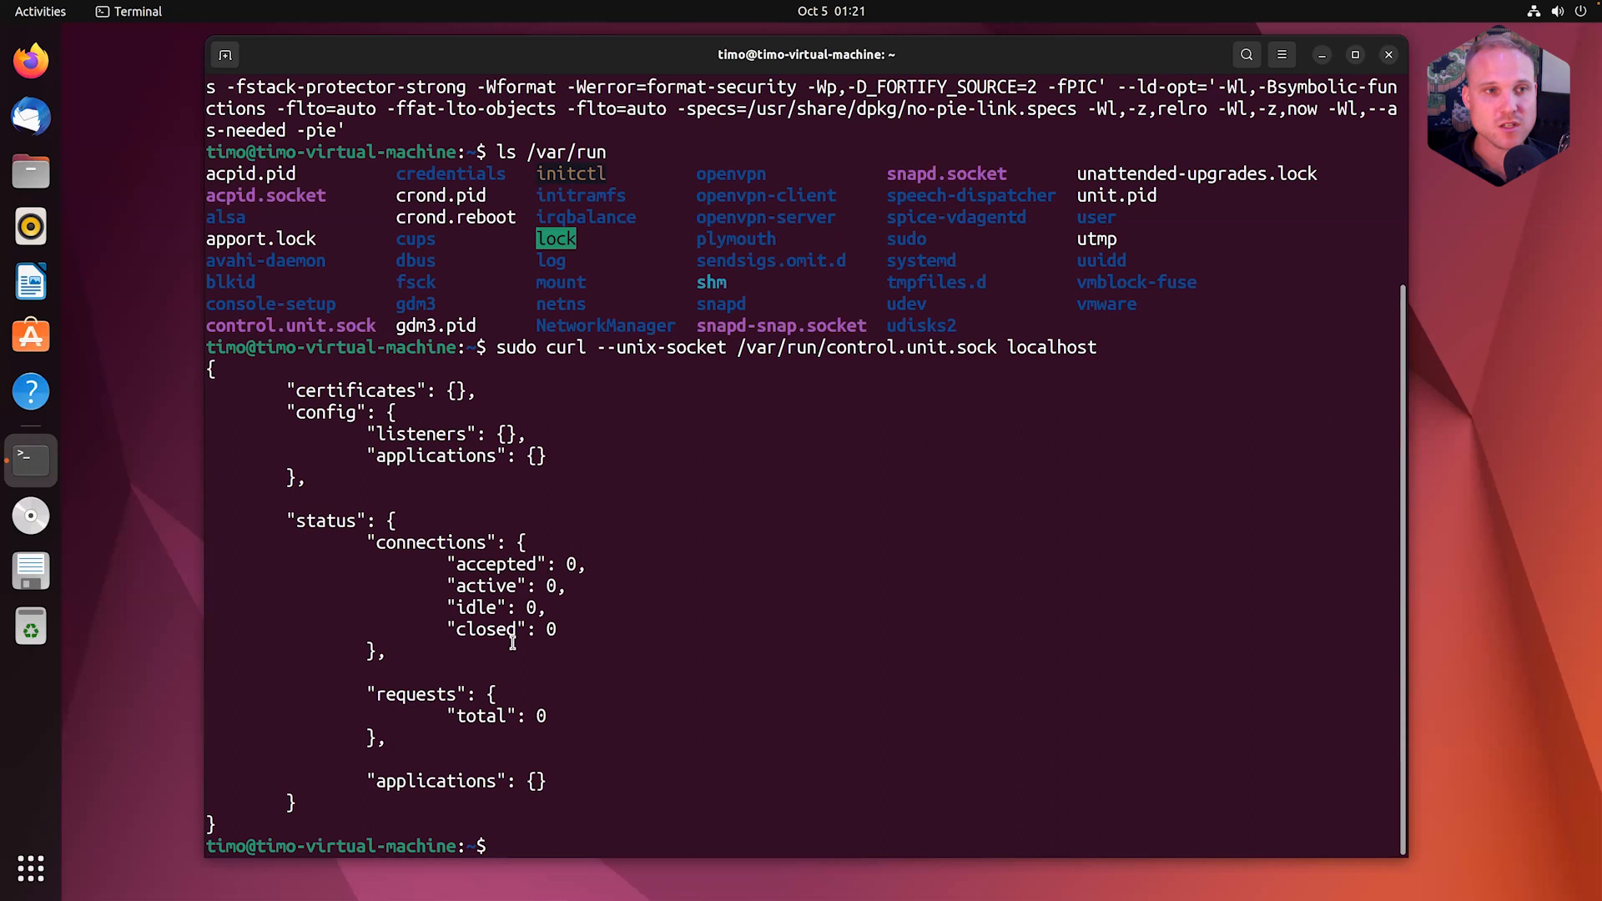
mouse_move(177, 247)
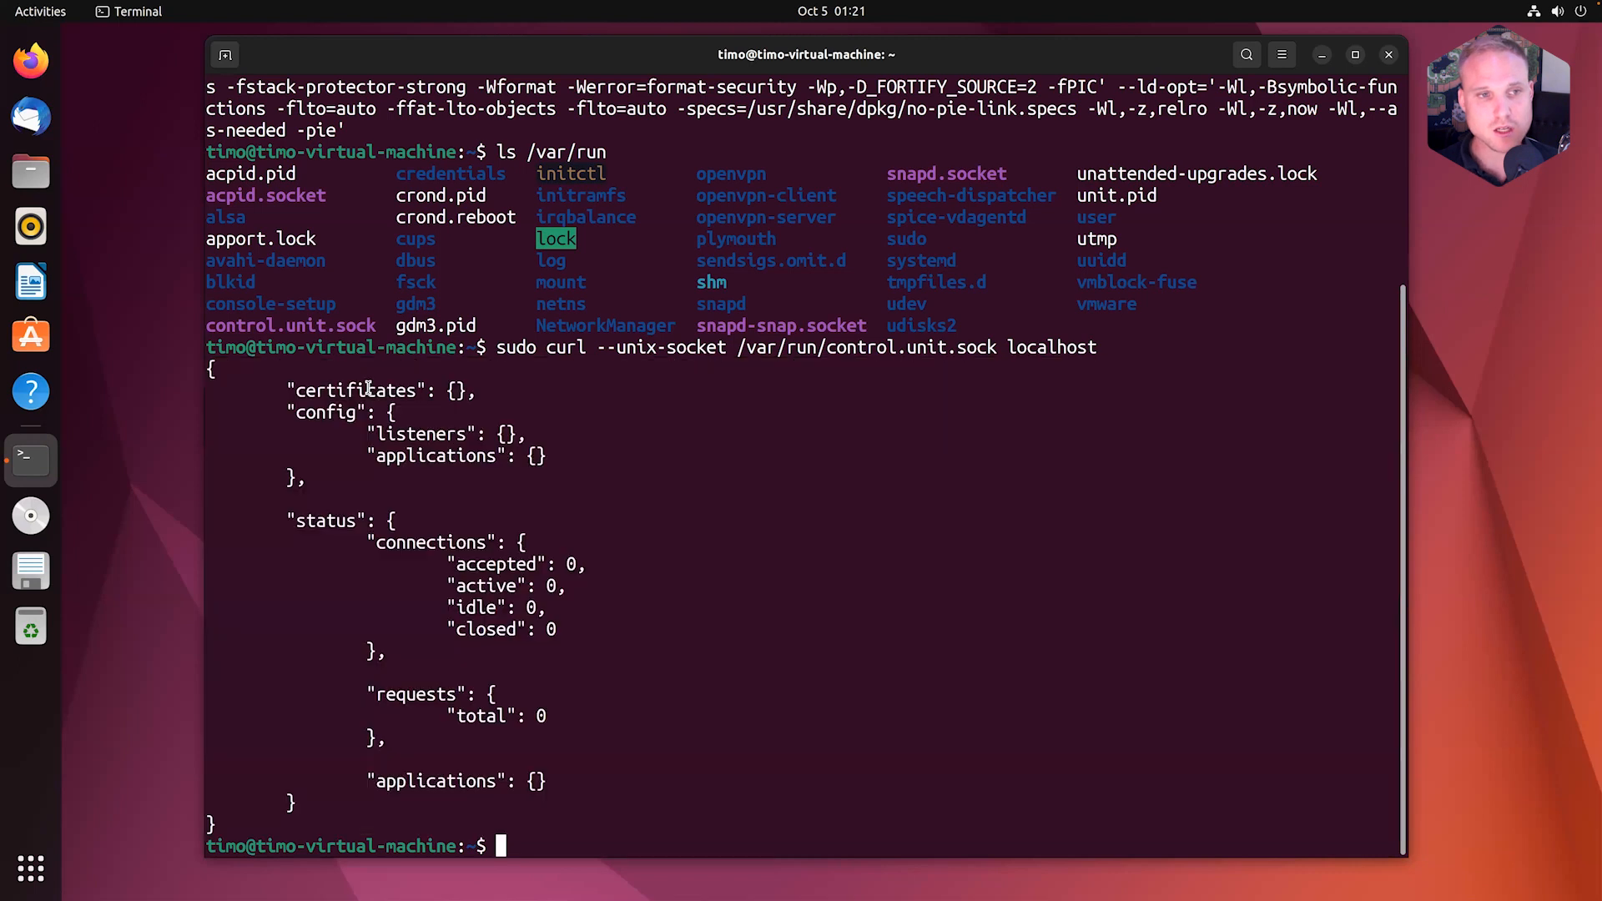
Step: Select the certificates and config keys and the socket option in the JSON output
double_click(357, 390)
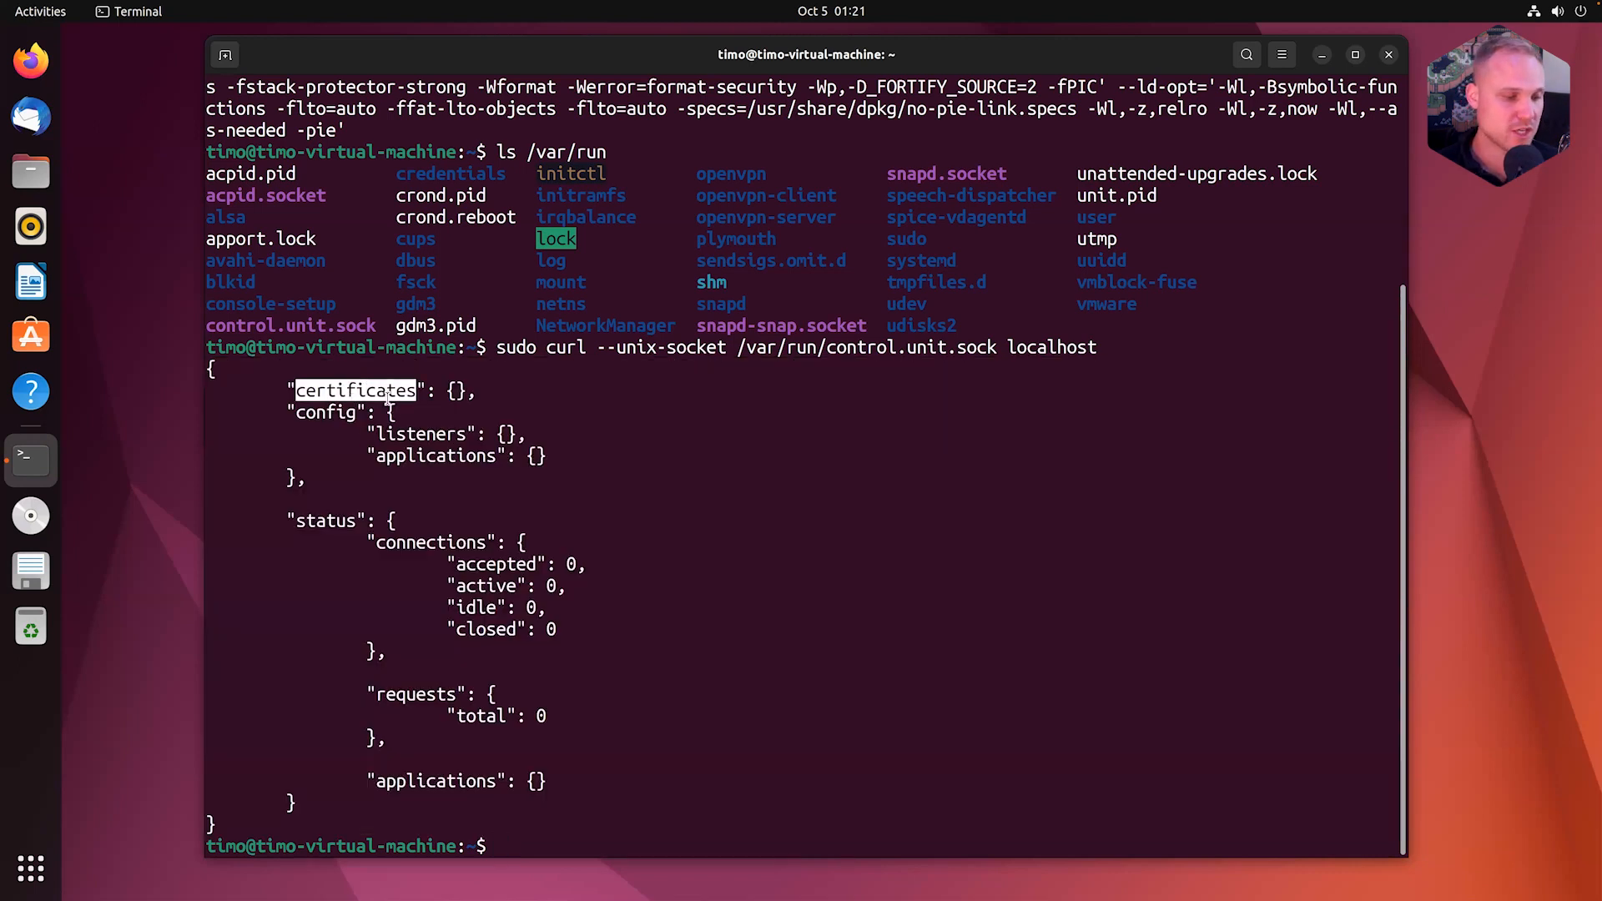
double_click(326, 413)
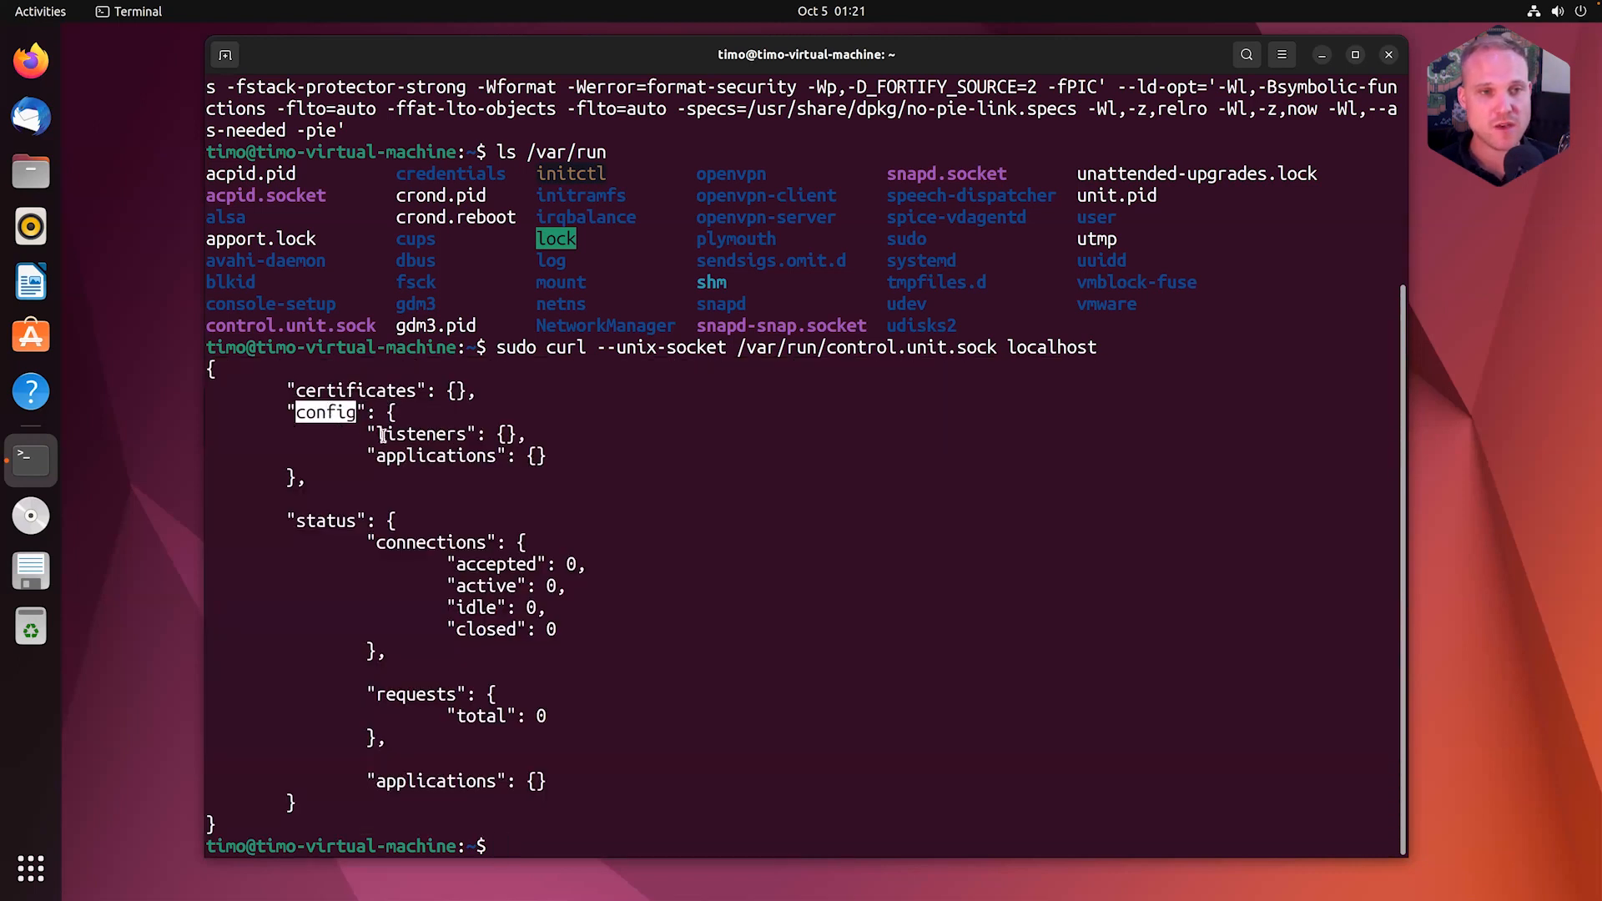
drag(377, 433, 560, 470)
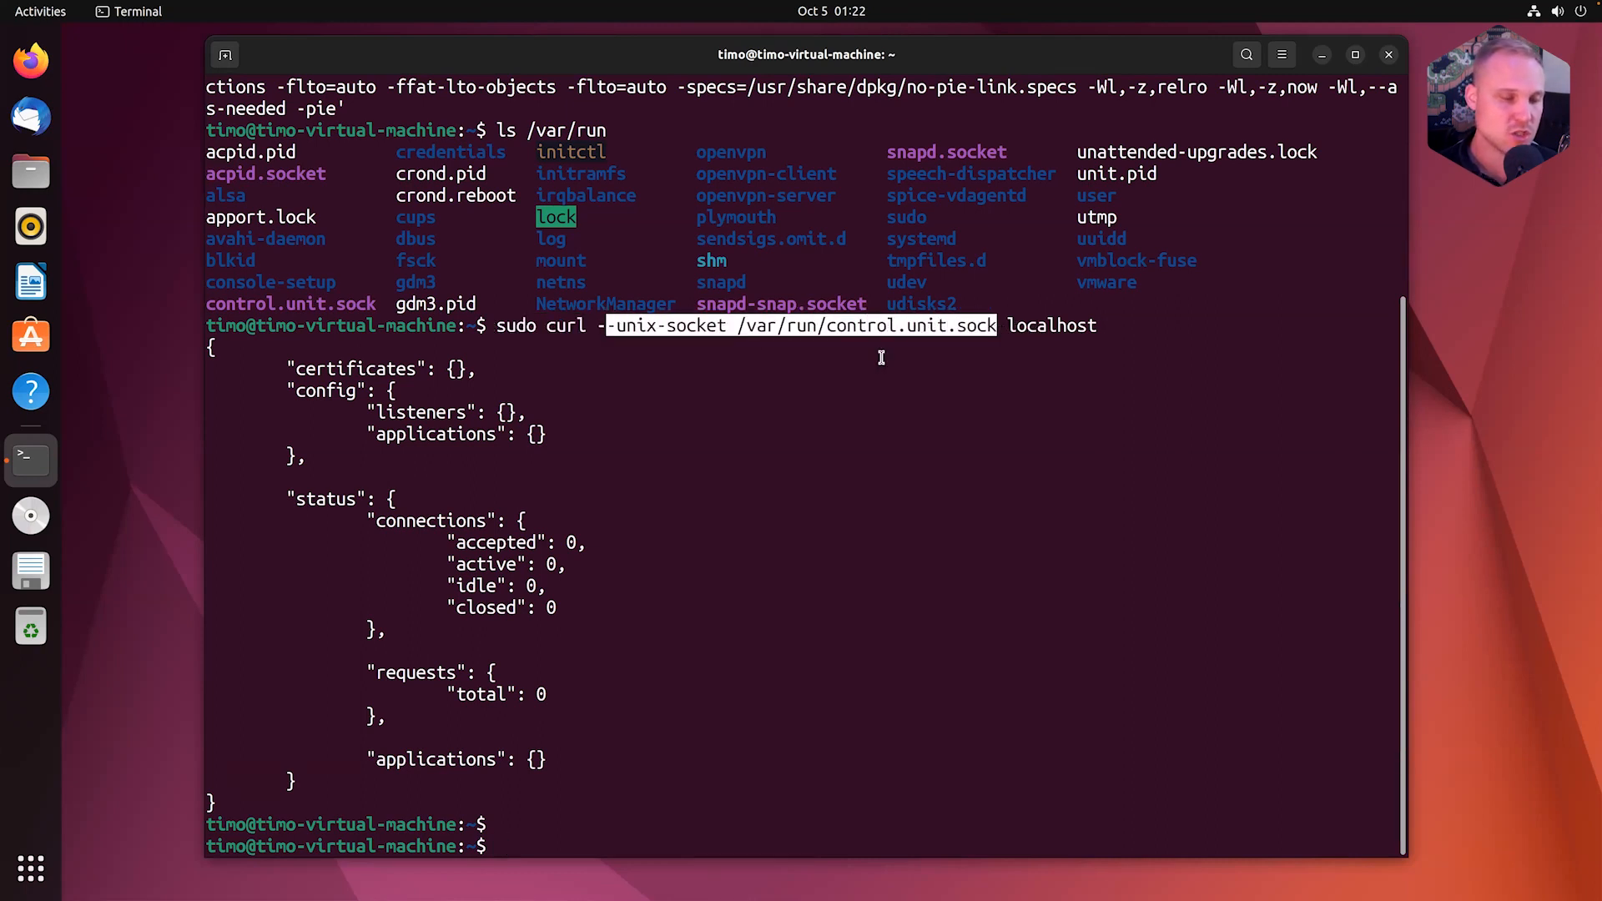
Step: Run 'unitd -h' to show options, including --control defaulting to unix:/var/run/control.unit.sock
key(Return)
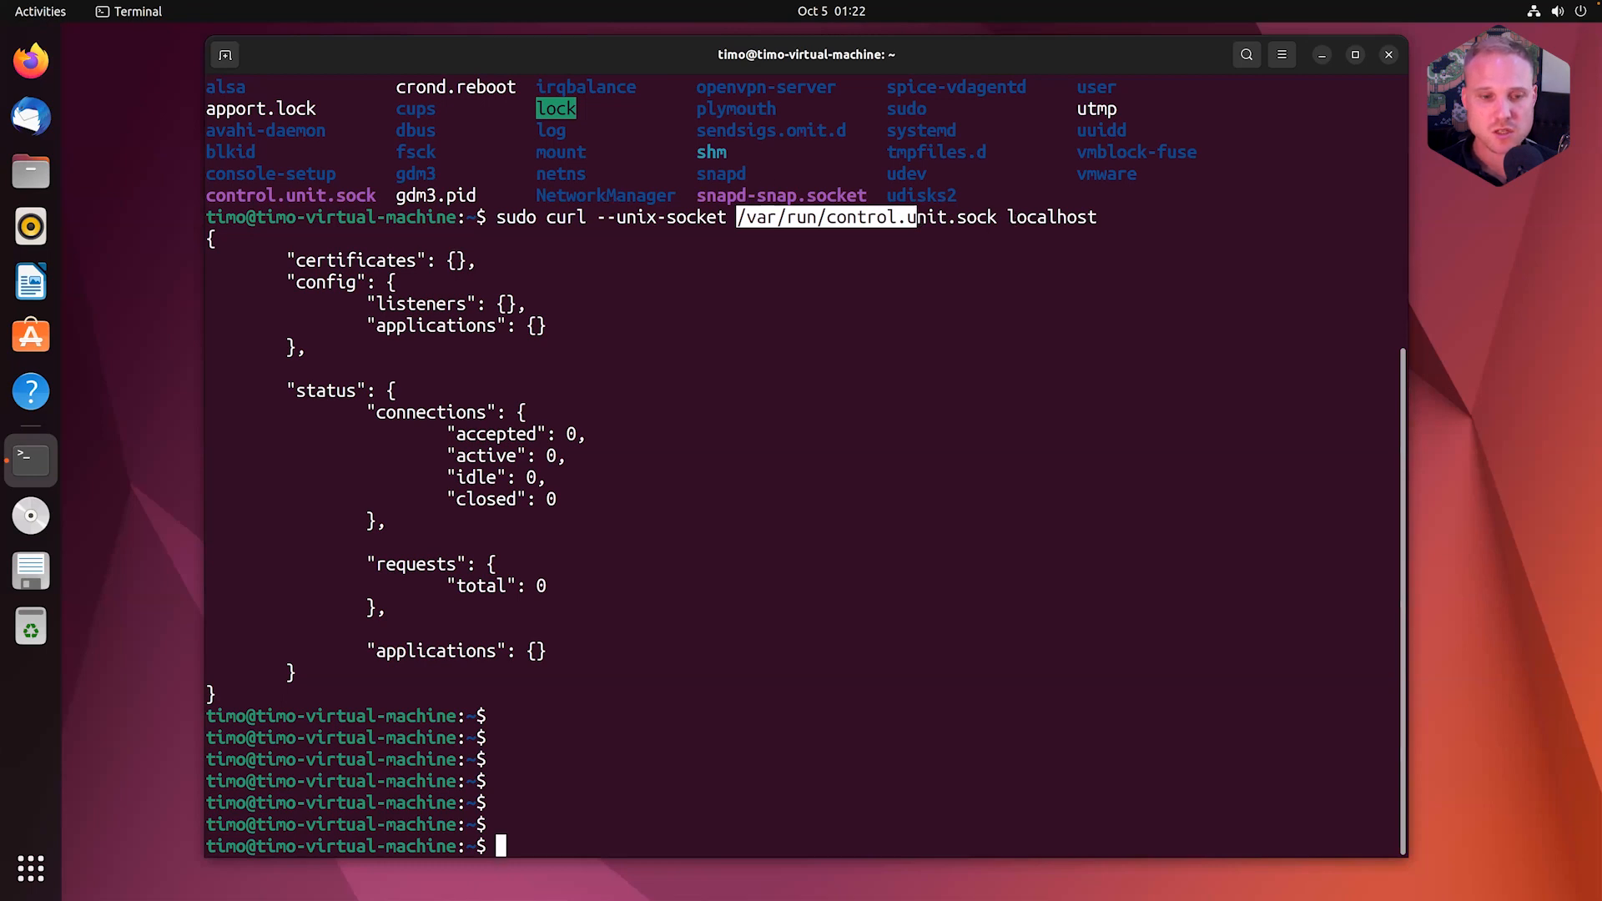
text(unitd -h)
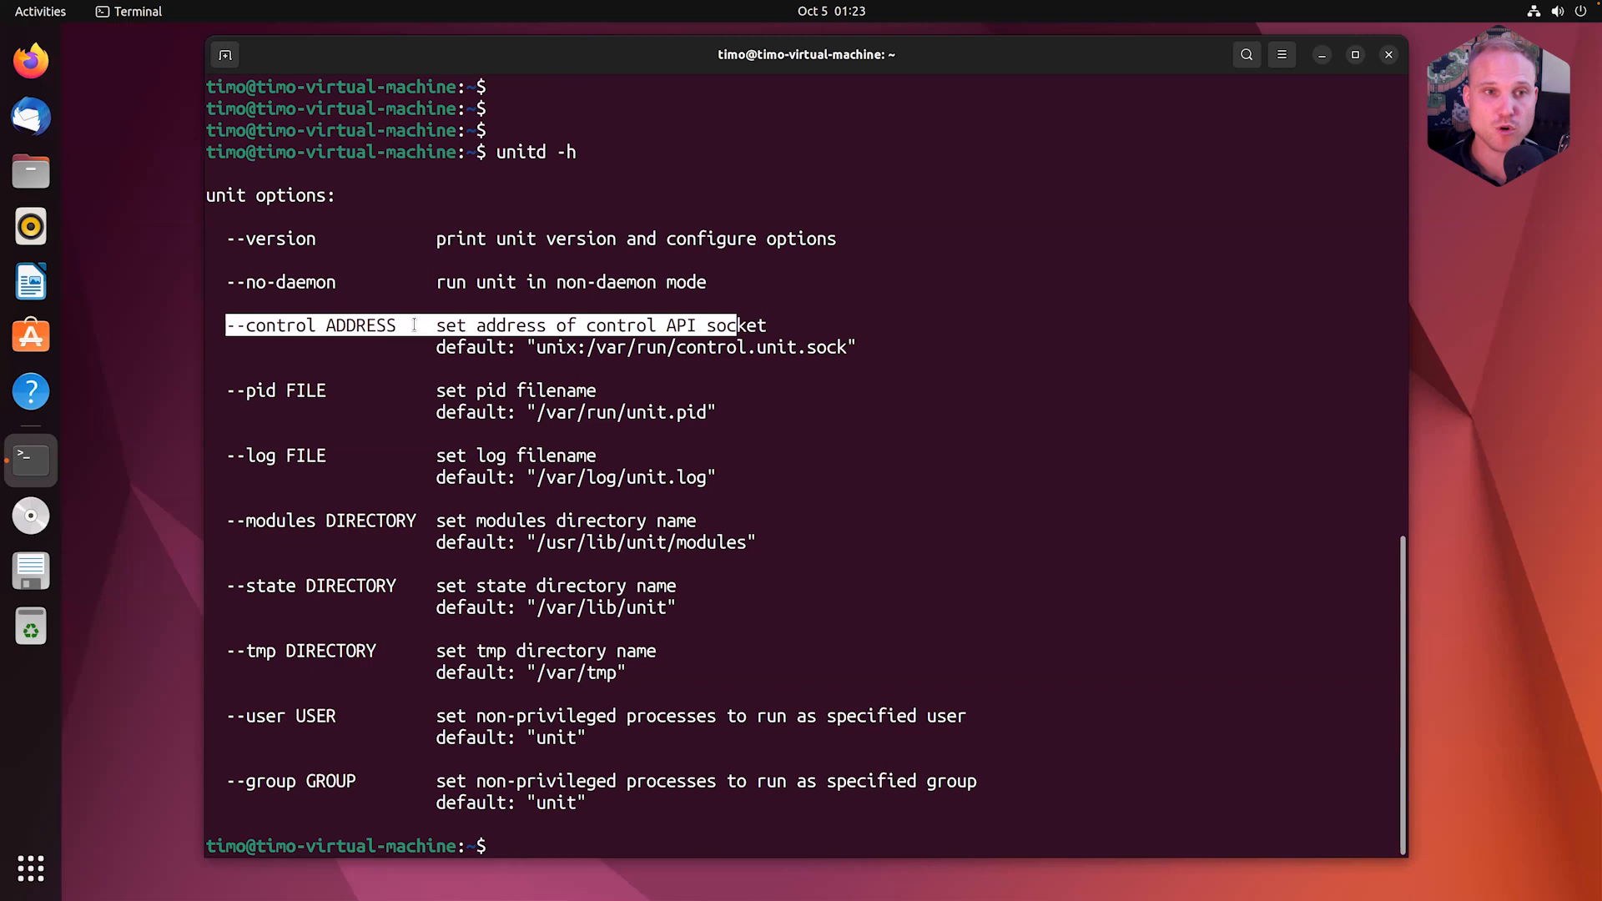
Step: Stop the unit service with systemctl and launch unitd with control API at 127.0.0.1:9000
text(r)
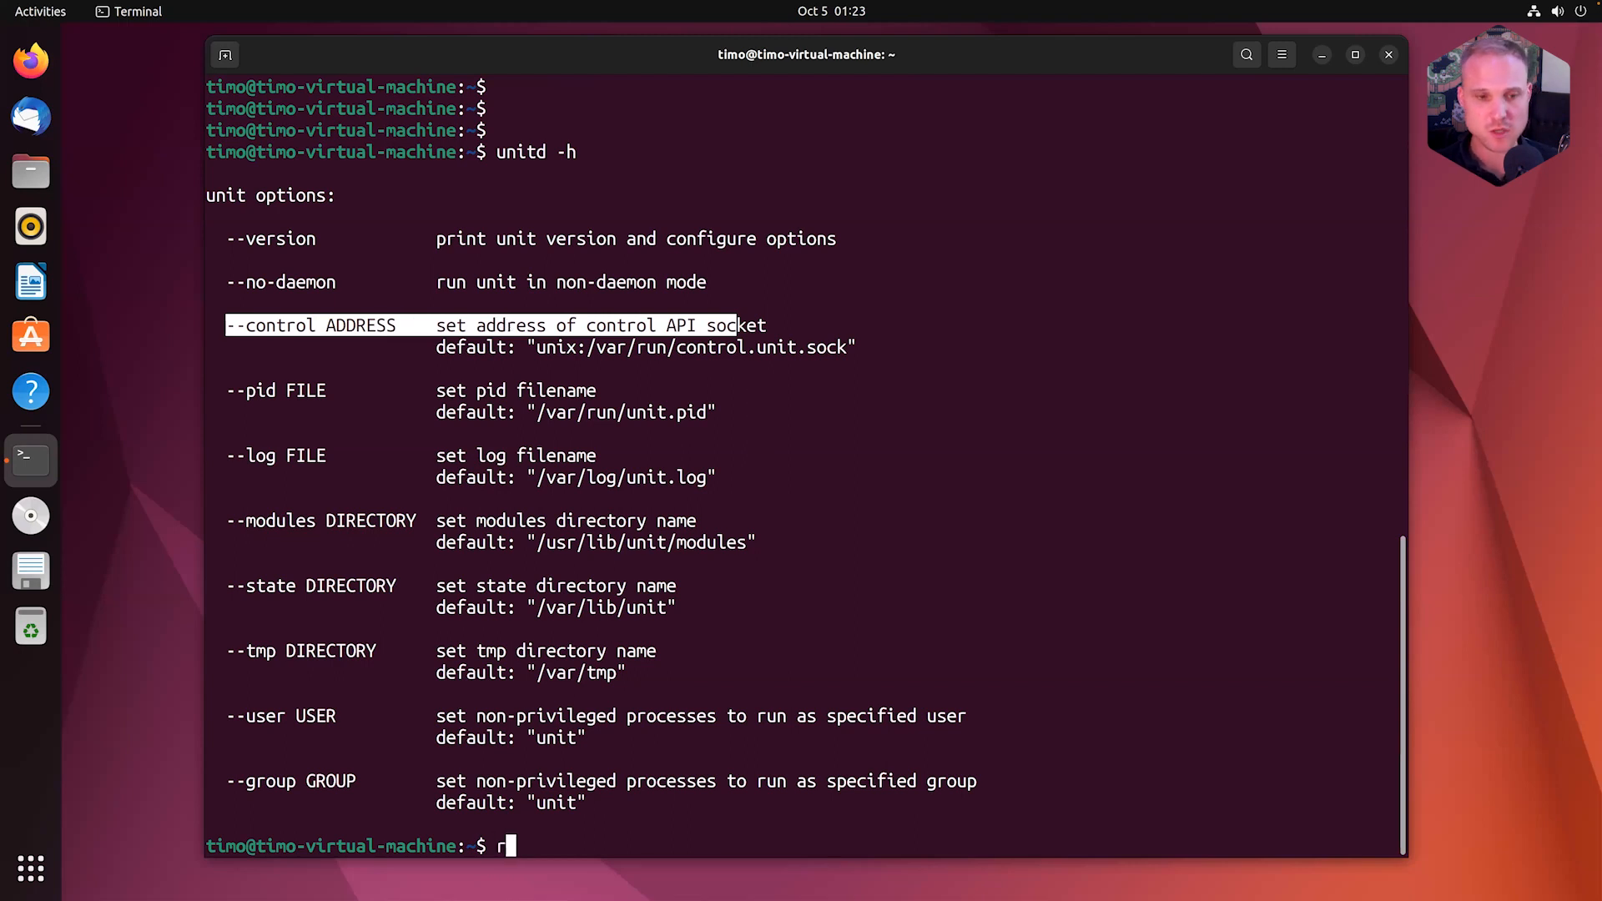
text(s)
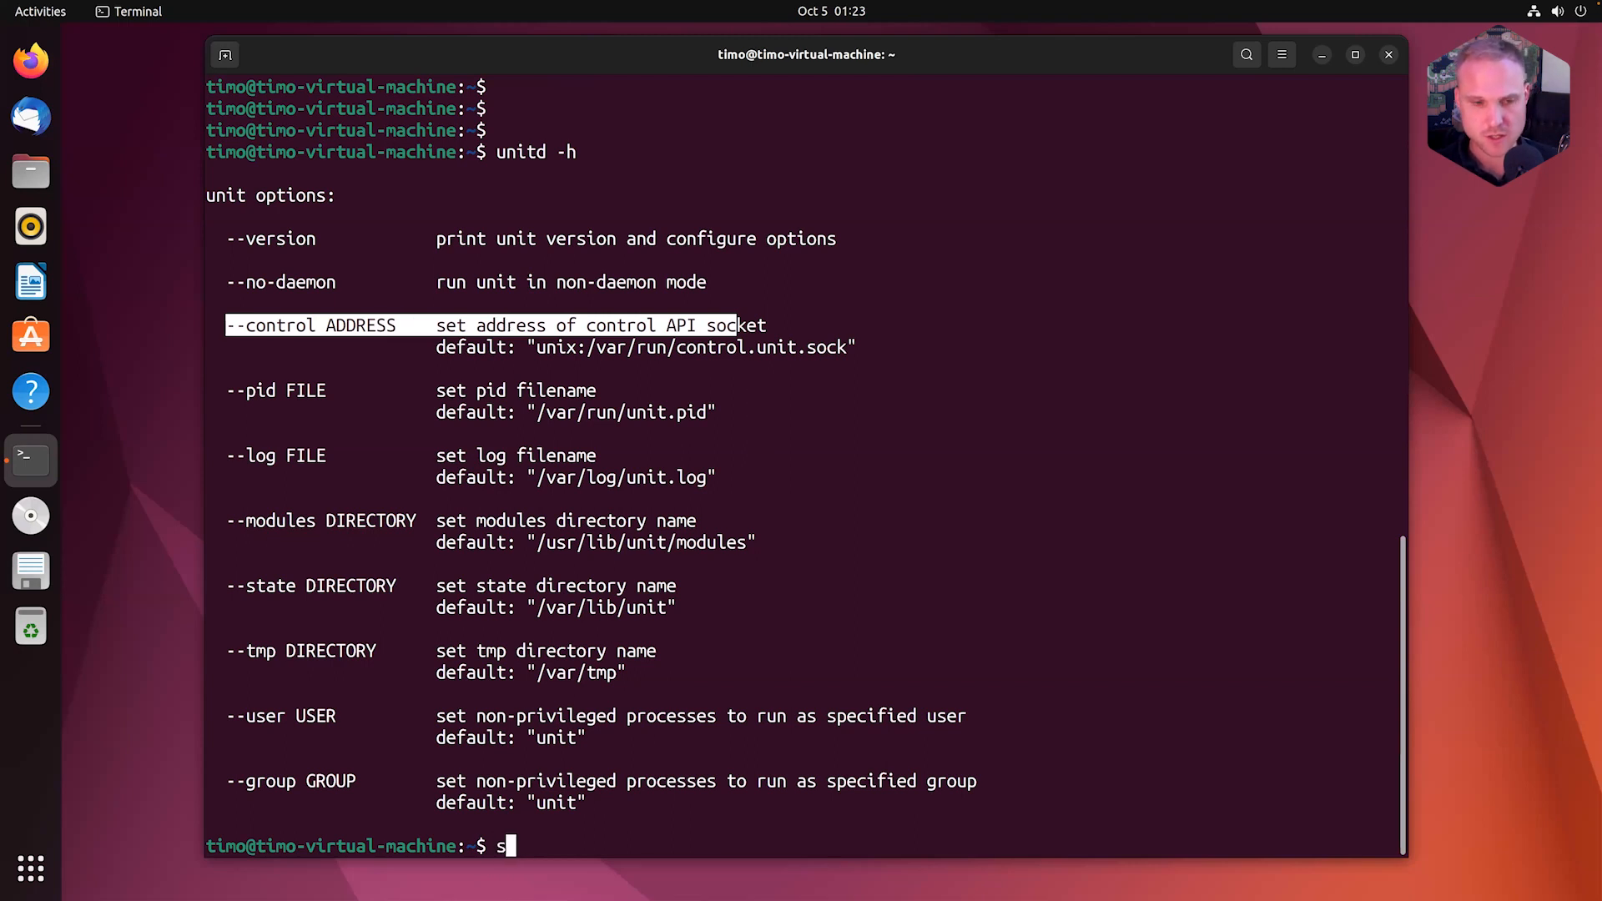
text(udo sy)
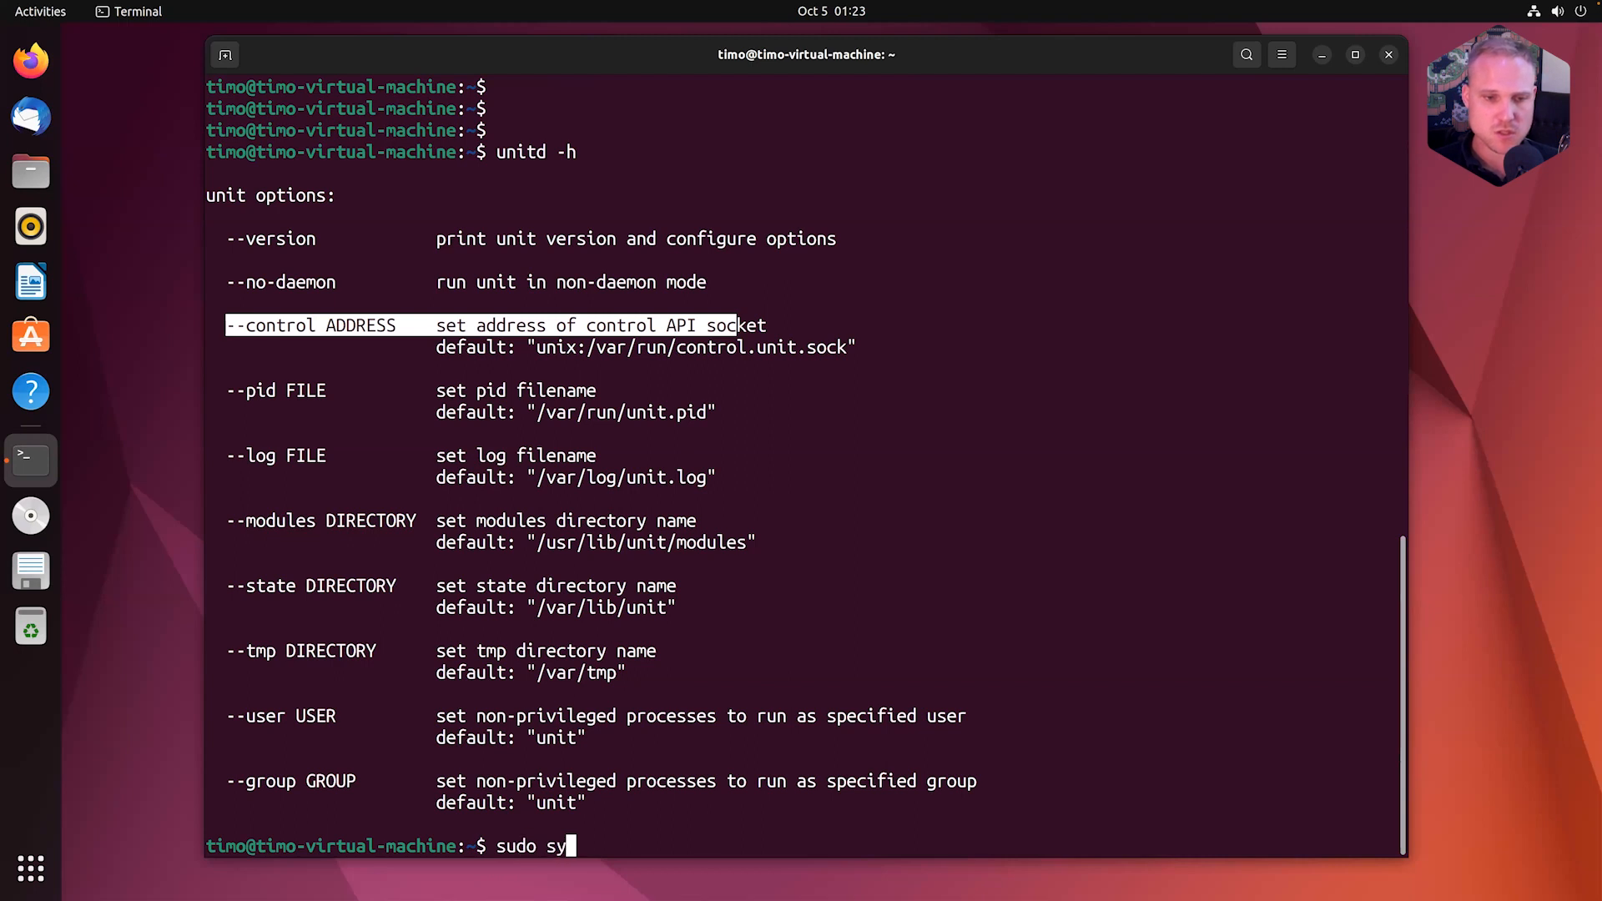
text(stemctl stop)
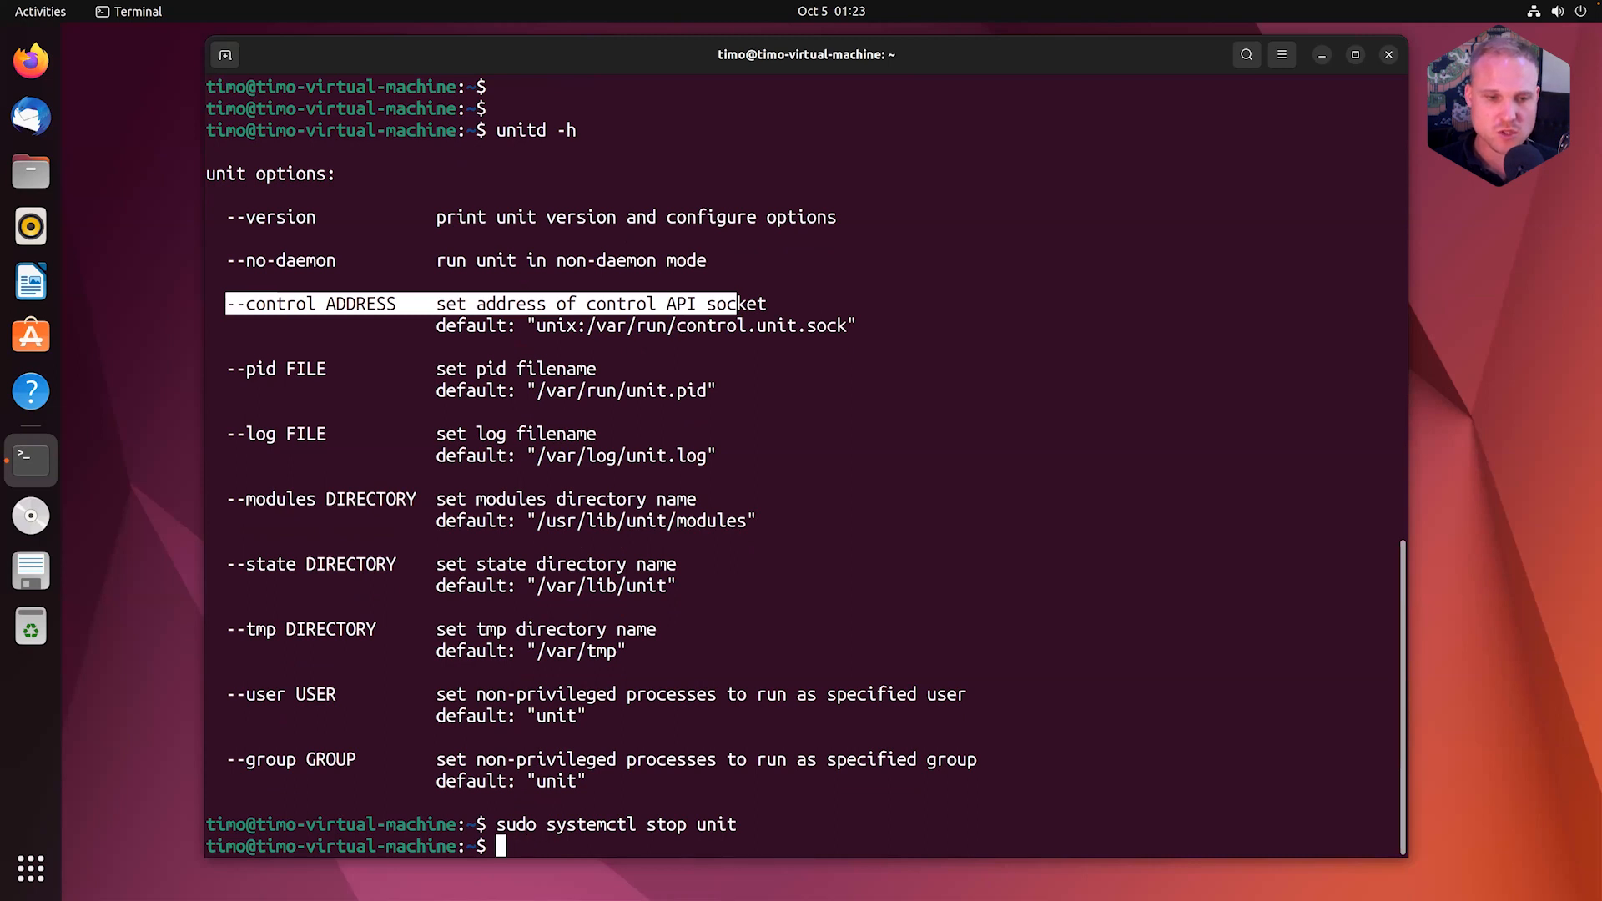
text(unitd --control 127.0.0)
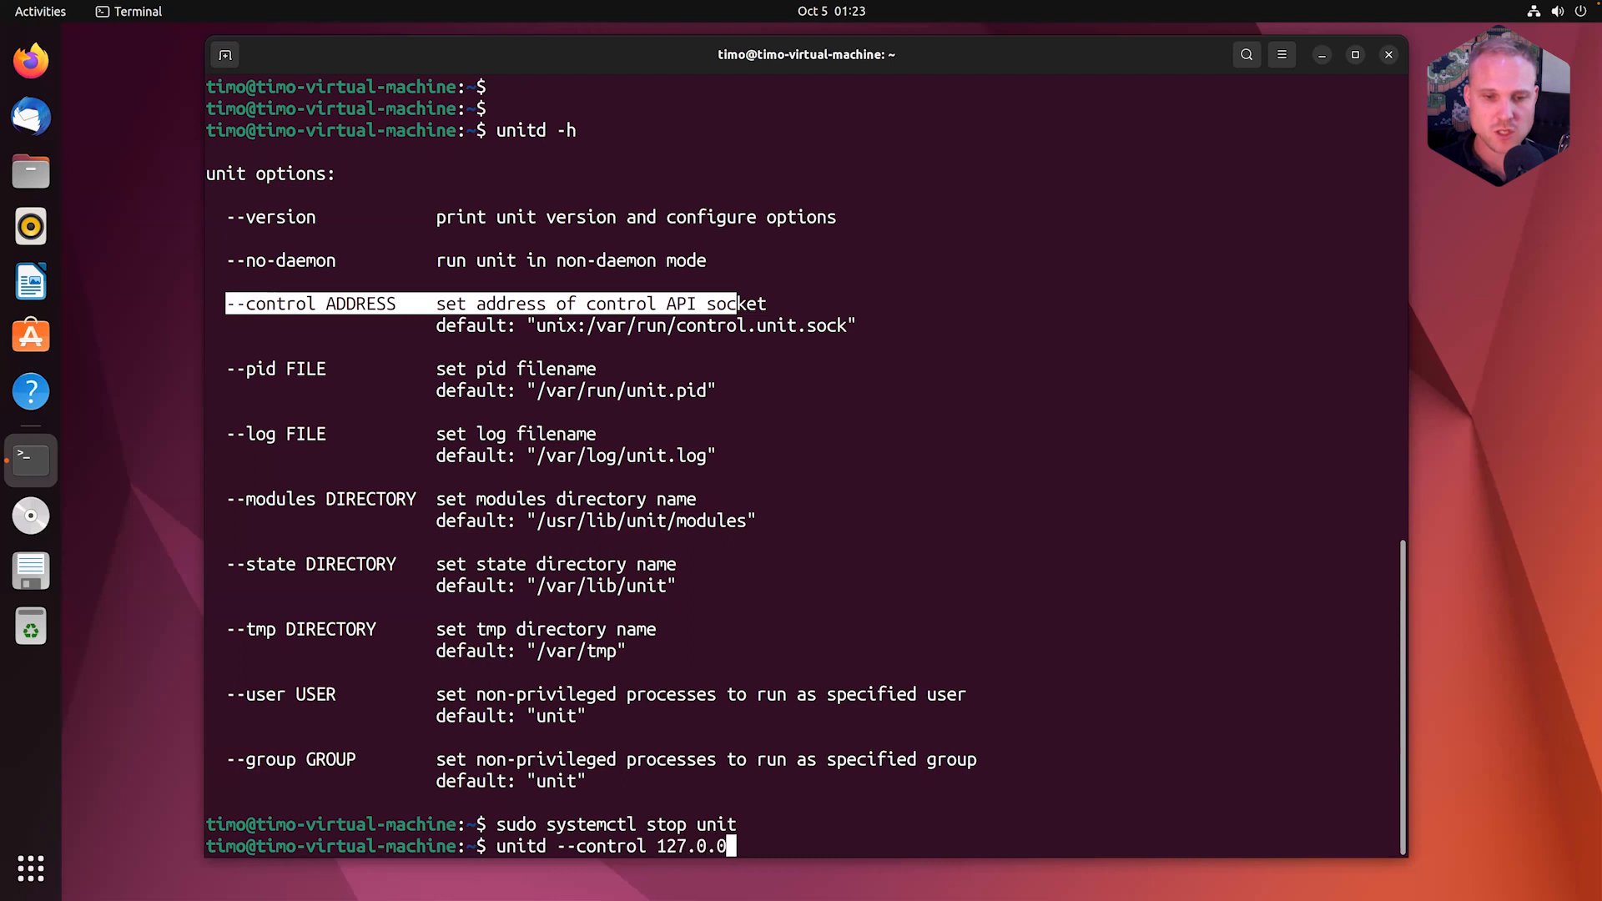
text(.1:9000)
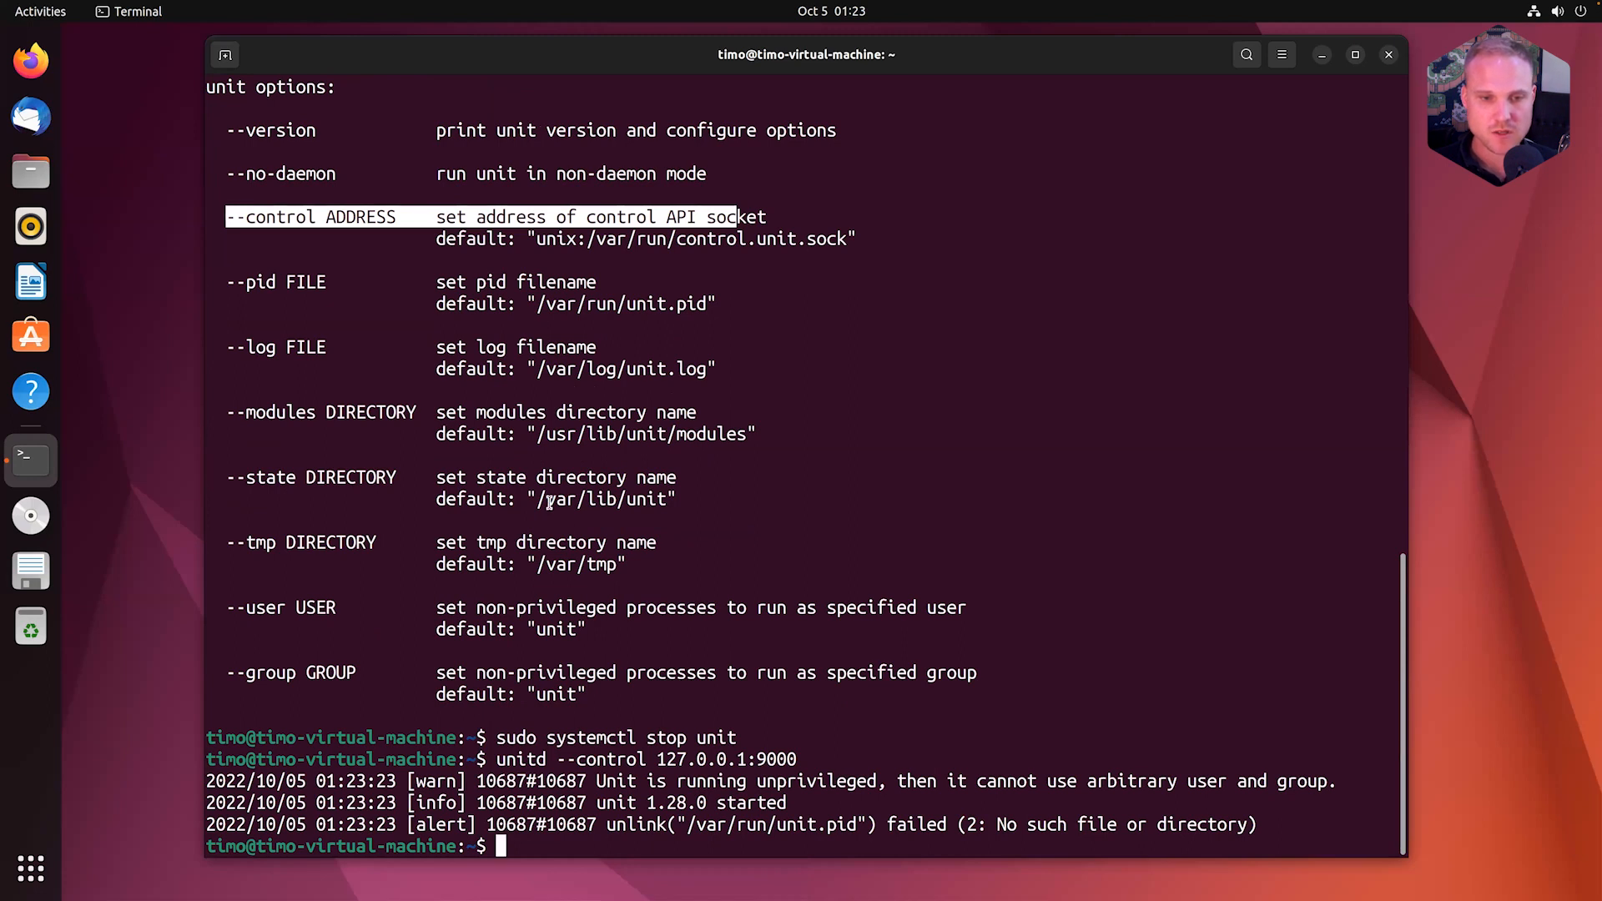
Step: Curl localhost:9000, rerun unitd under sudo after the refusal, and retrieve the API JSON
text(curl l)
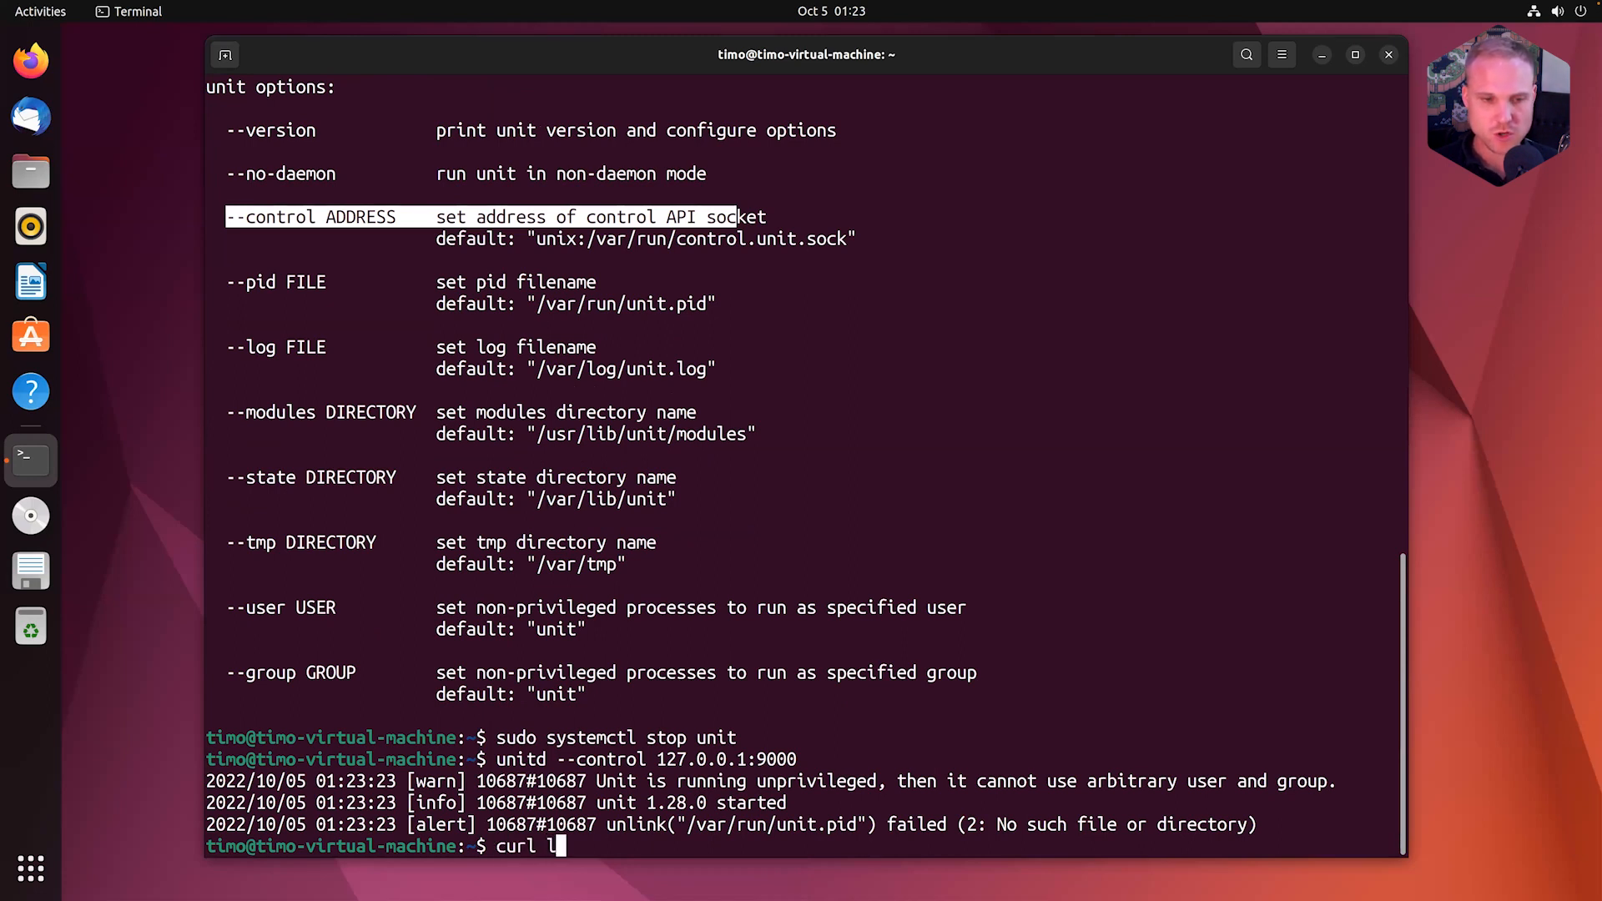
text(ocalo)
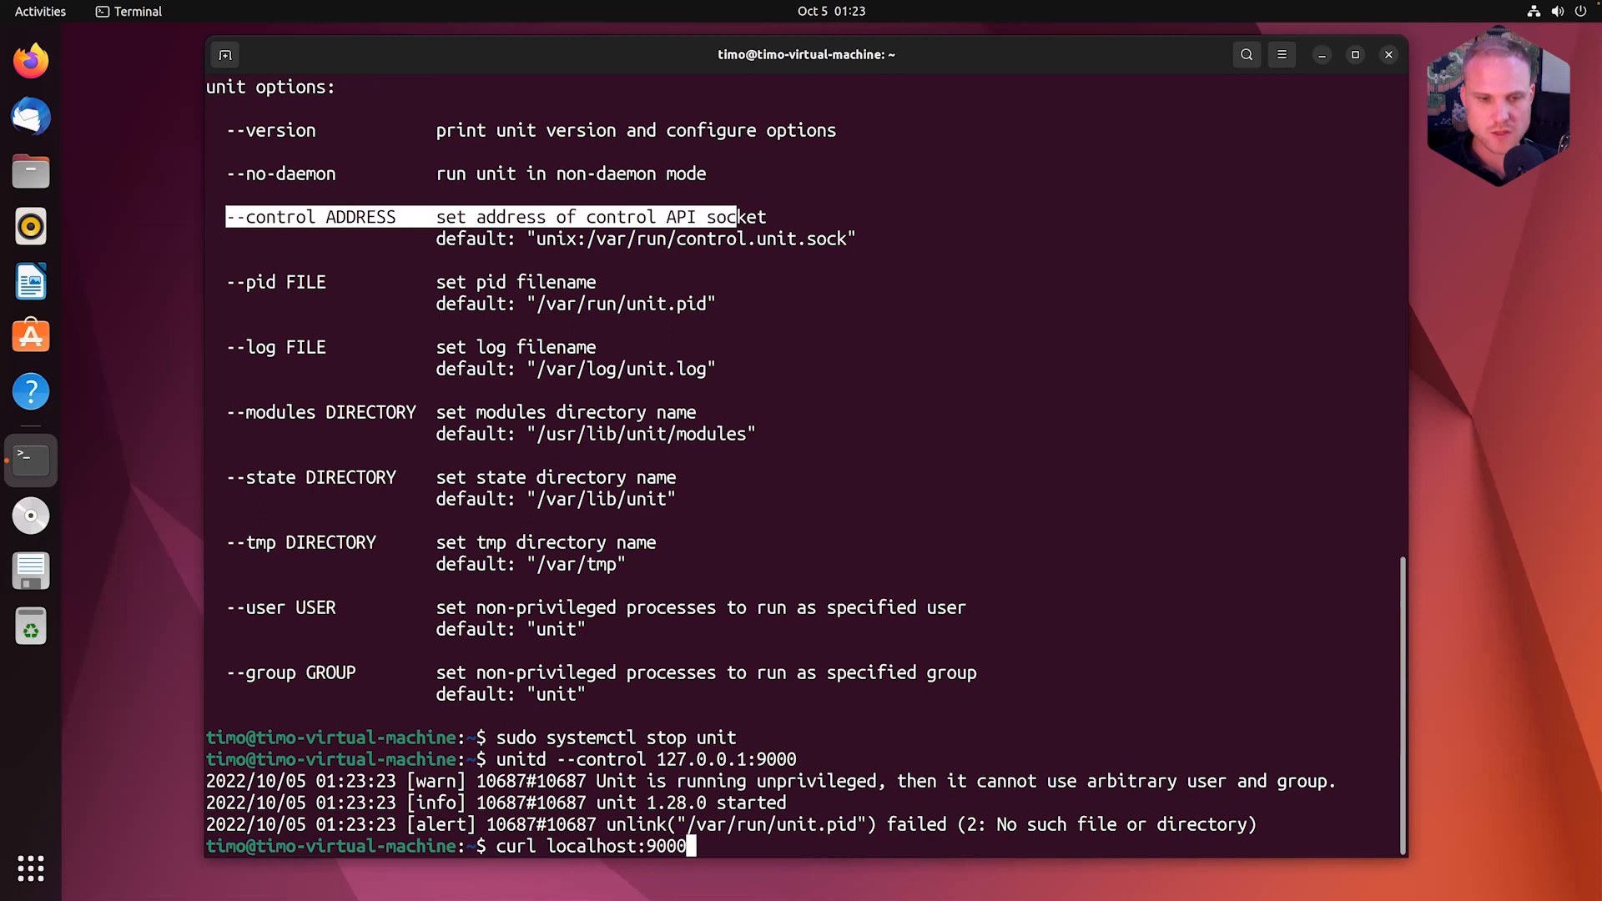
key(Return)
text(sudo unitd --control 127.0.0.1:9000)
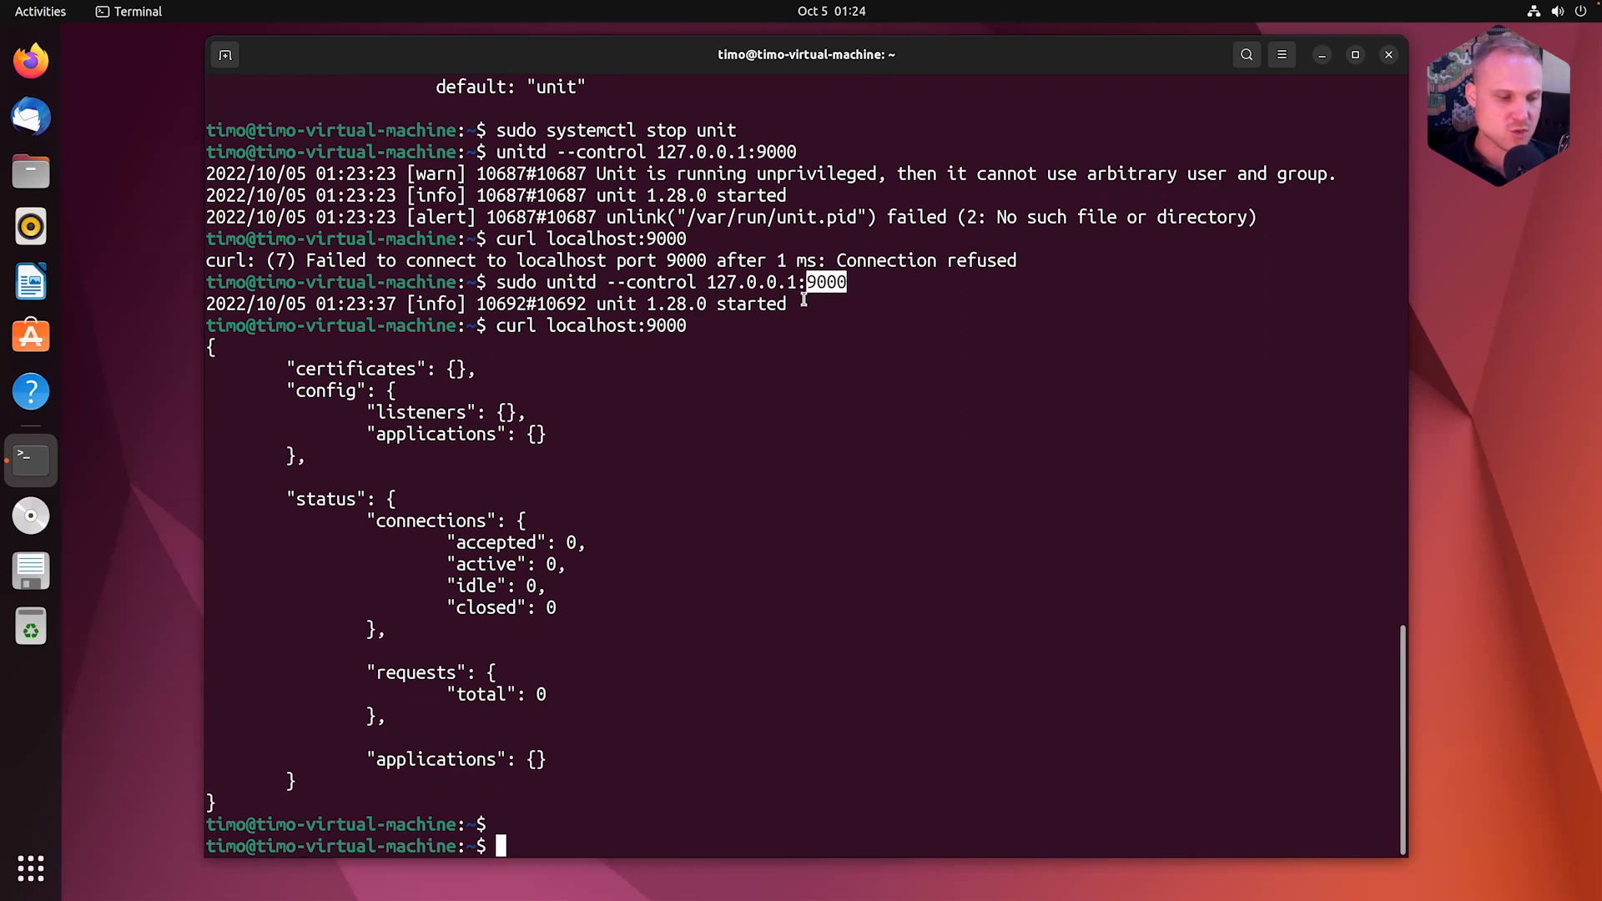
key(ctrl+r)
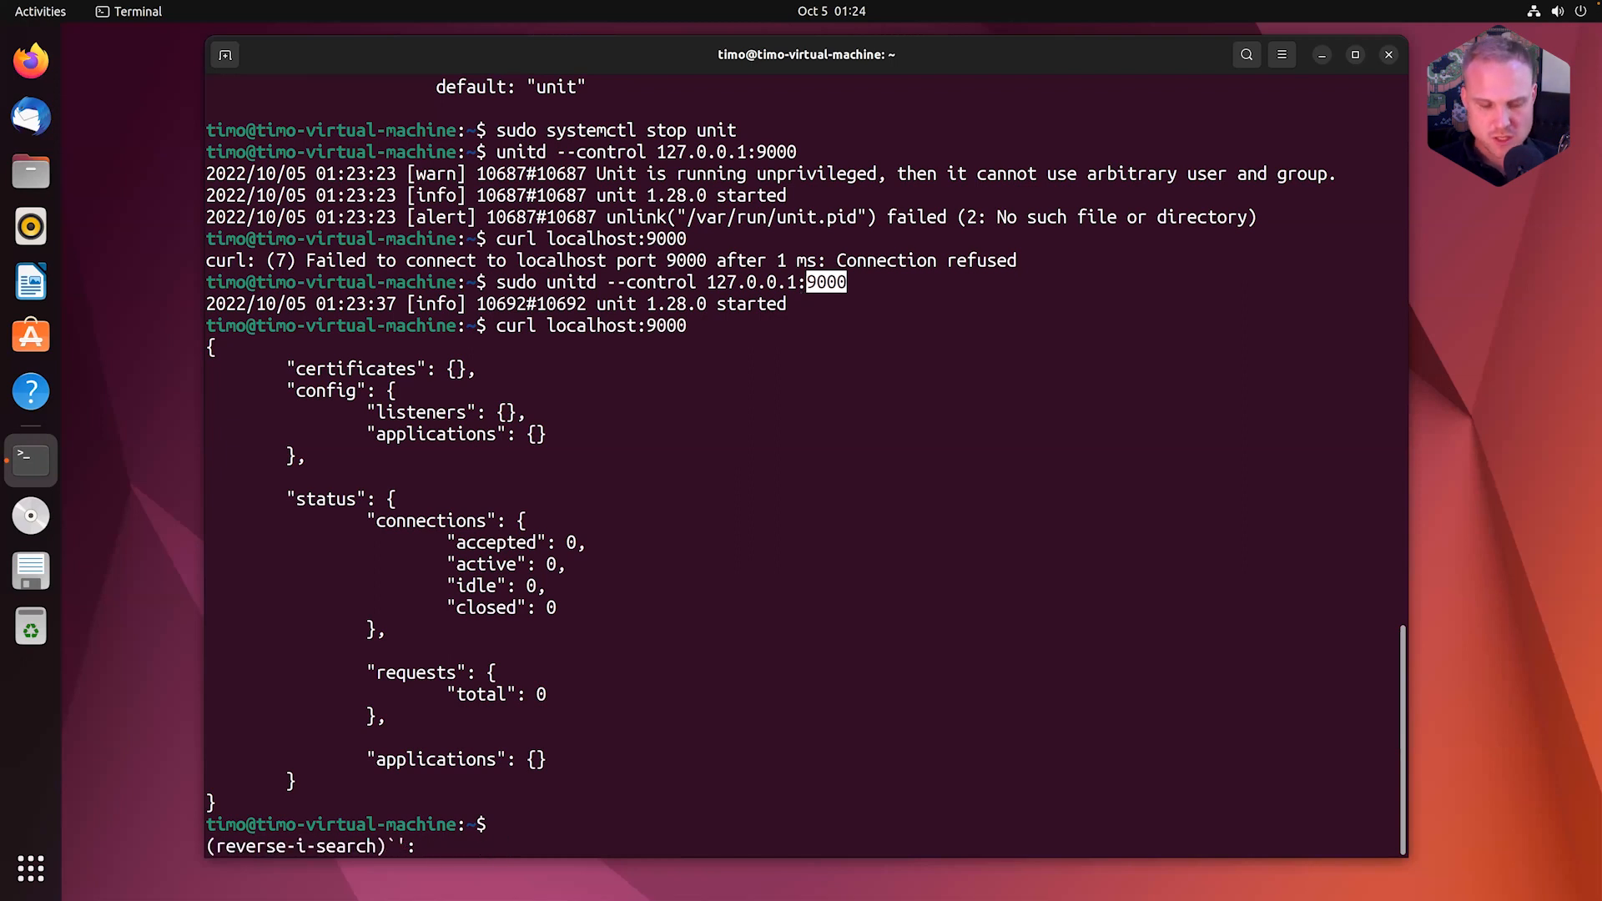
Step: Run sudo systemctl status unit and copy the /lib/systemd/system/unit.service path for sudo vim
text(sudo systemctl status unit)
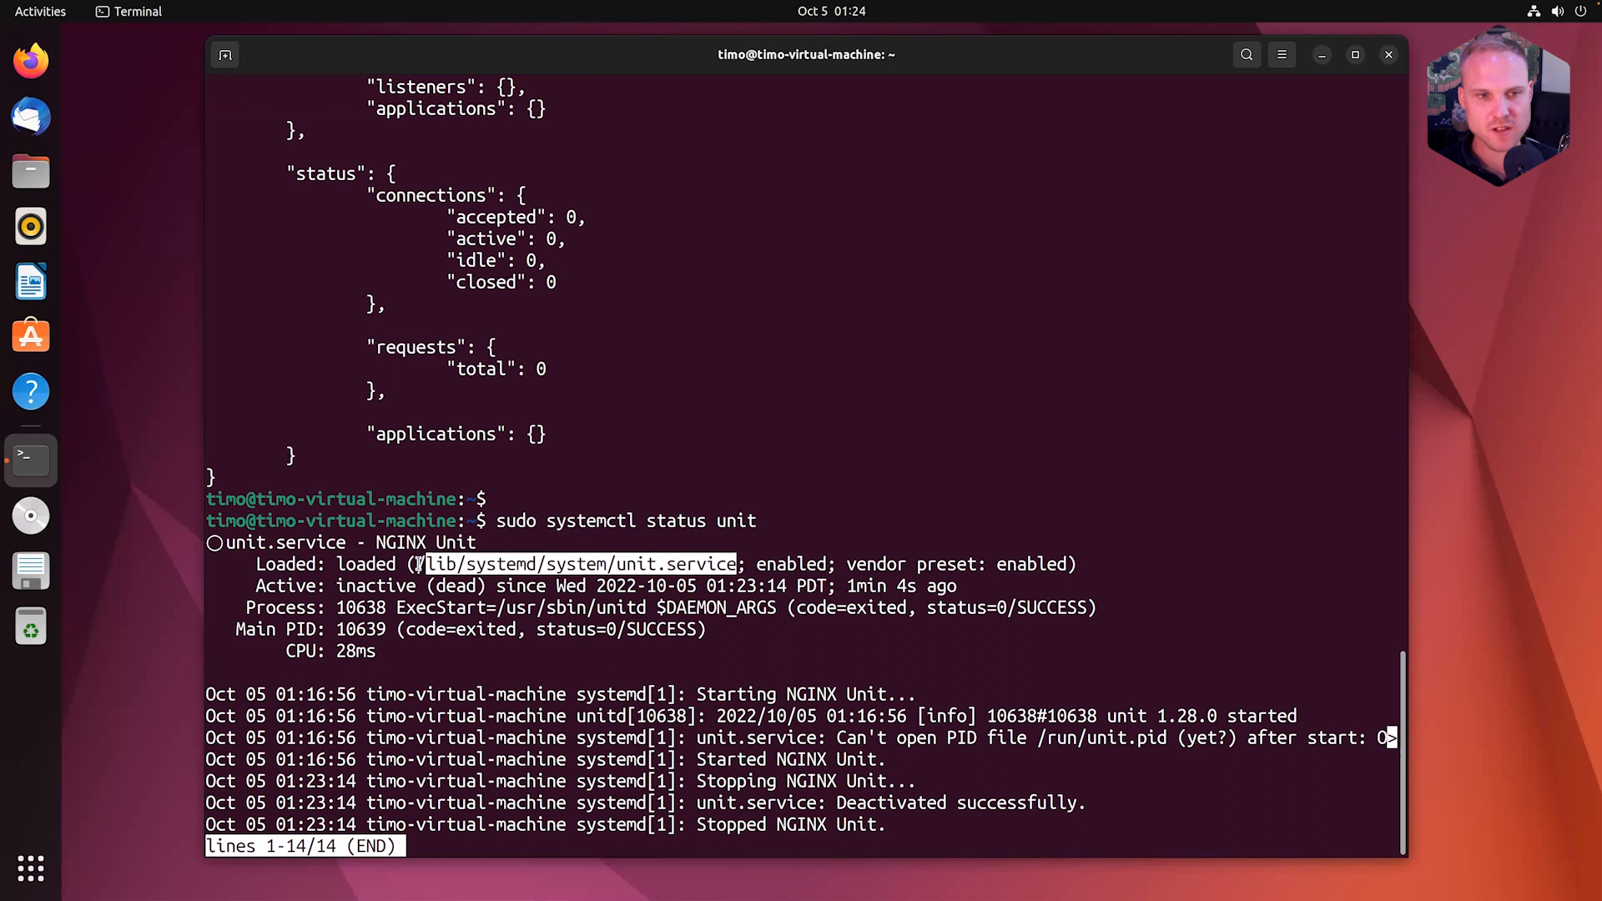
right_click(728, 567)
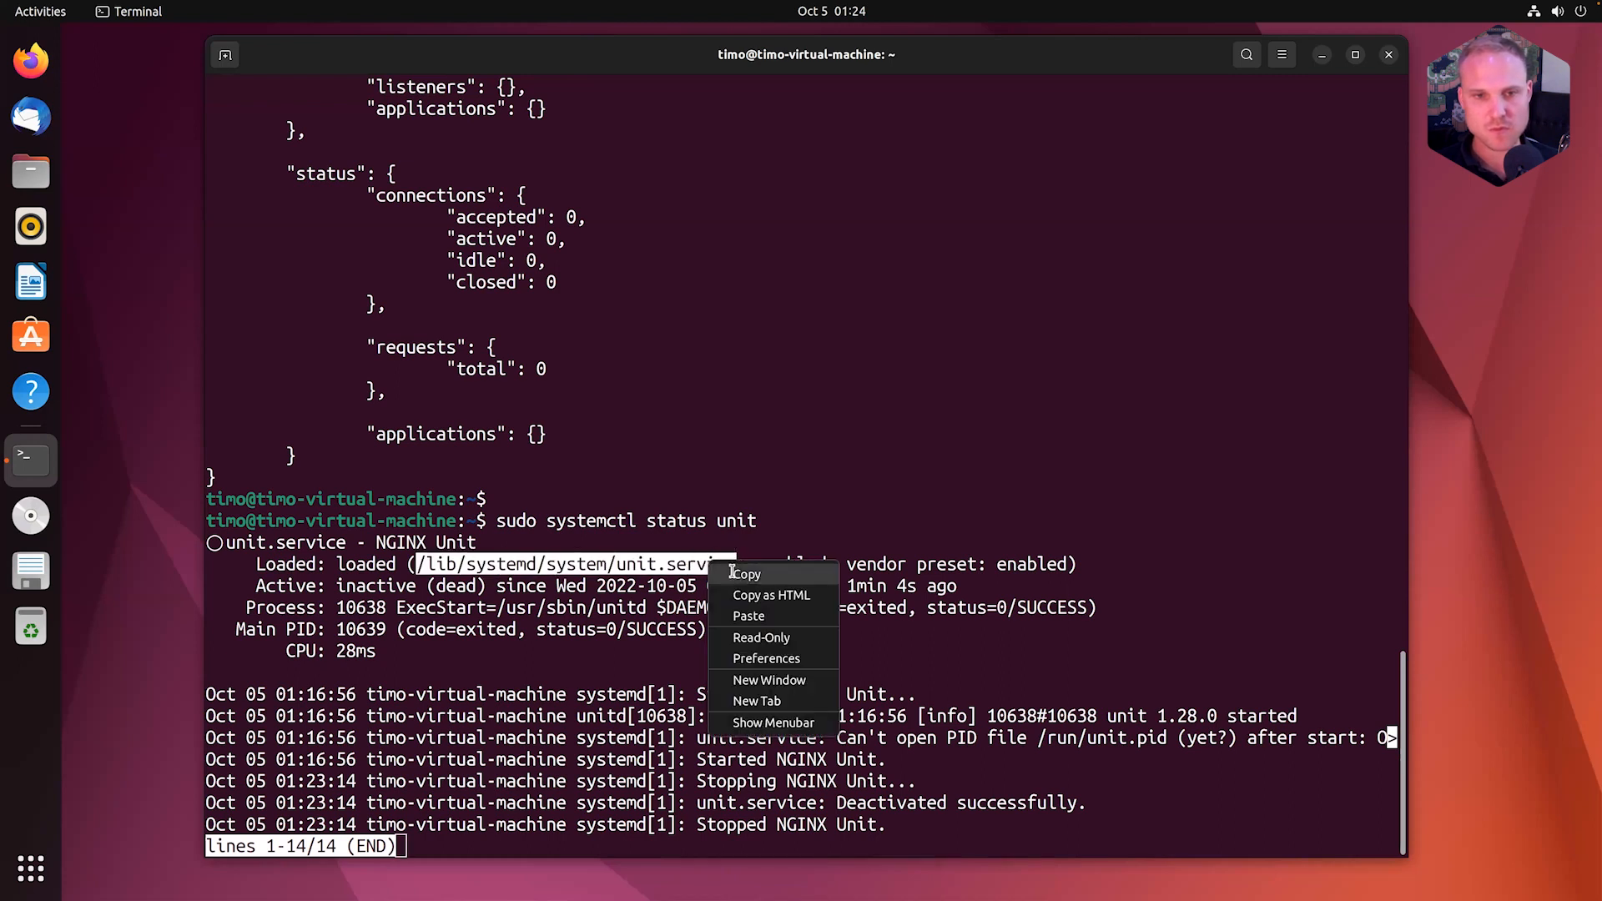
click(749, 574)
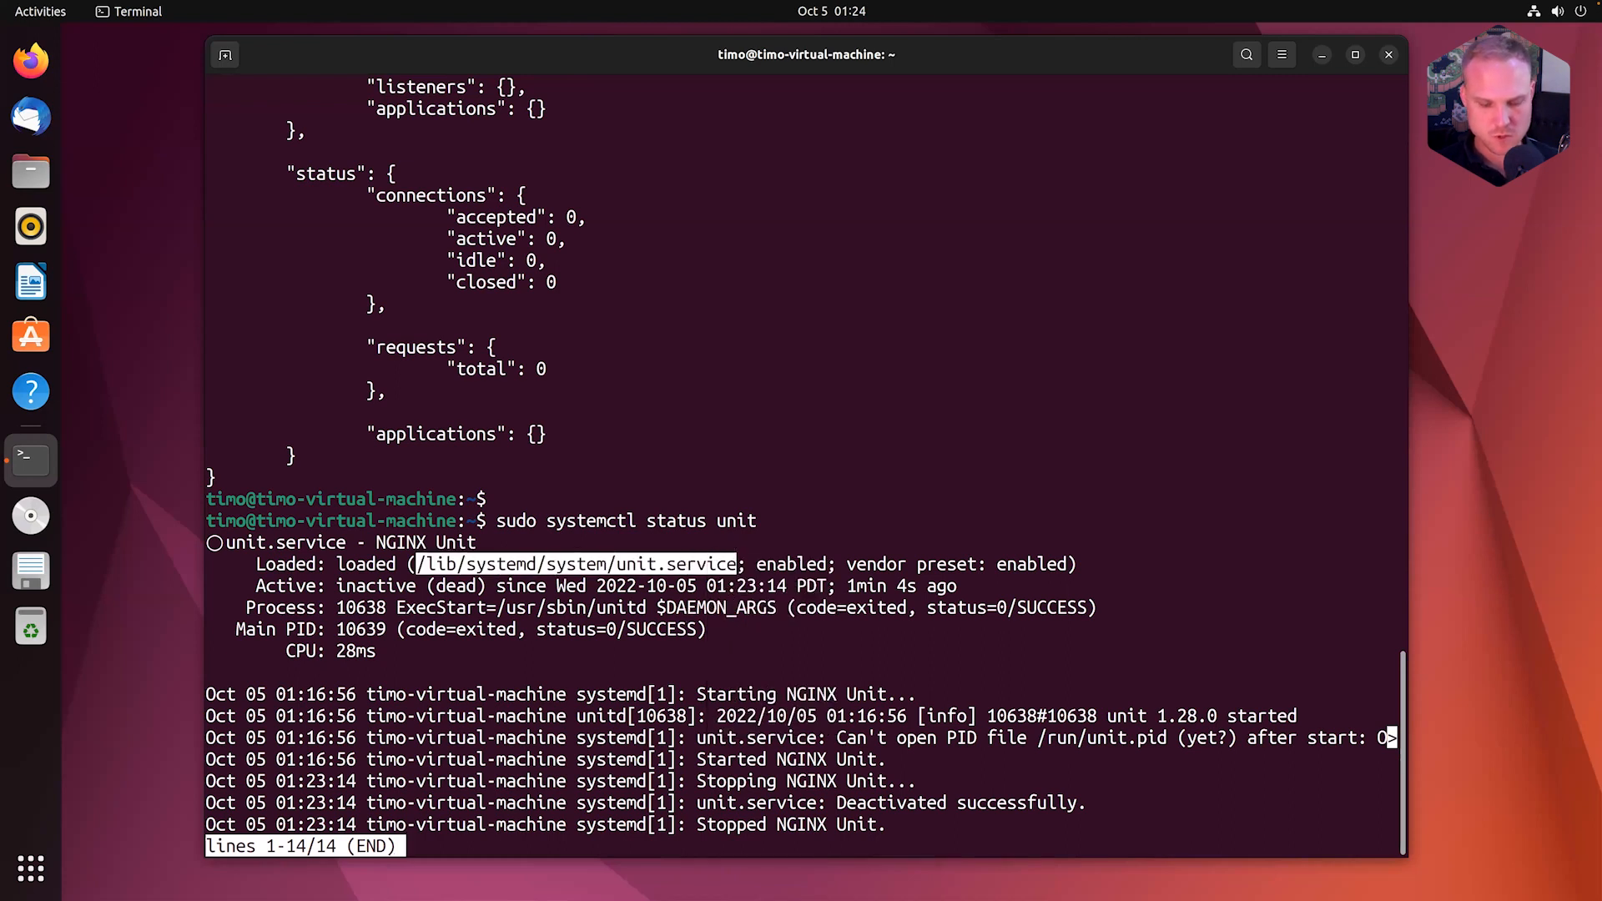
text(SUDO V)
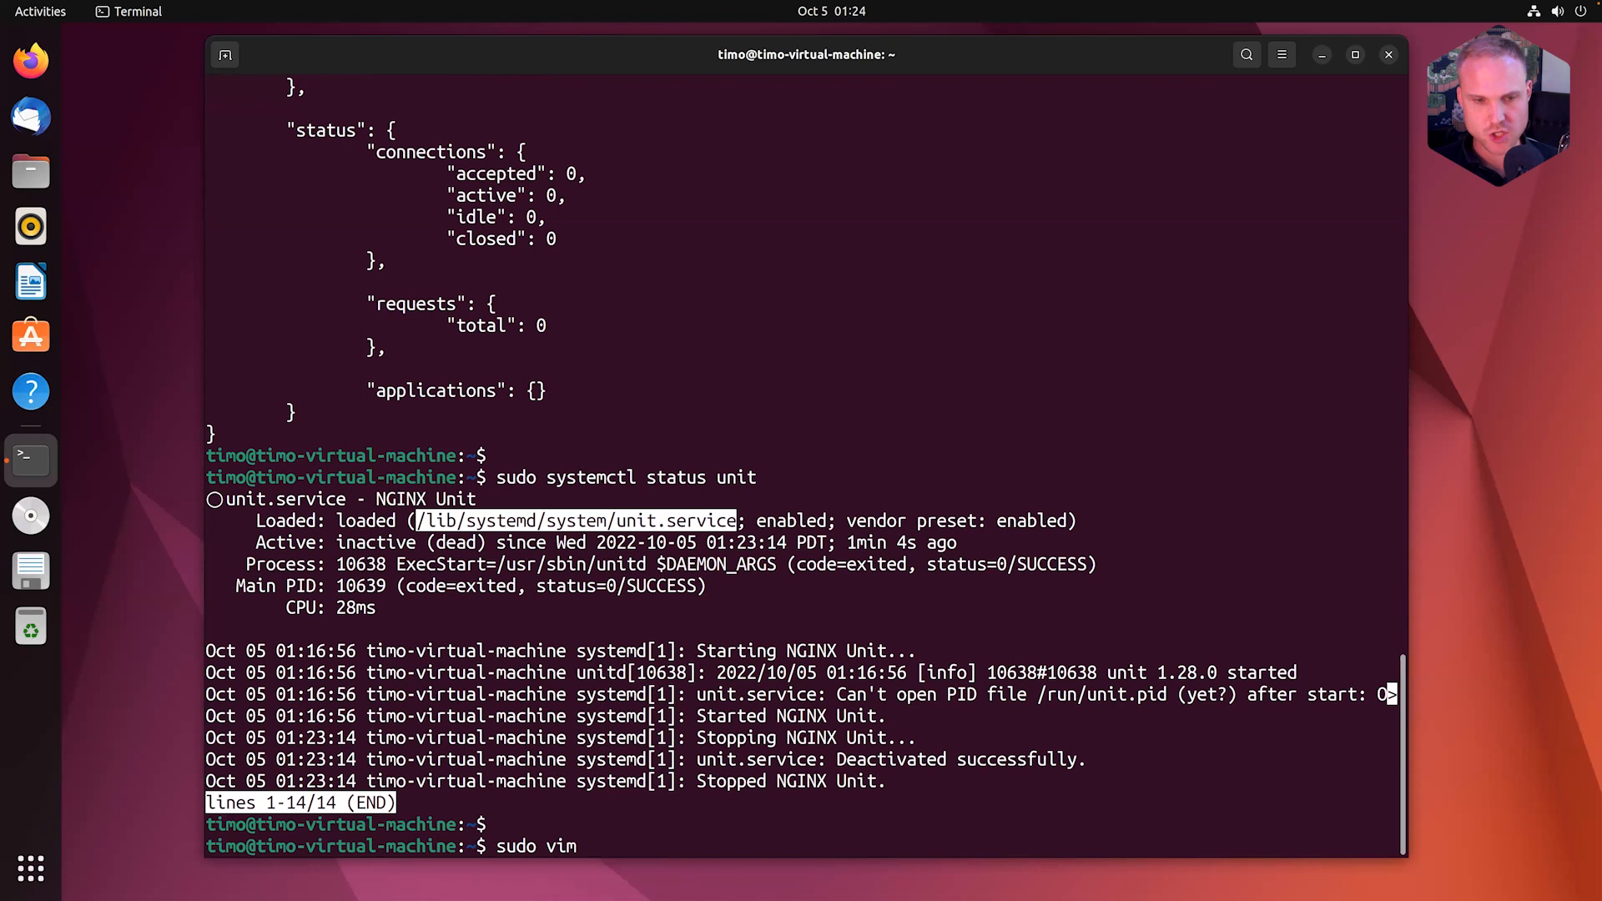
Step: Open unit.service in vim, inspect EnvironmentFile /etc/default/unit, and quit with :q
right_click(778, 690)
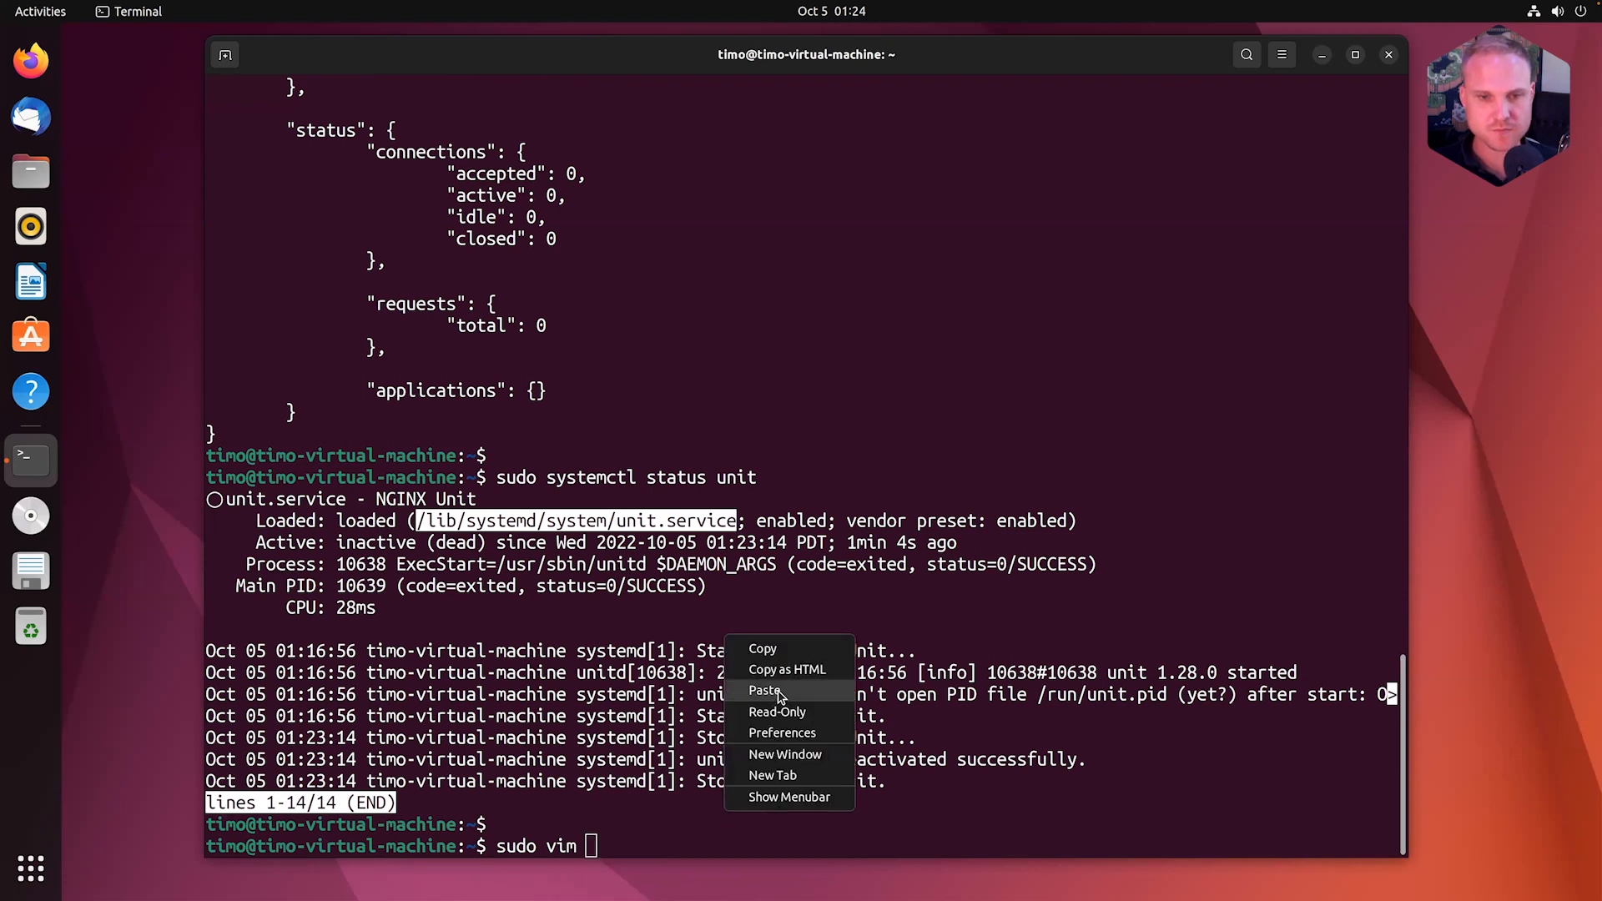
click(762, 690)
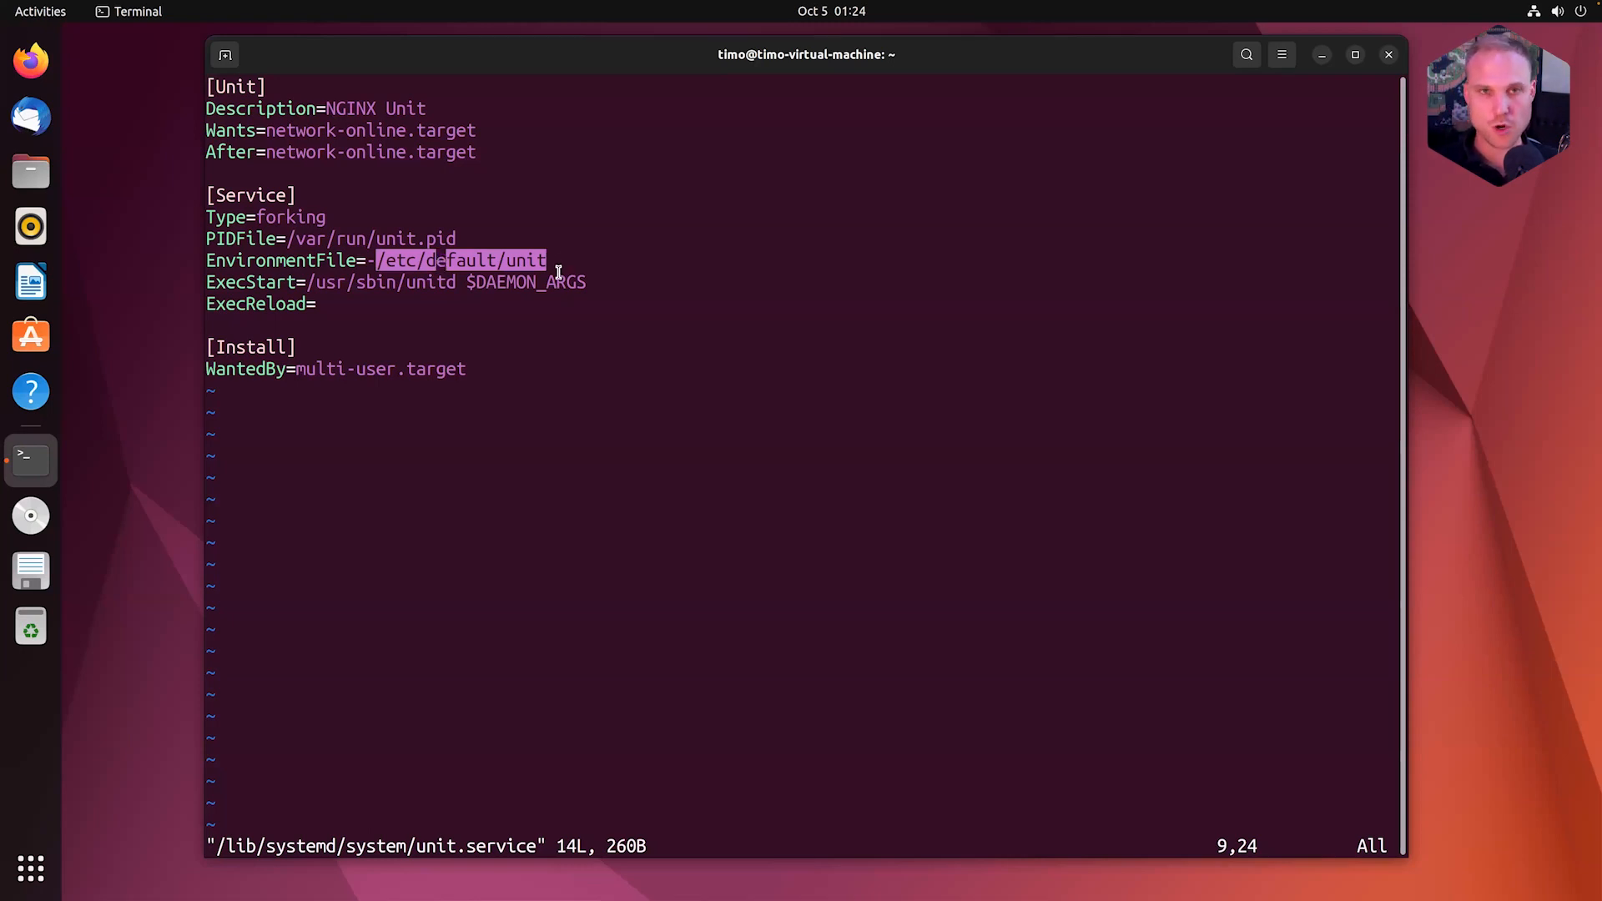
text(:q)
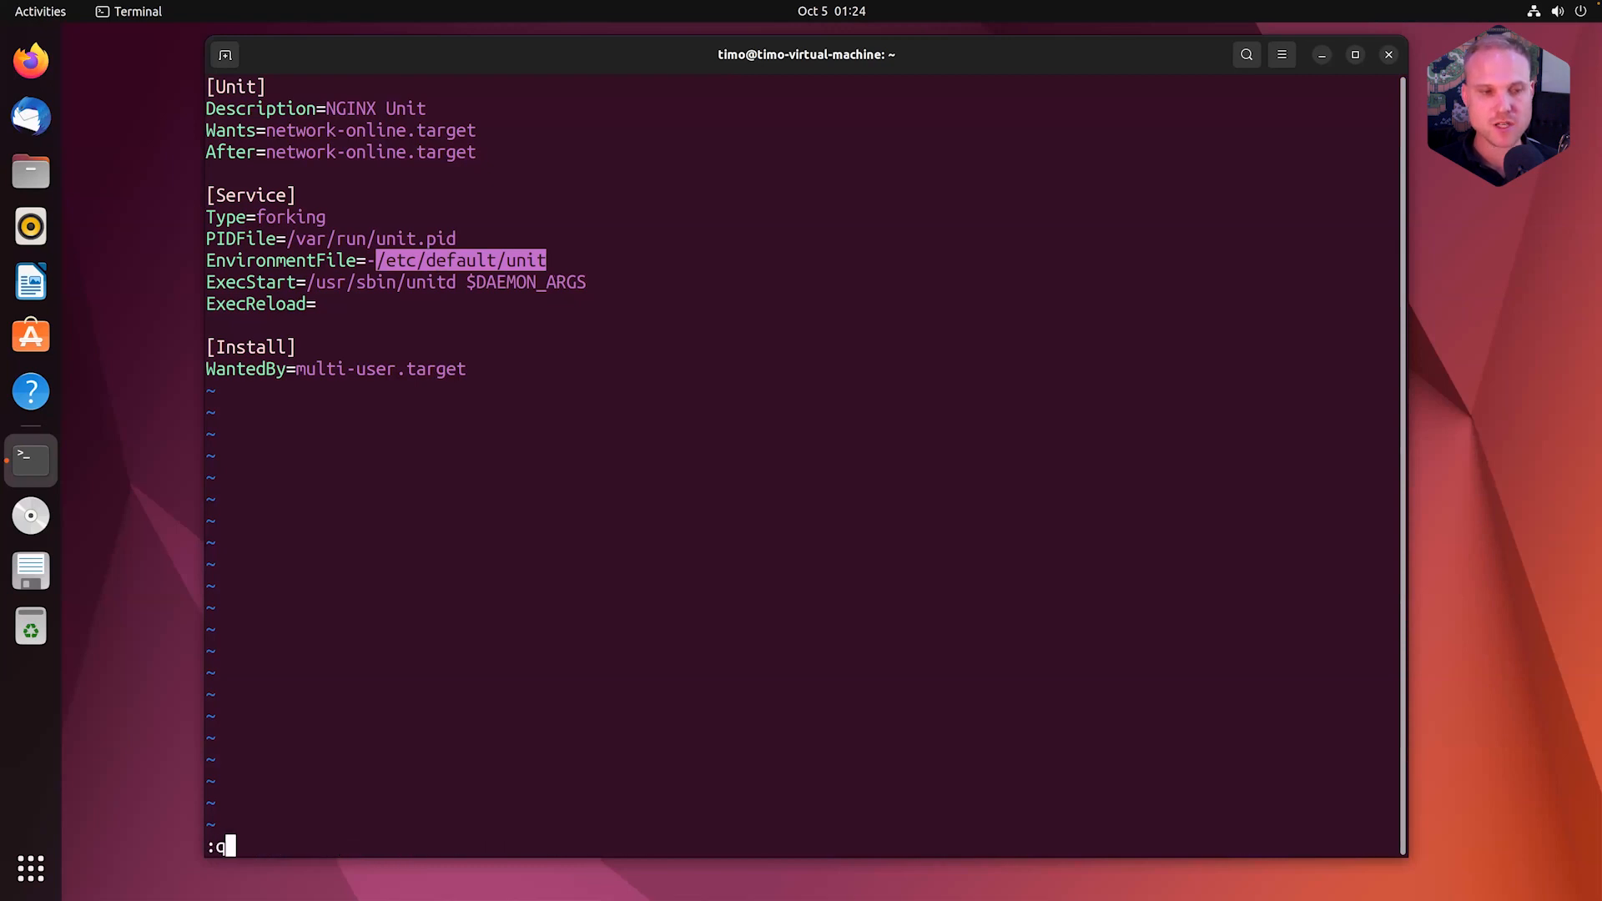